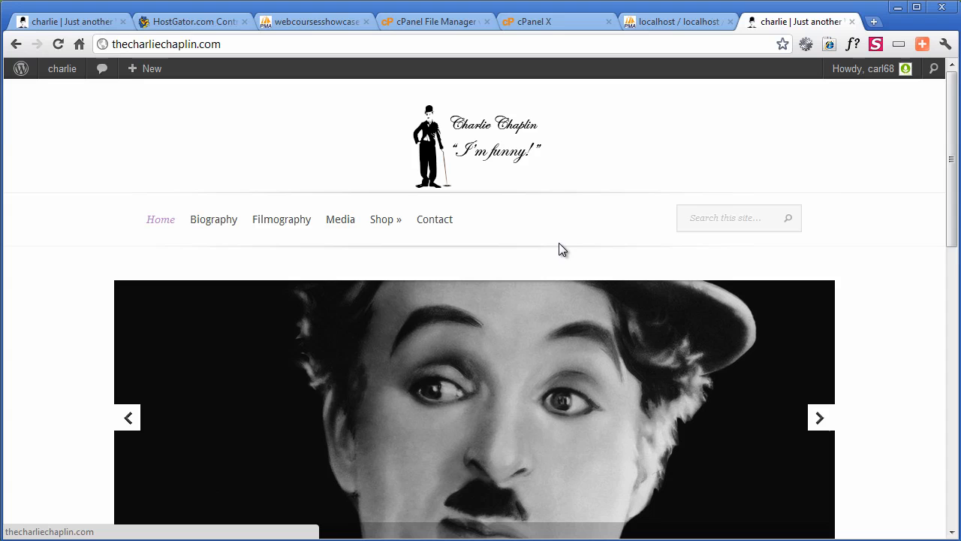
mouse_move(599, 171)
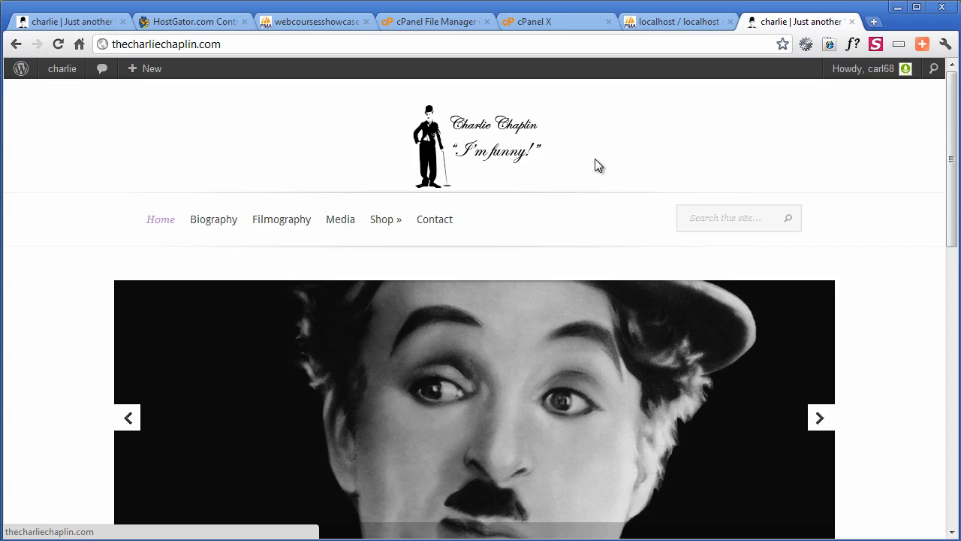
Scroll down through the live Charlie Chaplin homepage and back to the top
scroll(down, 3)
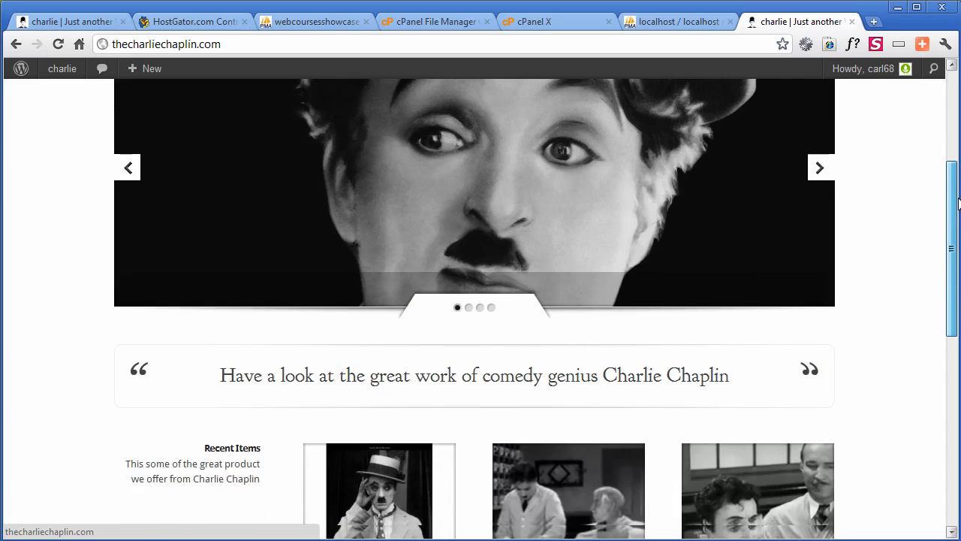
scroll(down, 3)
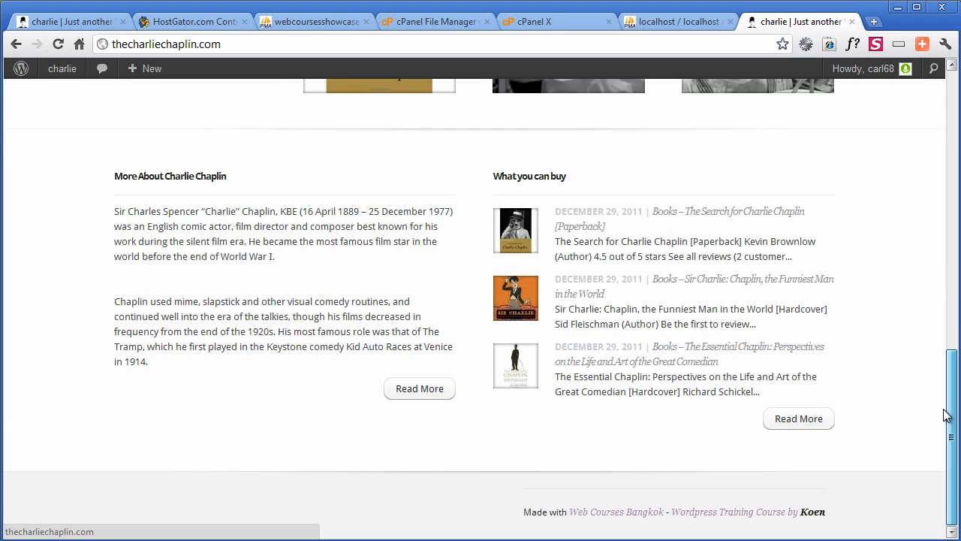
scroll(up, 3)
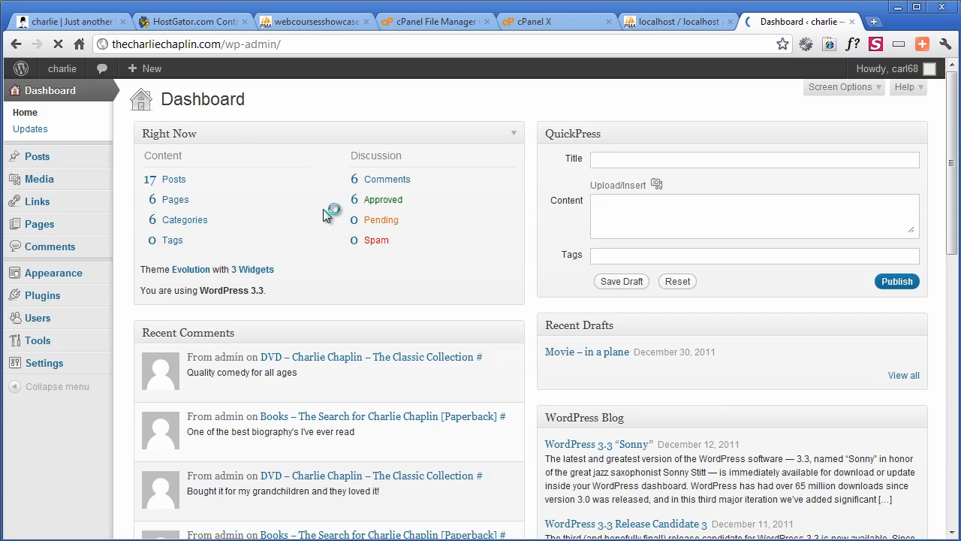
Visit the public site from the admin bar and go to its Biography page
click(62, 69)
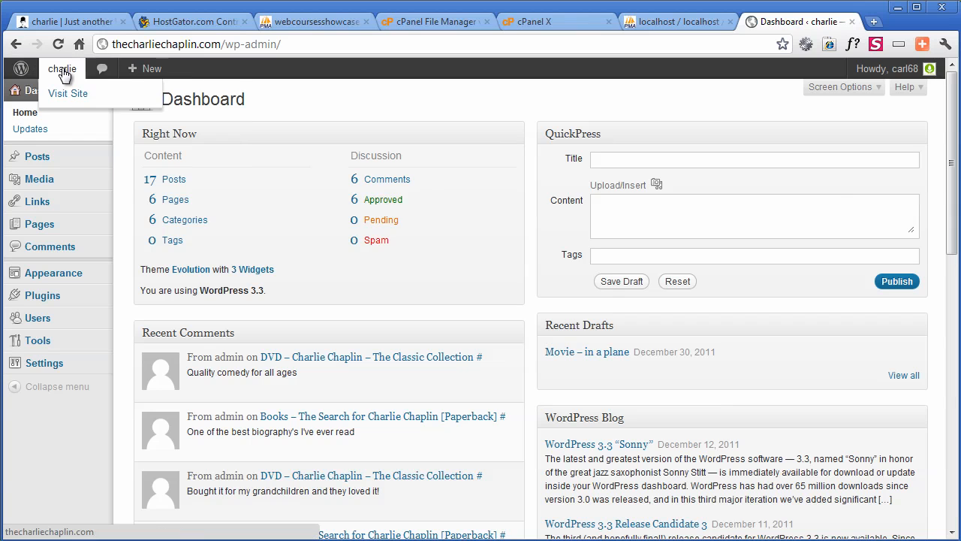
click(67, 94)
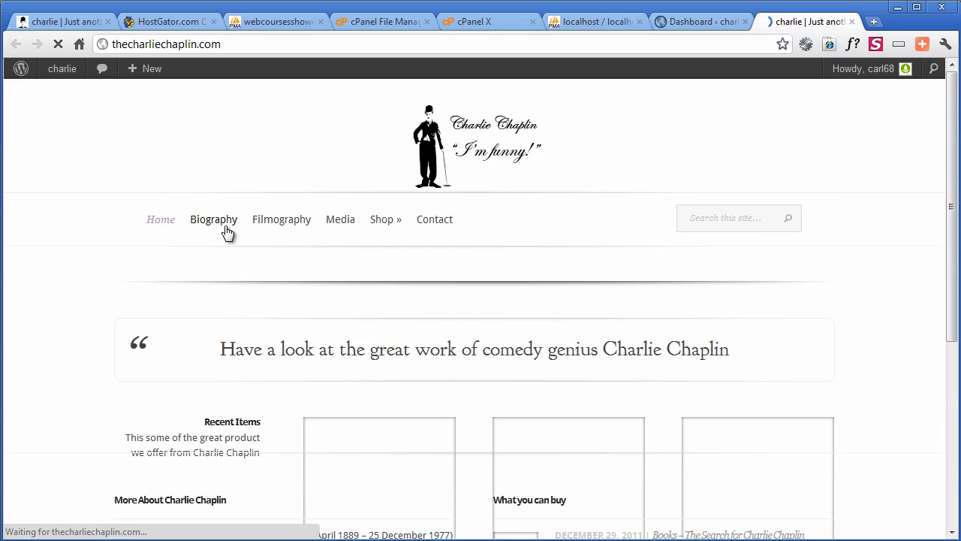
click(213, 219)
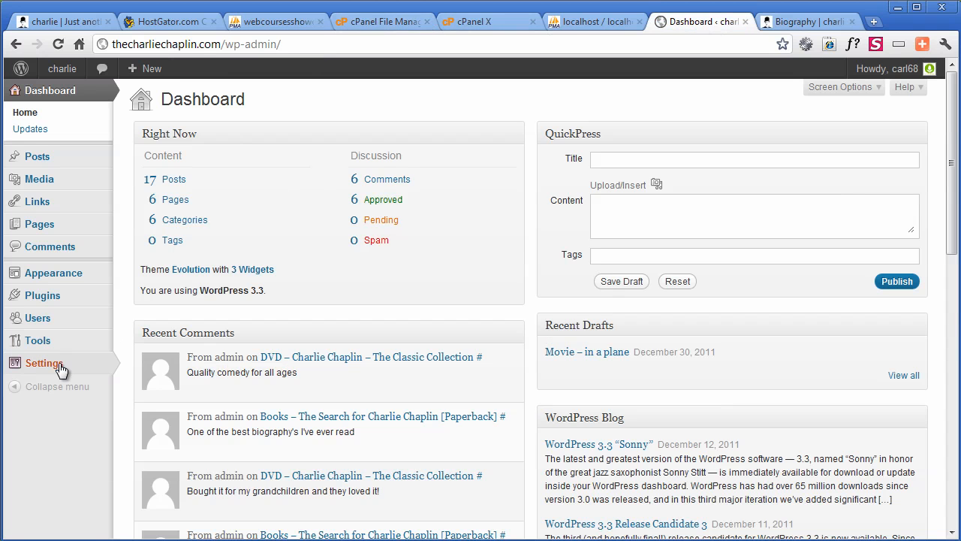
Set a custom permalink structure of /%category%/%postname%/ in Settings > Permalinks and save it
click(150, 461)
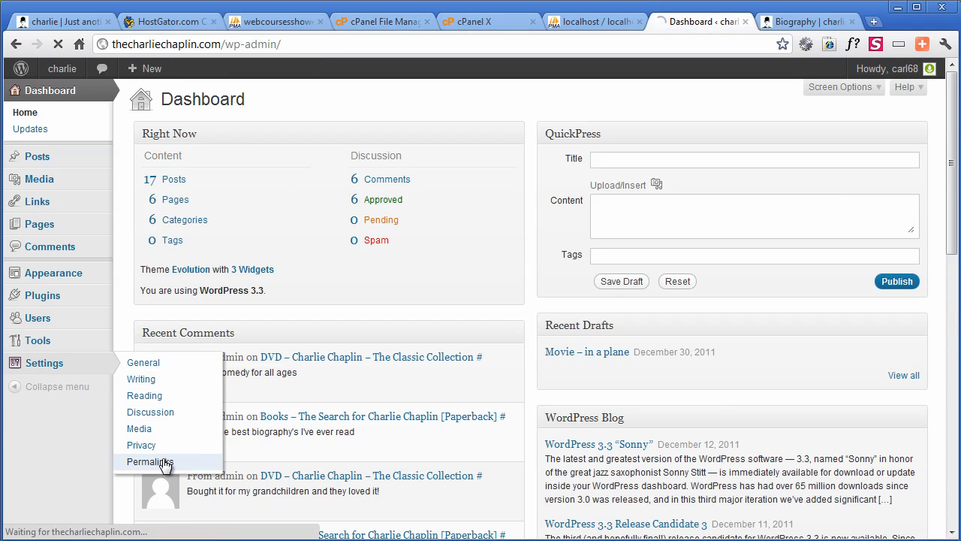
click(151, 461)
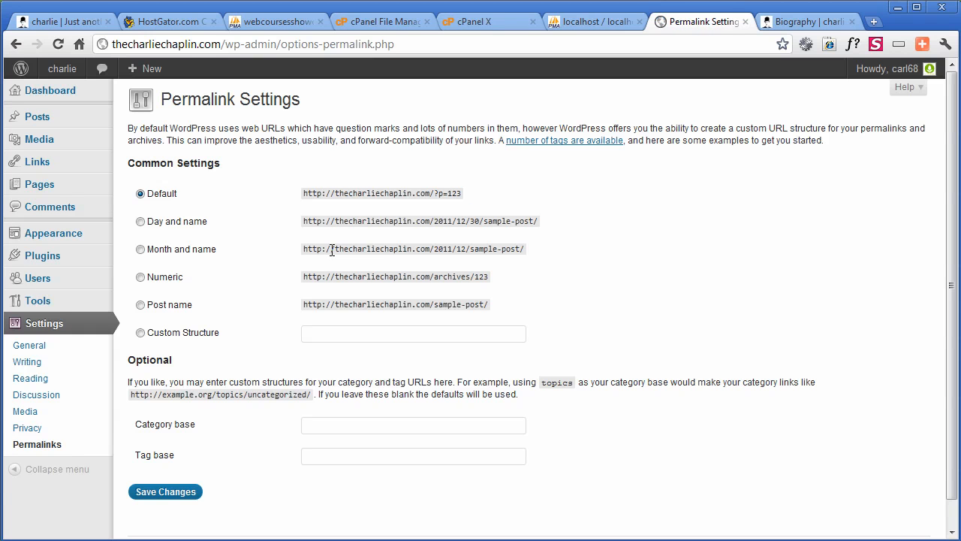
click(140, 332)
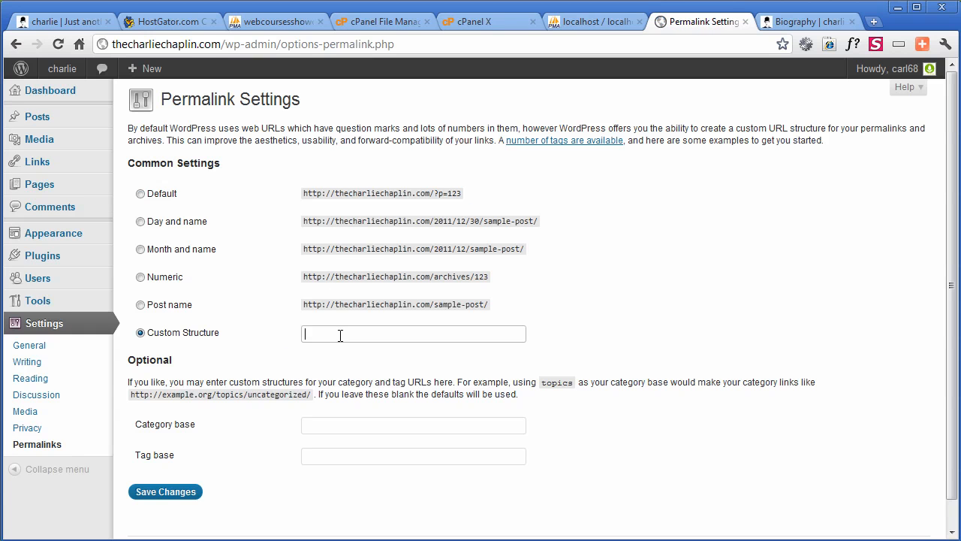
text(/%category%/%postname%/)
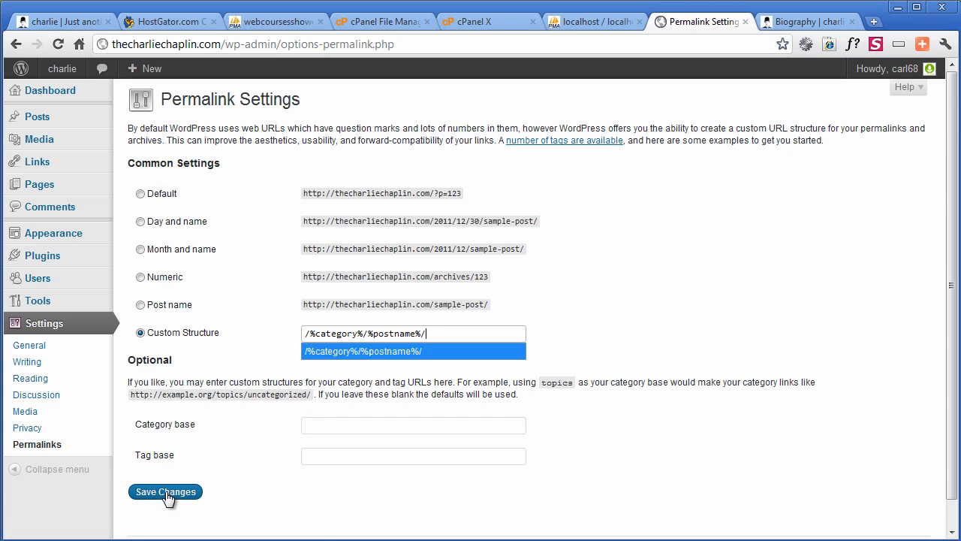
click(165, 491)
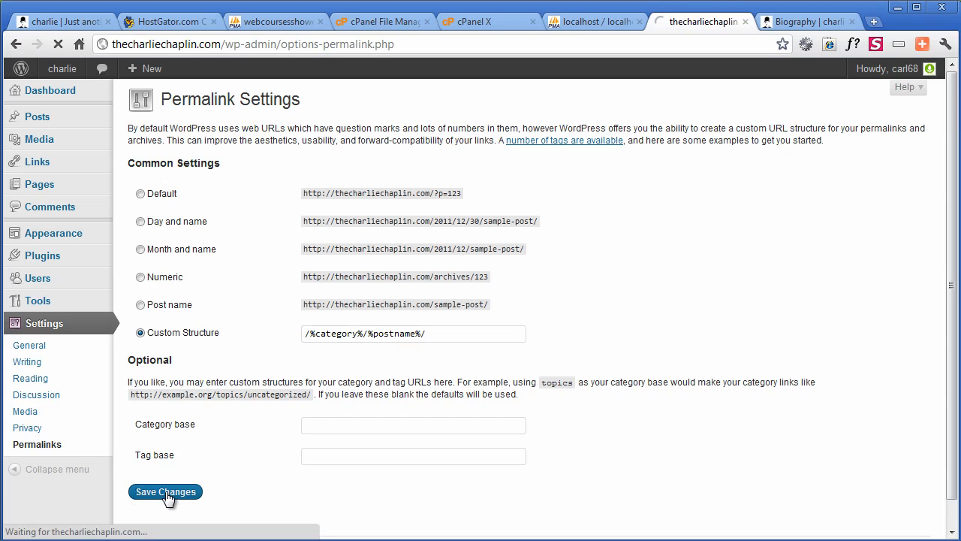
click(165, 491)
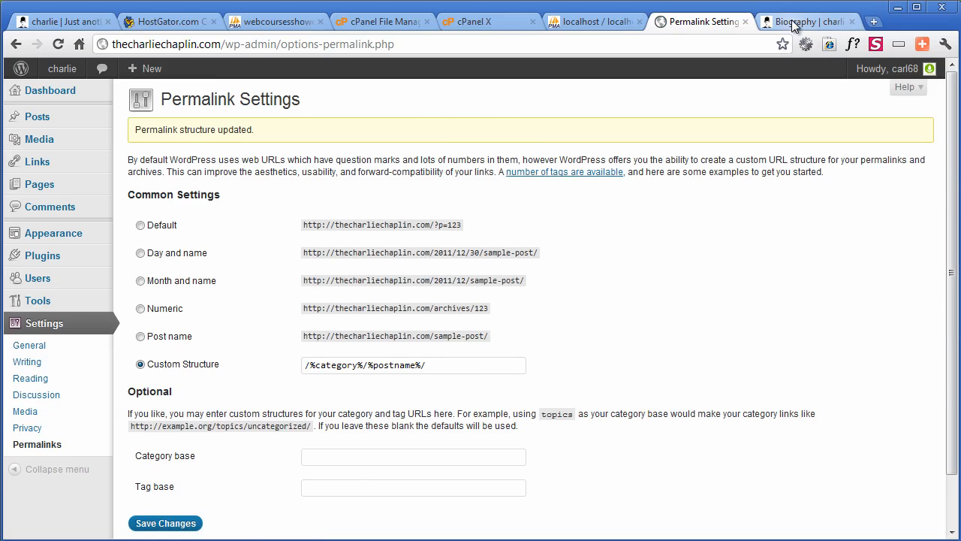
Check that Filmography, Biography and Media now load at clean readable URLs on the live site
click(808, 21)
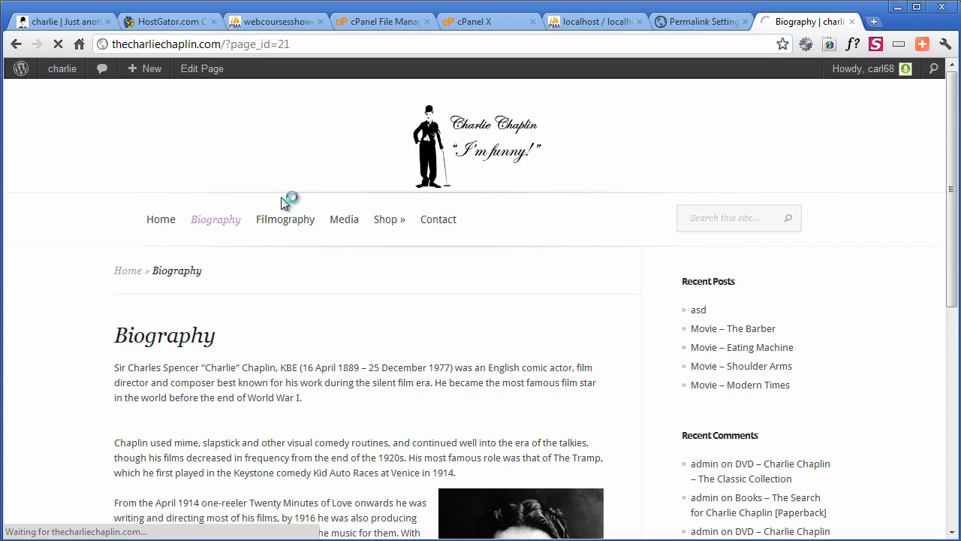
mouse_move(321, 102)
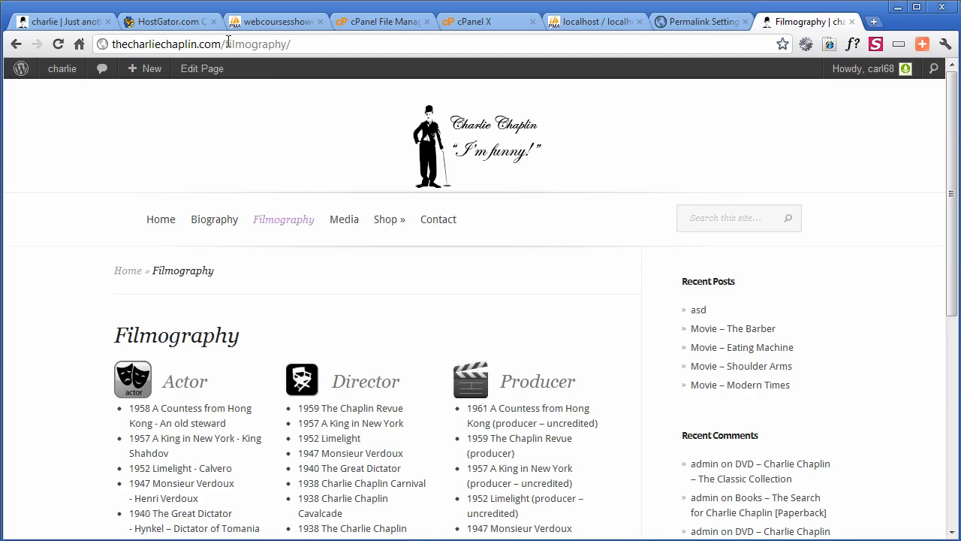
click(282, 219)
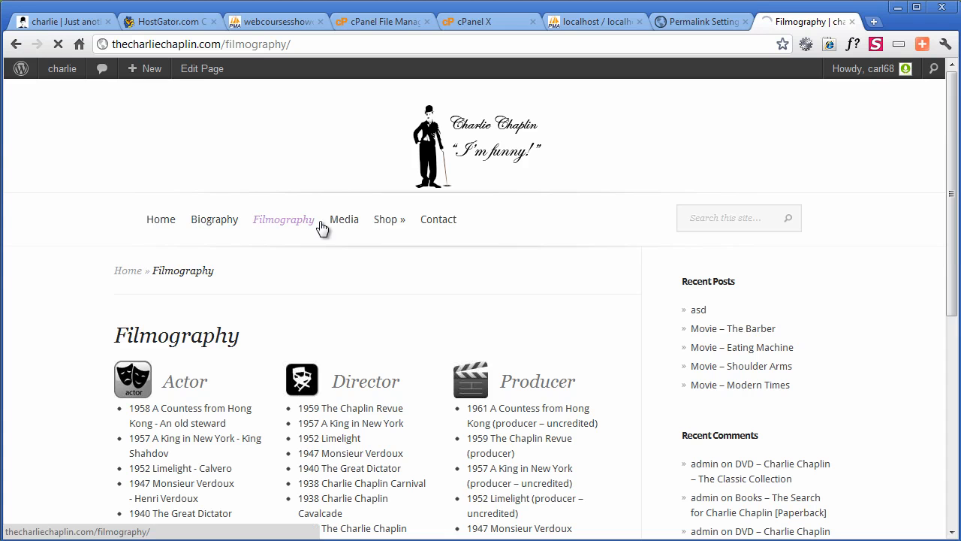
click(213, 219)
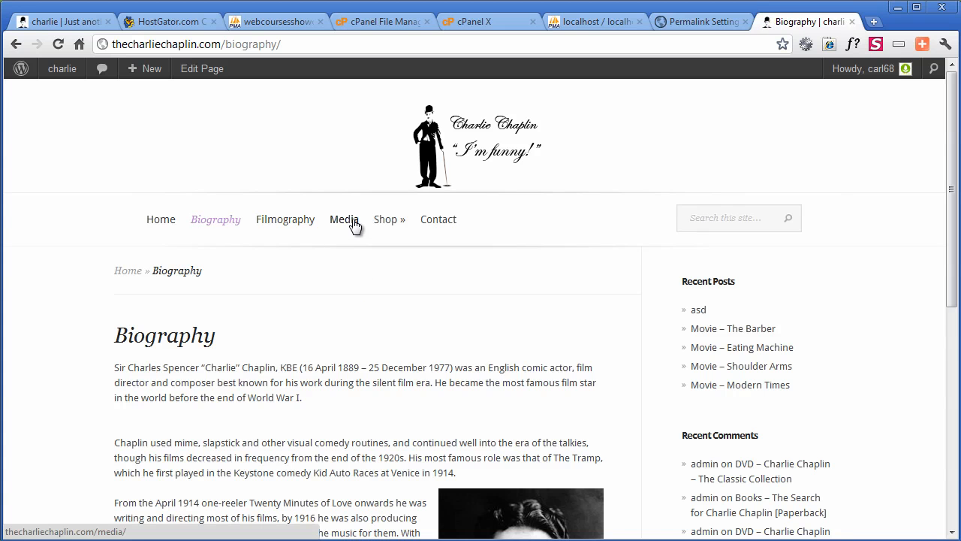
click(346, 219)
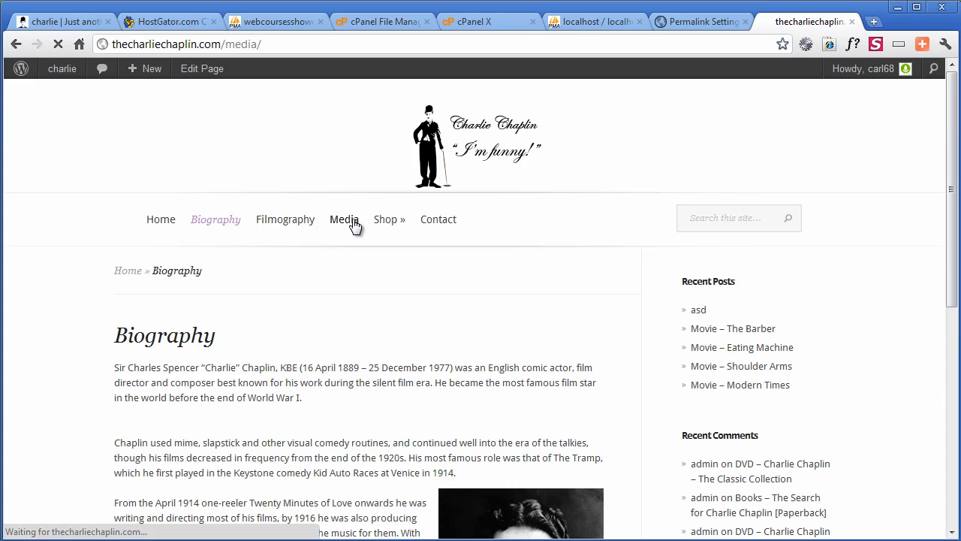
click(346, 219)
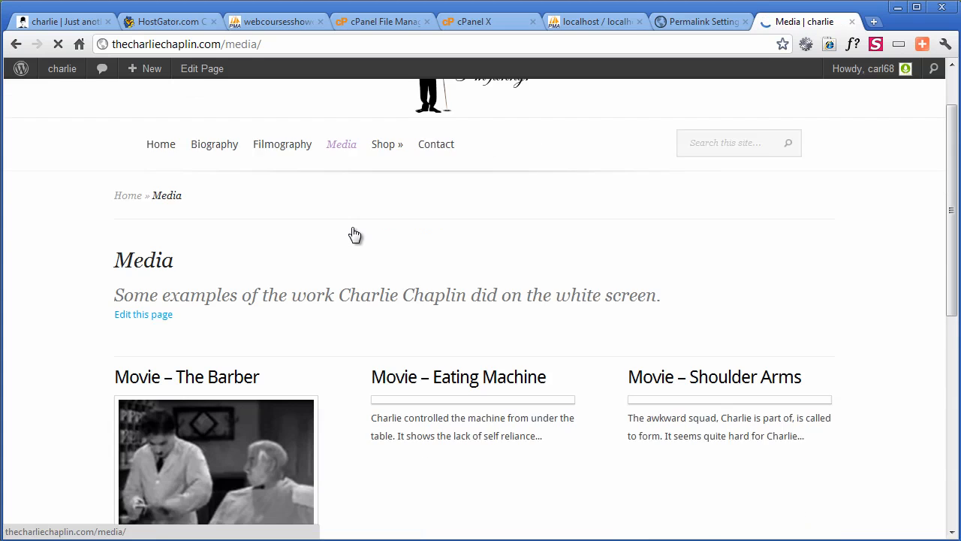
Go to the Movie – The Barber page under Media and play the video clip
scroll(down, 3)
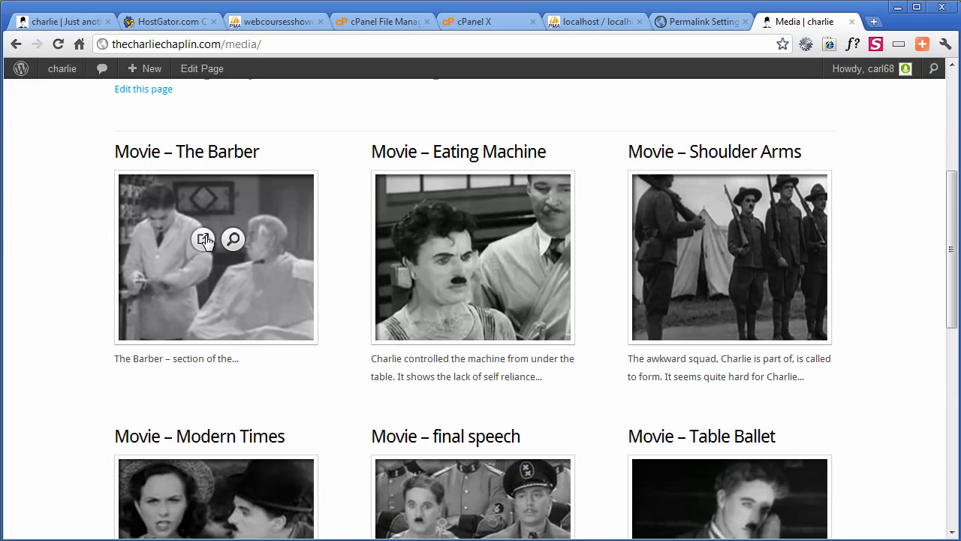
click(203, 239)
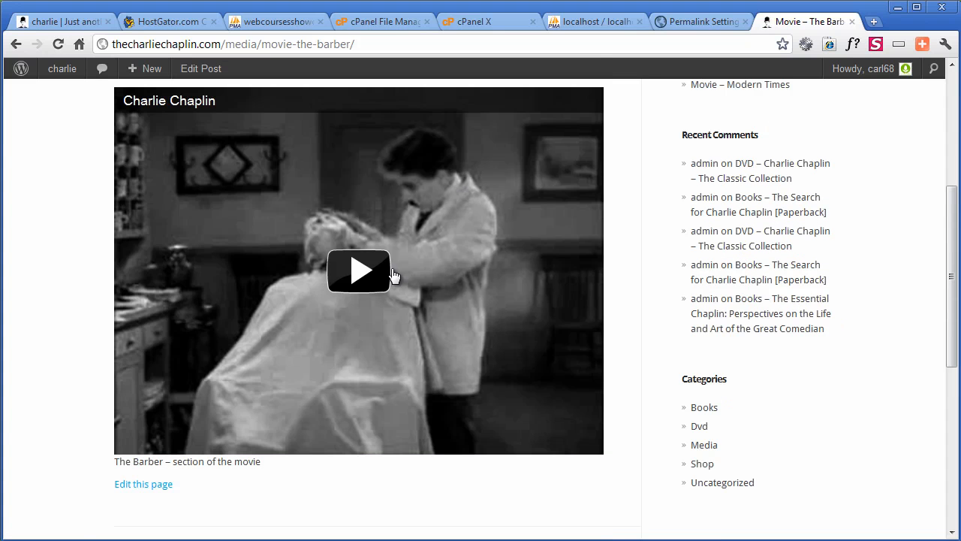
click(359, 270)
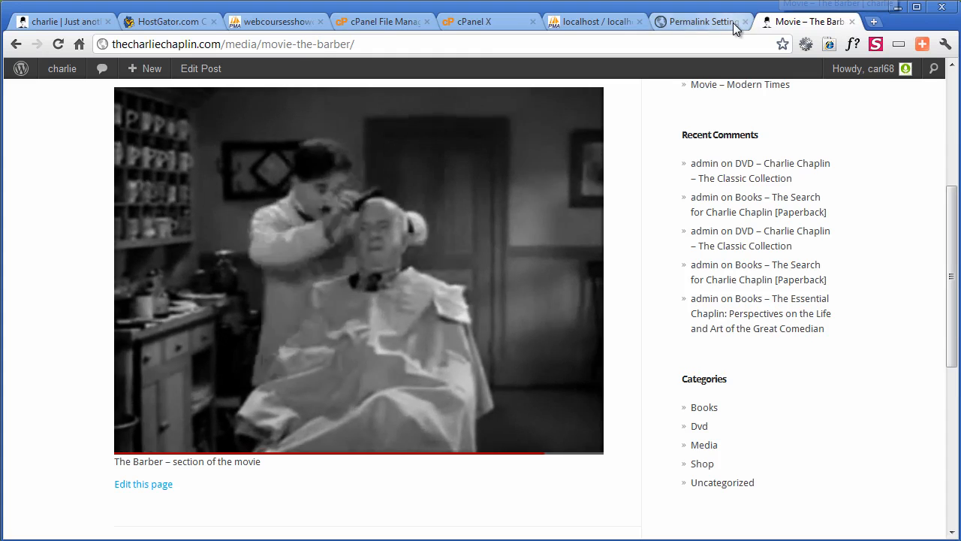
Search the plugin directory from Plugins > Add New for 'google xml'
click(699, 21)
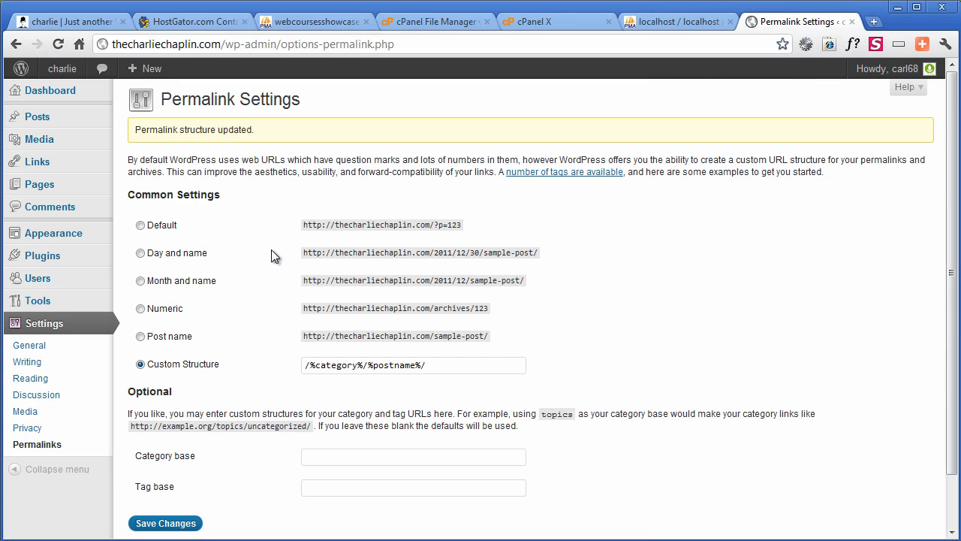
mouse_move(42, 255)
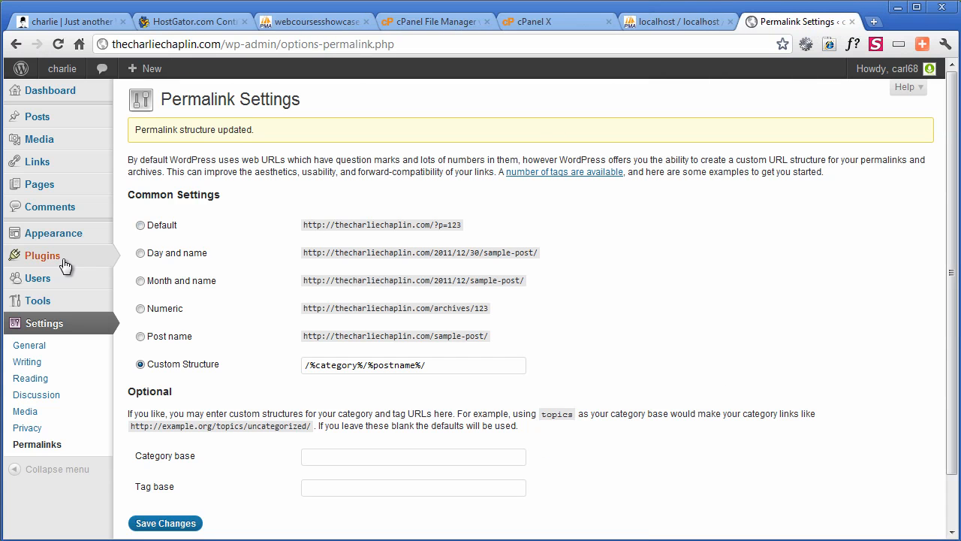
click(144, 271)
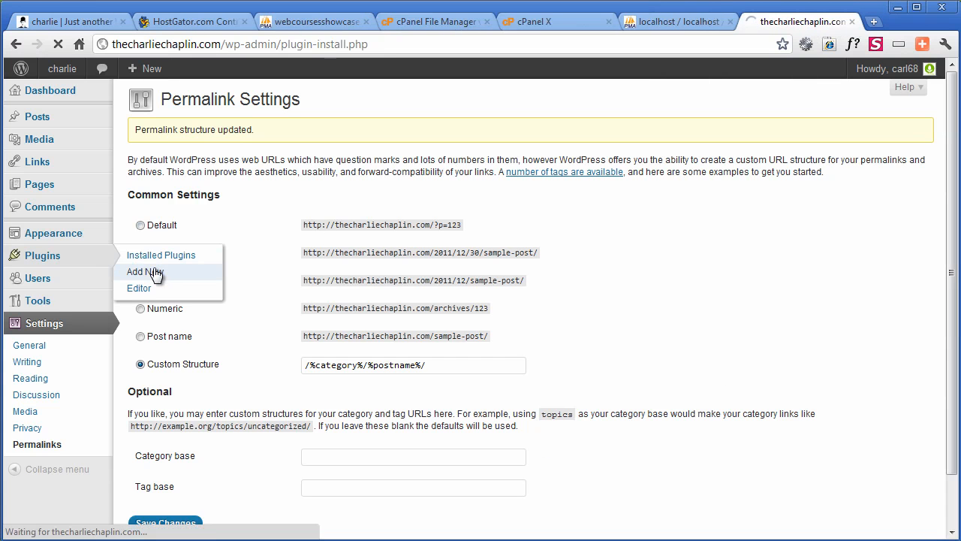
click(144, 270)
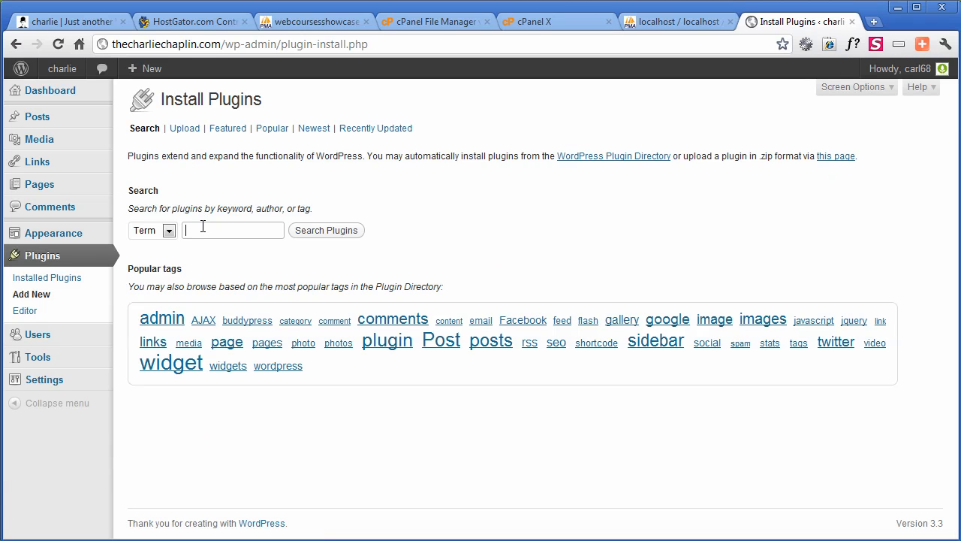
text(google xml)
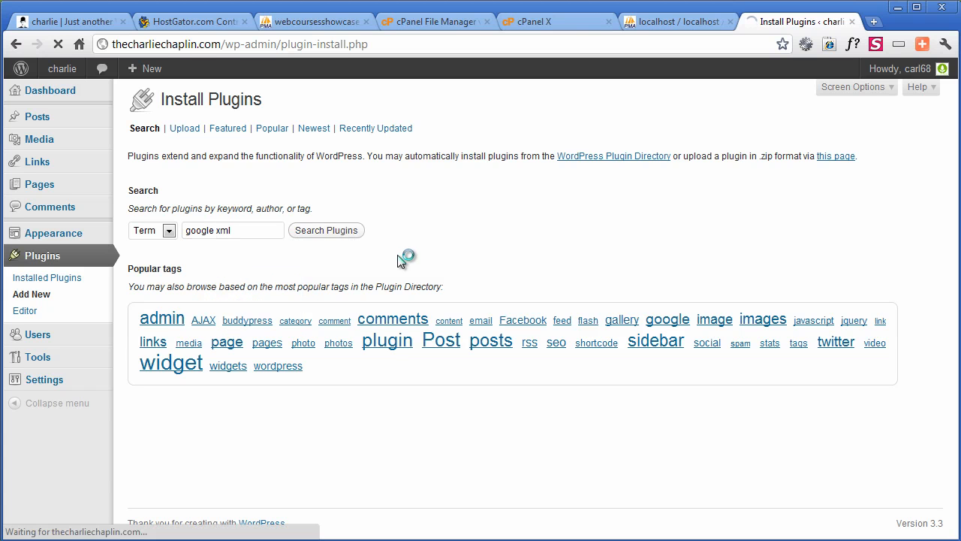
click(326, 230)
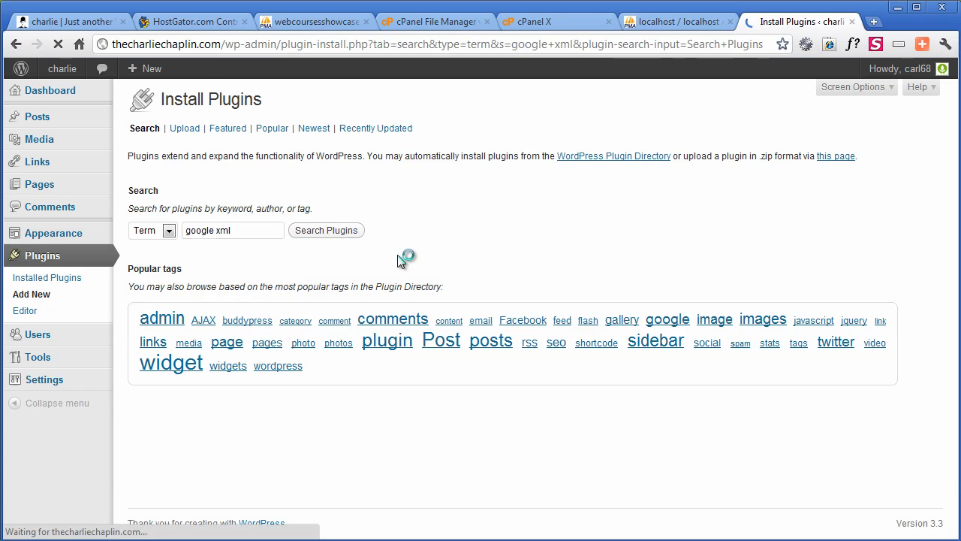
click(326, 230)
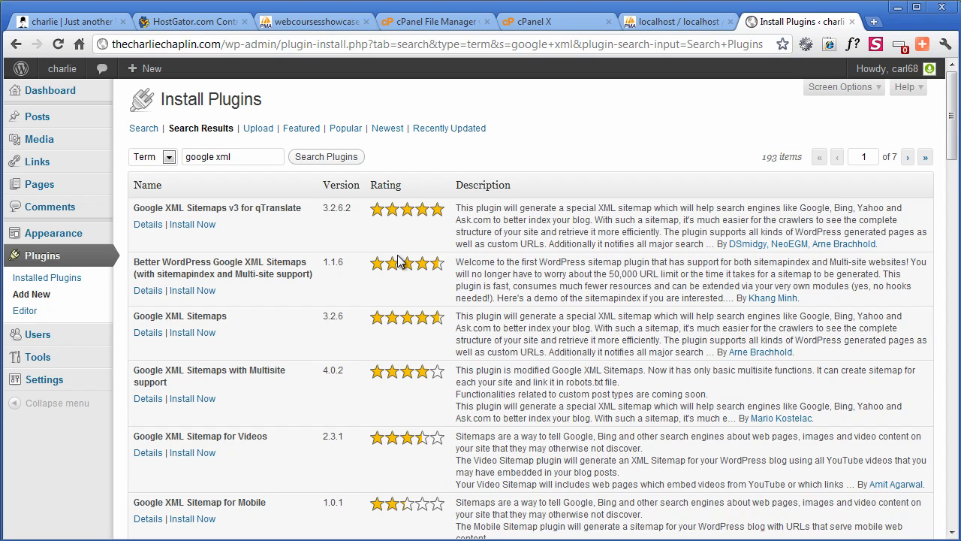
mouse_move(284, 297)
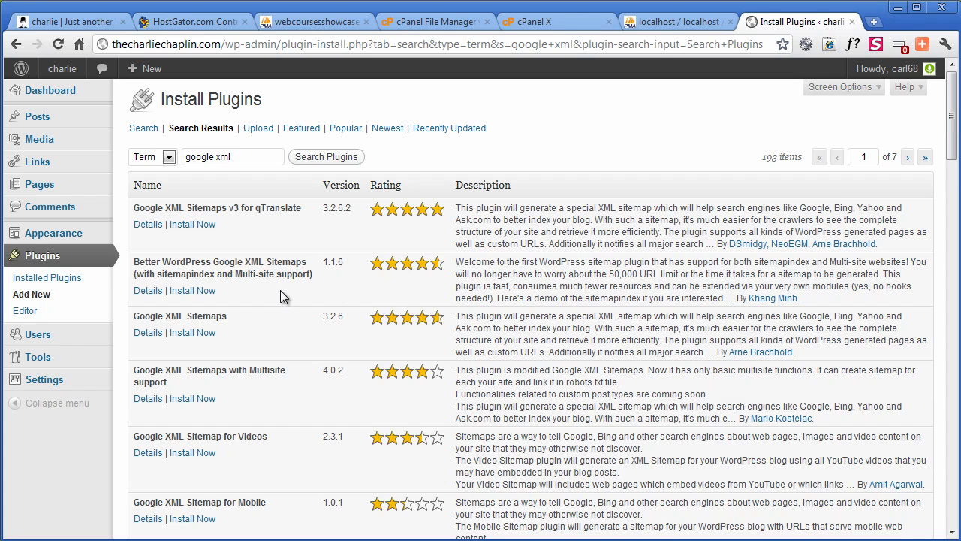
mouse_move(353, 321)
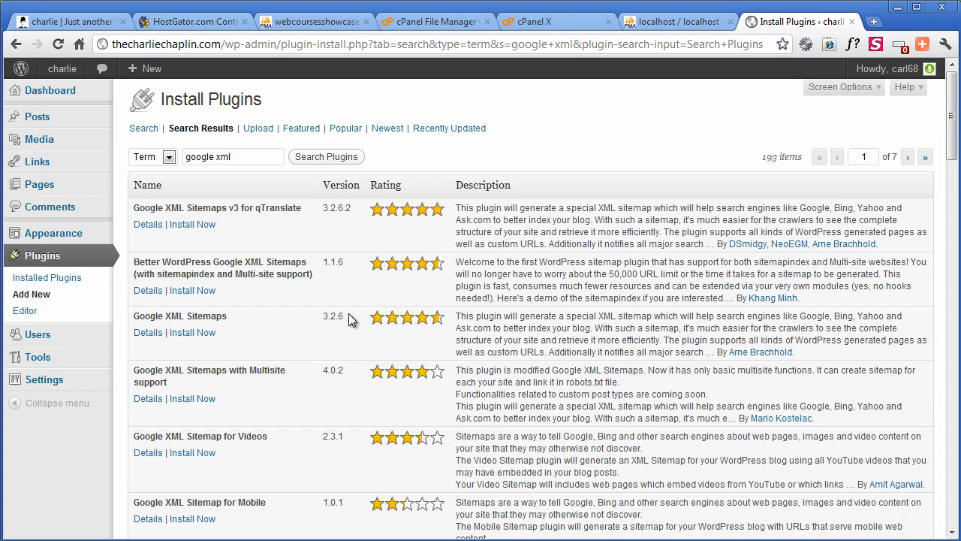
mouse_move(291, 322)
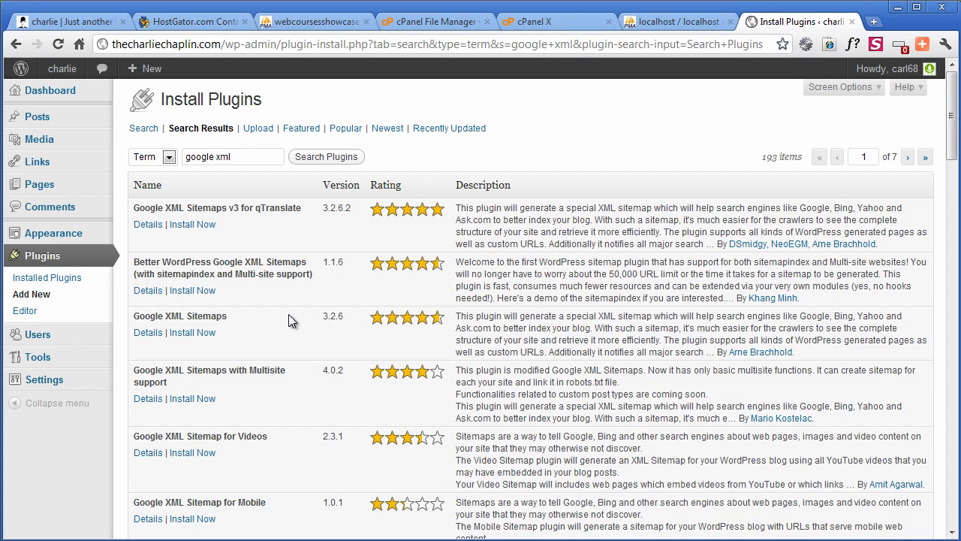
mouse_move(391, 317)
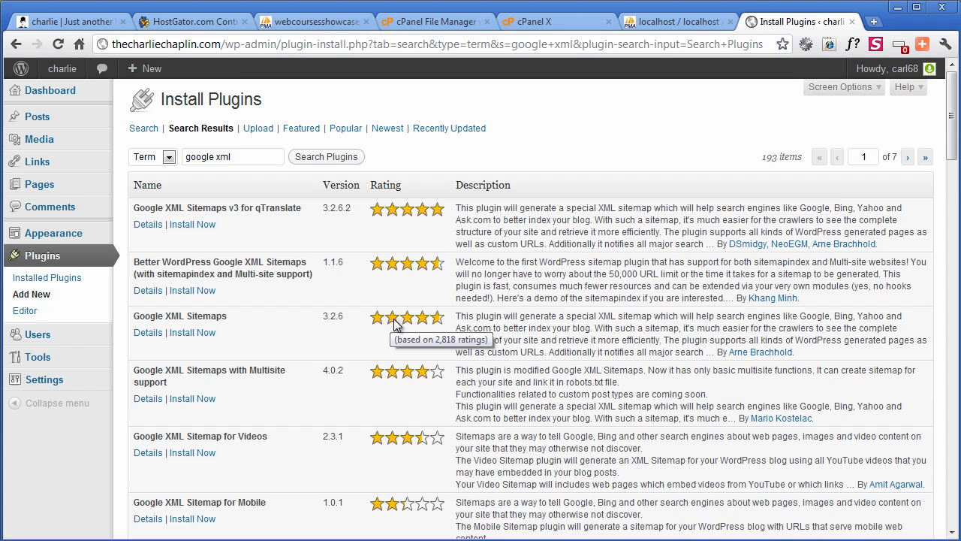
Install Google XML Sitemaps 3.2.6 from the results, confirming the install prompt
click(193, 332)
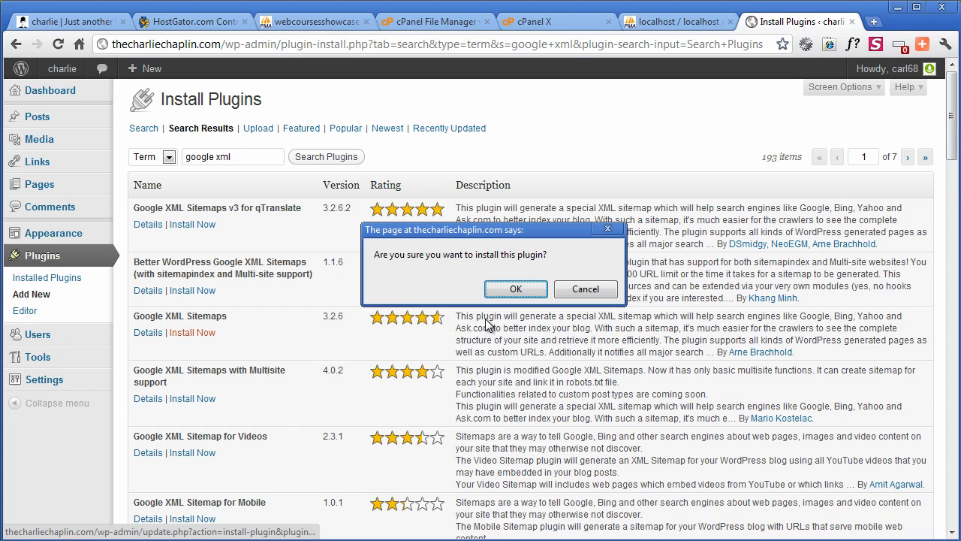
click(516, 288)
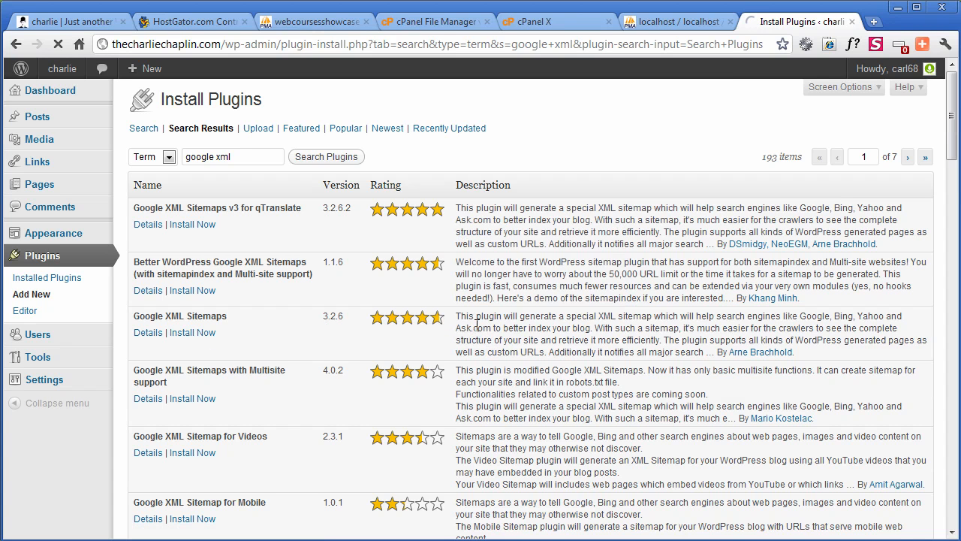
click(192, 332)
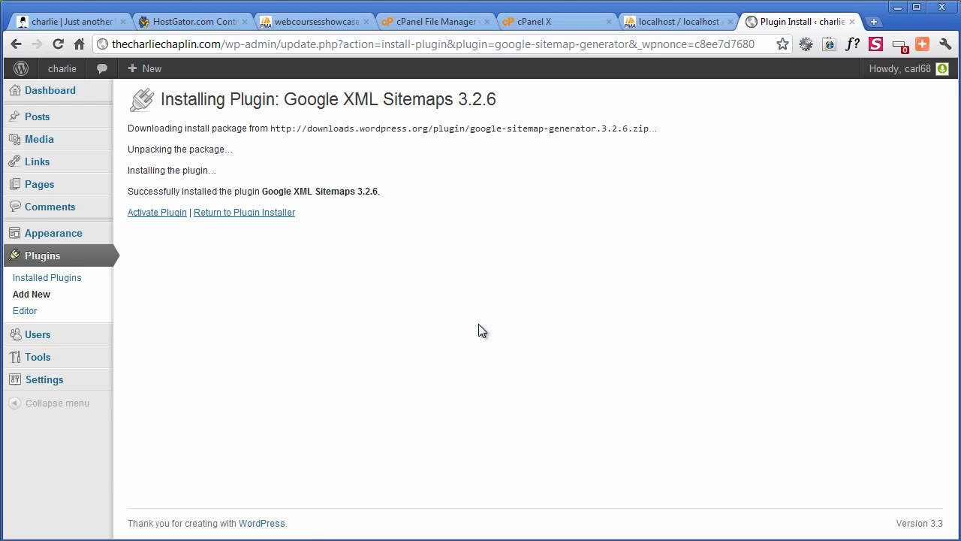
mouse_move(156, 213)
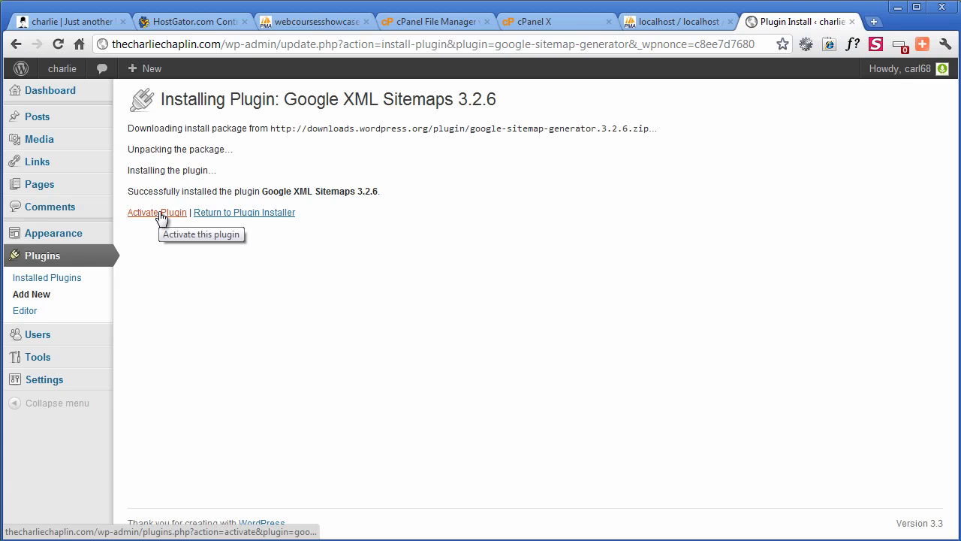
Activate the newly installed Google XML Sitemaps plugin
click(157, 213)
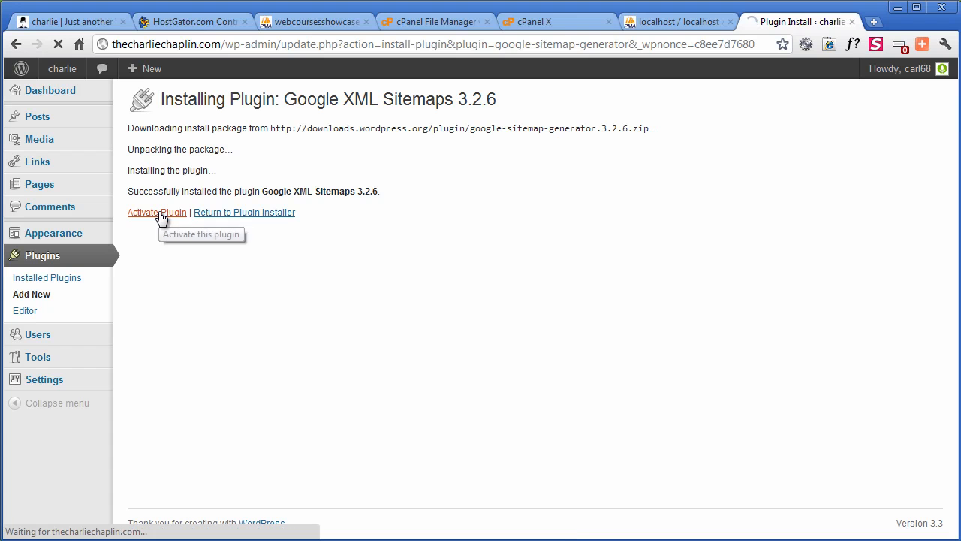
click(157, 211)
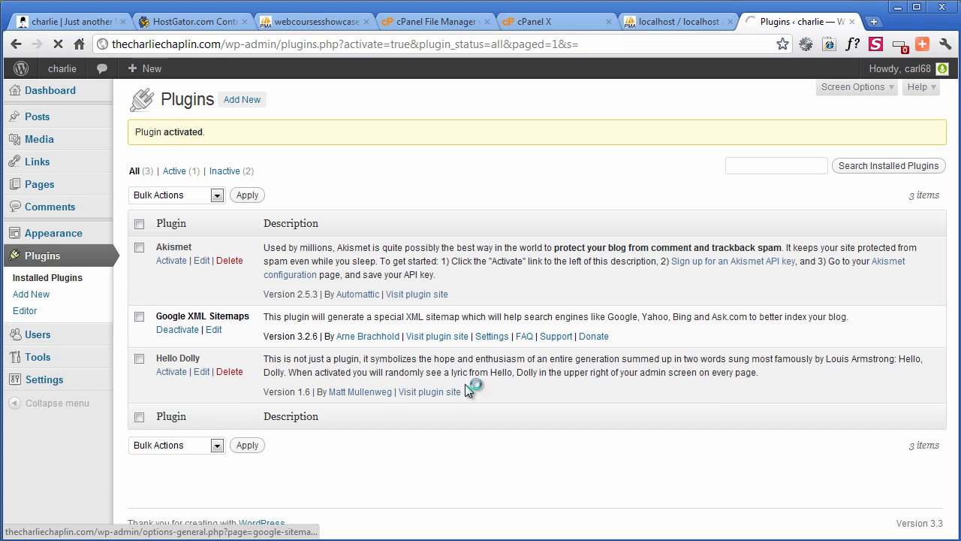
Build the XML sitemap for the first time from the plugin settings, notifying Google, Bing and Ask.com
click(492, 337)
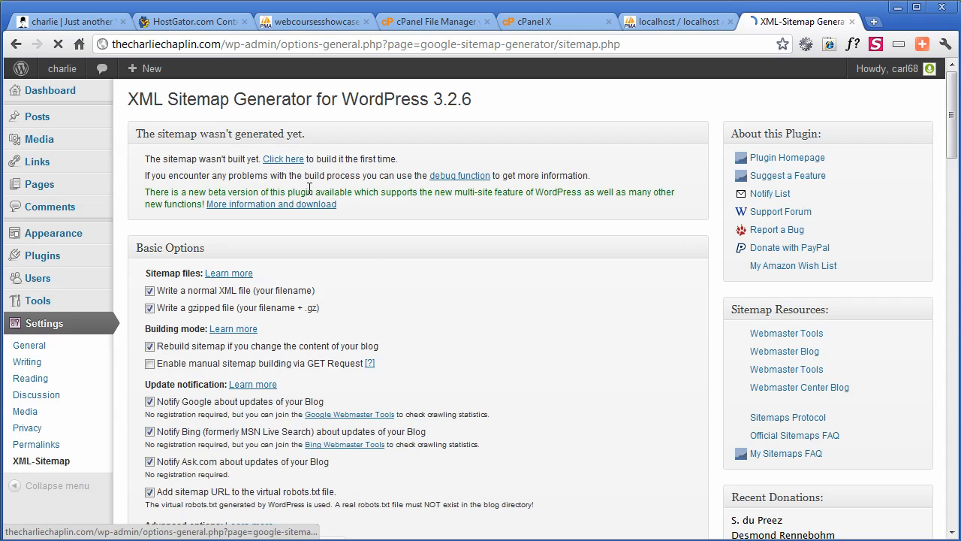
triple_click(270, 159)
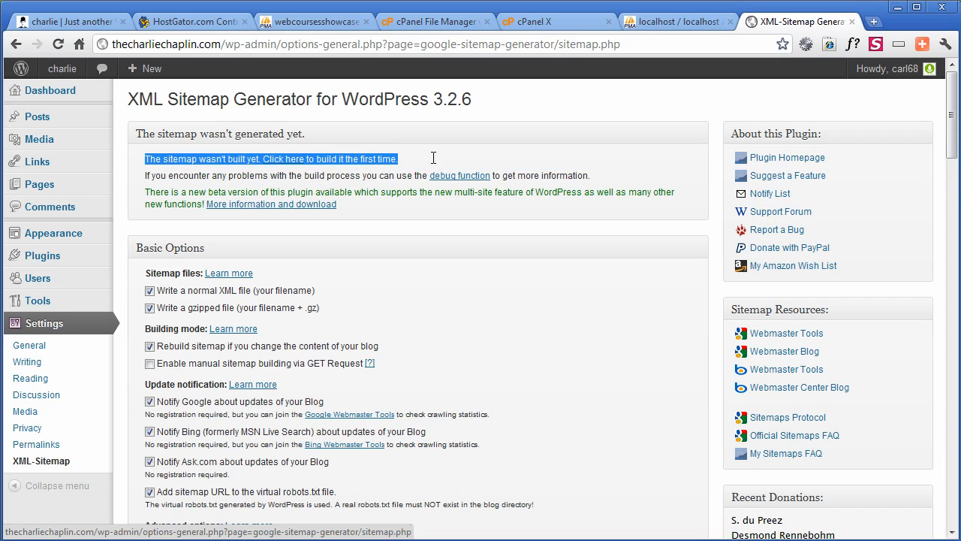
click(283, 159)
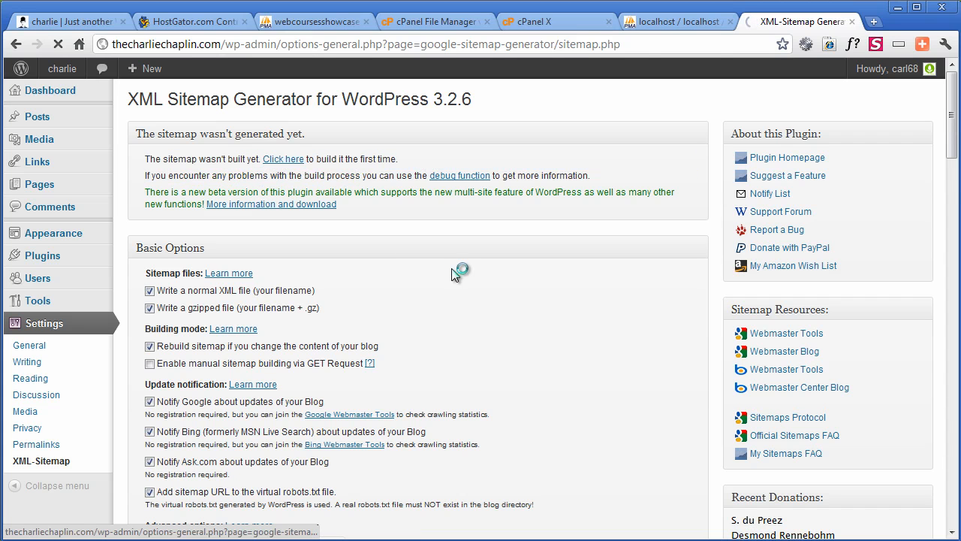
click(283, 159)
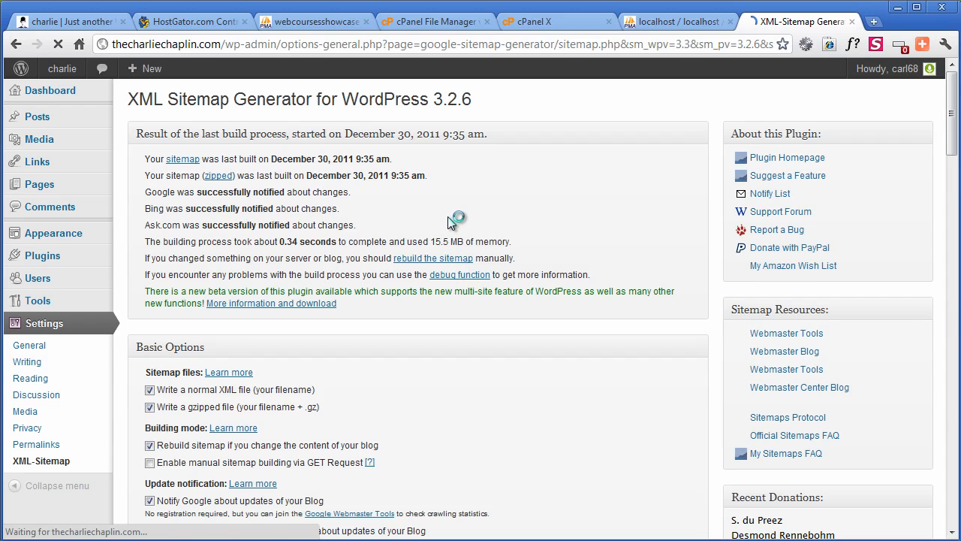
scroll(down, 3)
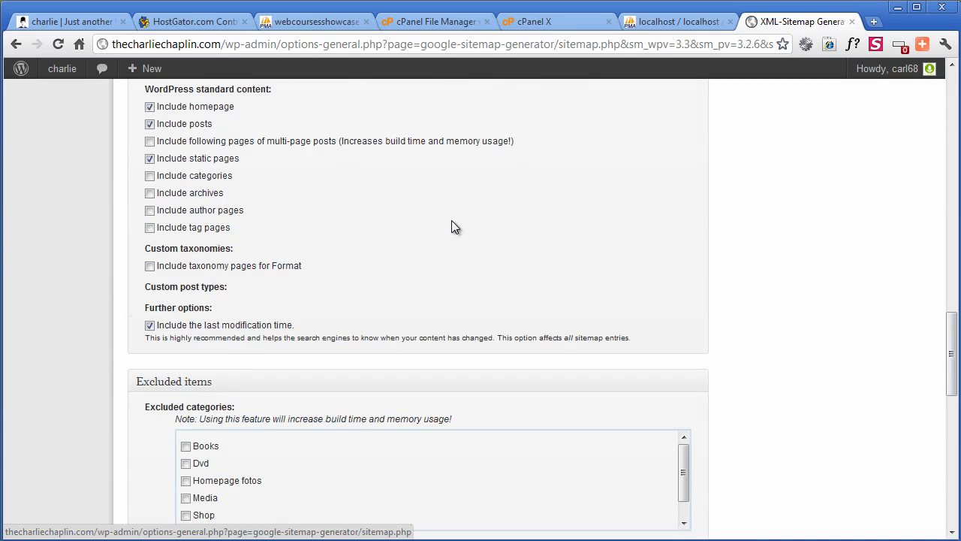
scroll(down, 3)
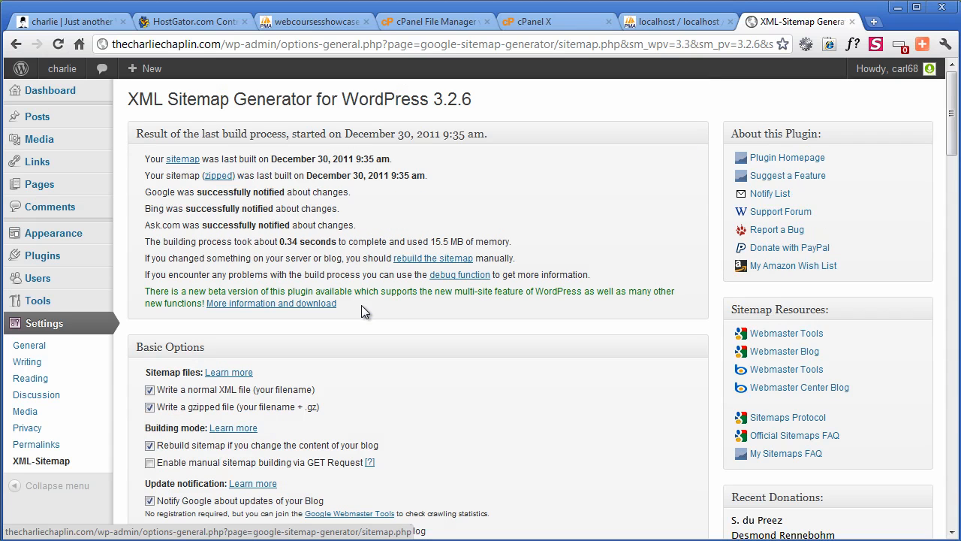
mouse_move(366, 153)
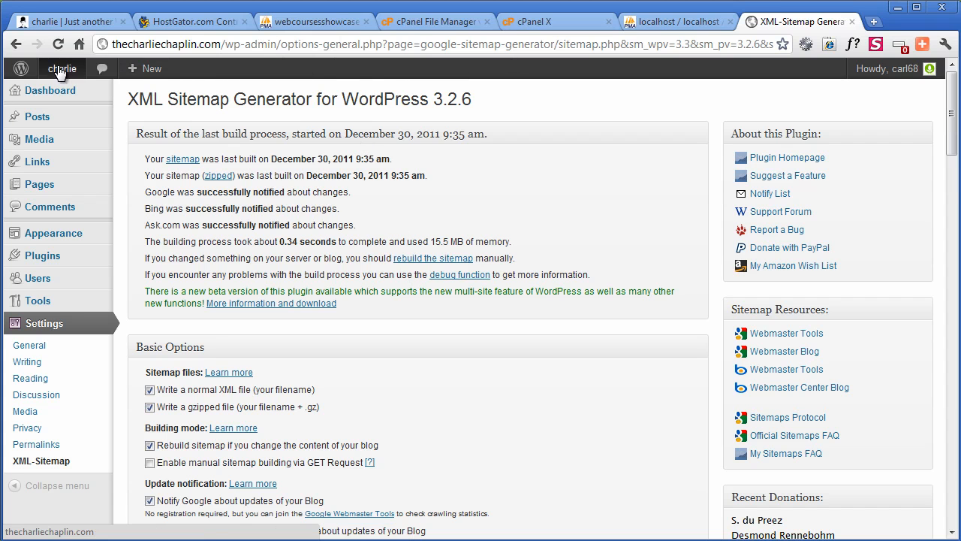
Load the live site's sitemap.xml to review its listed pages, then start a blank new tab
click(63, 69)
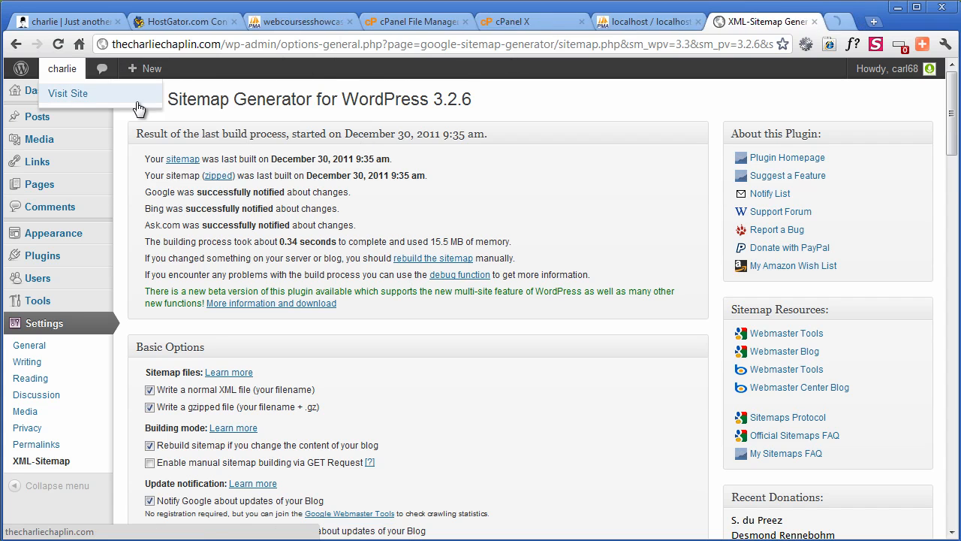
click(67, 93)
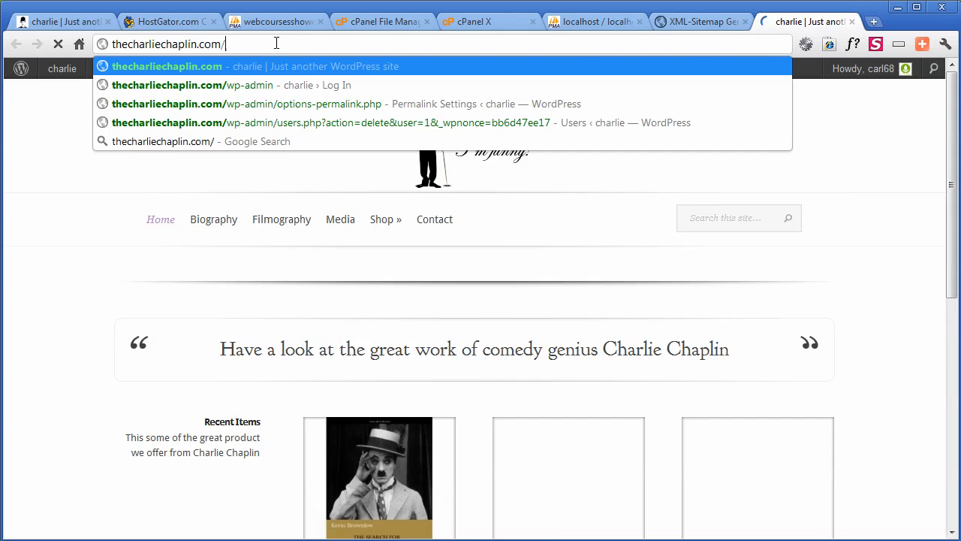
text(sitemap.xml)
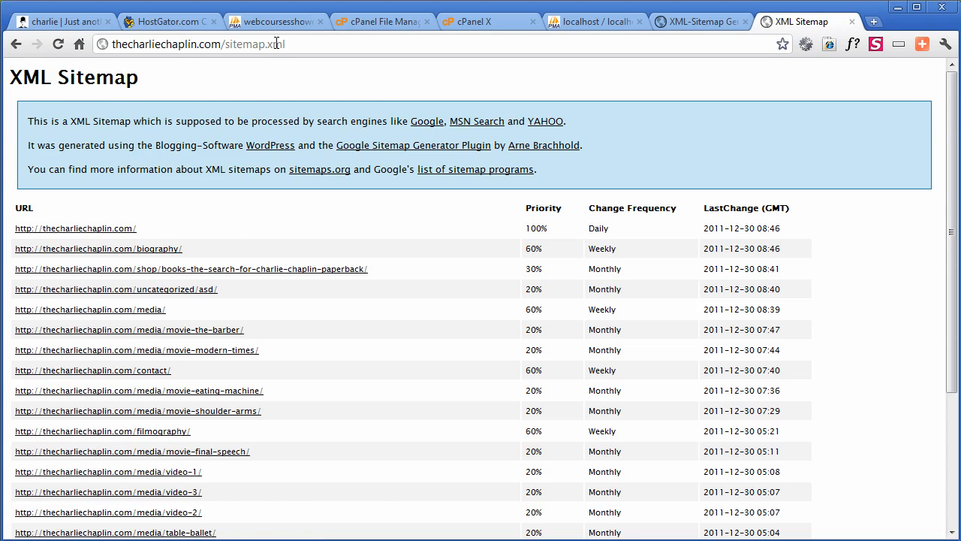
scroll(down, 3)
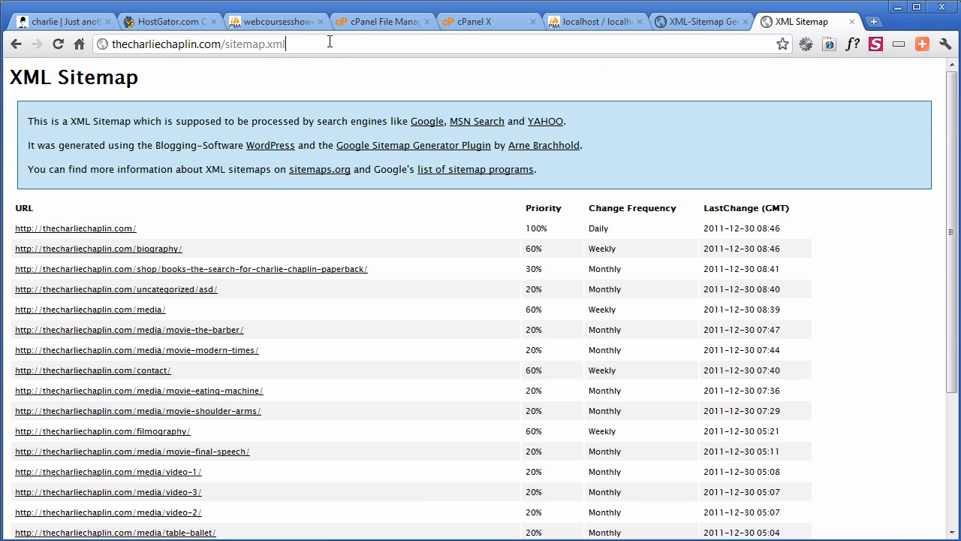
click(874, 21)
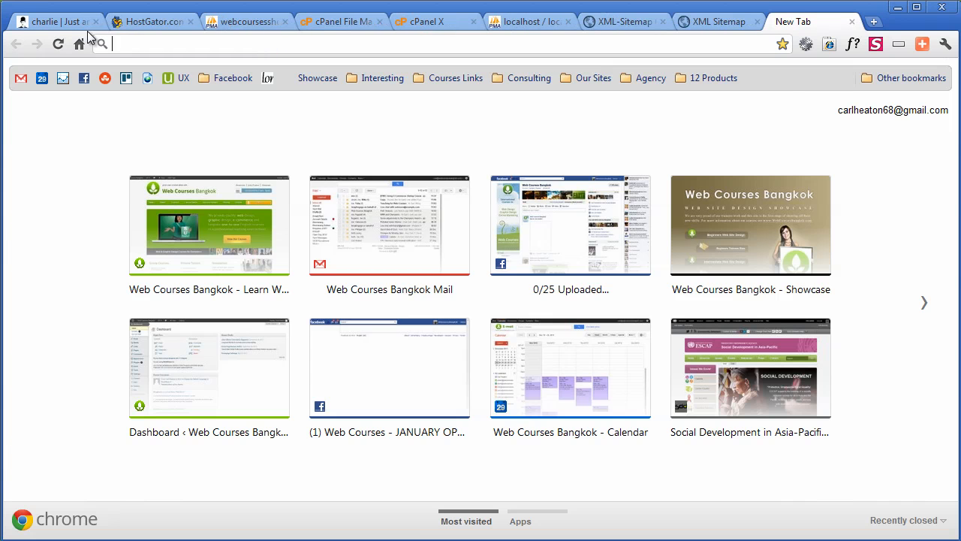
Go to Google Webmaster Tools and sign in to reach its Home page
text(gogole.com)
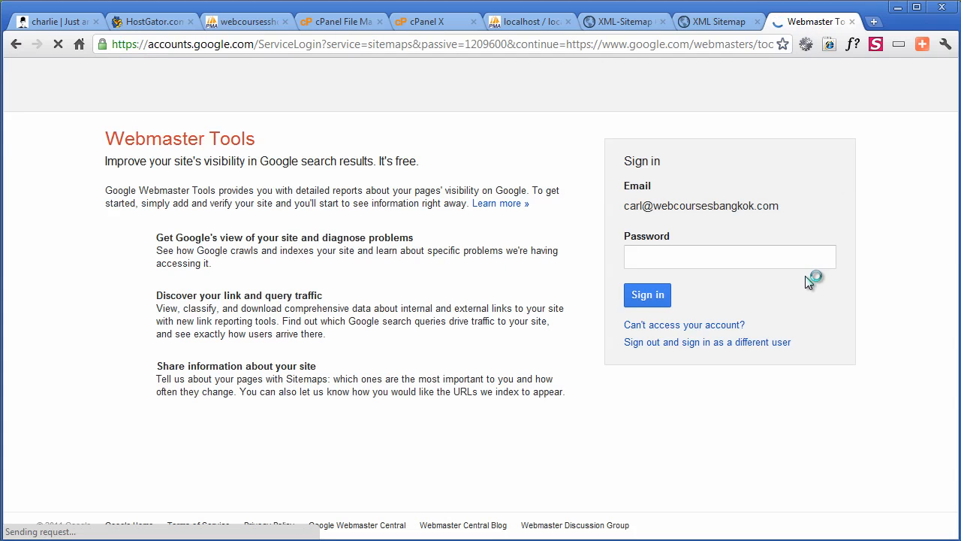
click(647, 295)
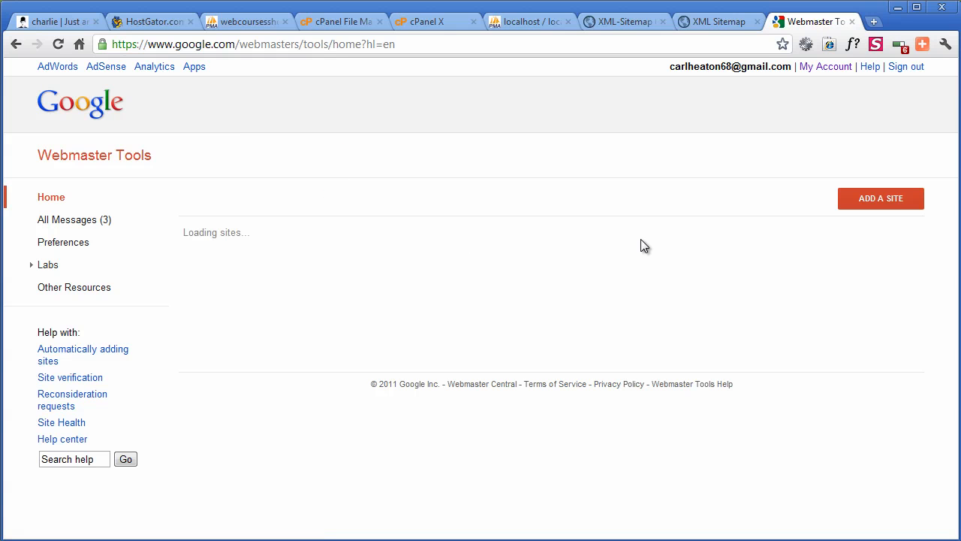
click(880, 198)
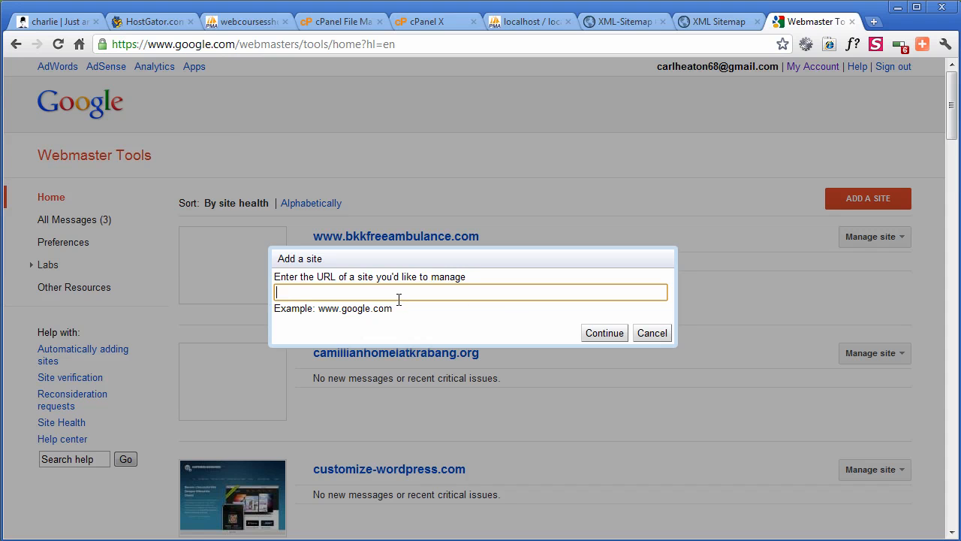
text(www.thecharliechaplin.com)
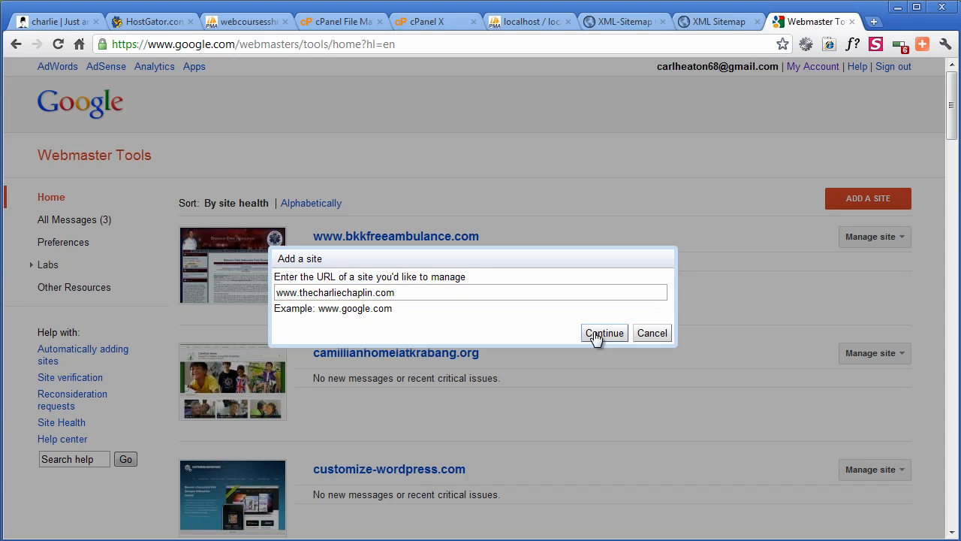
click(603, 333)
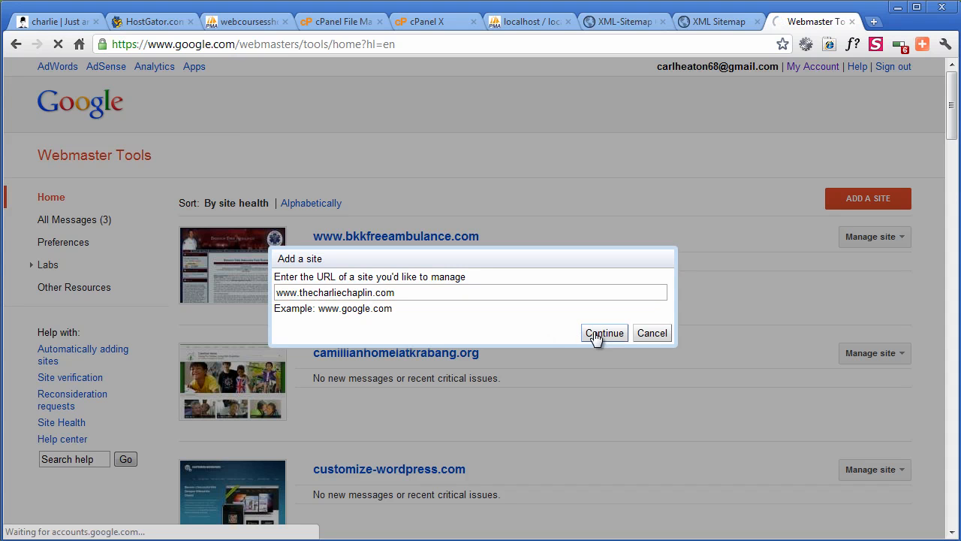
click(604, 333)
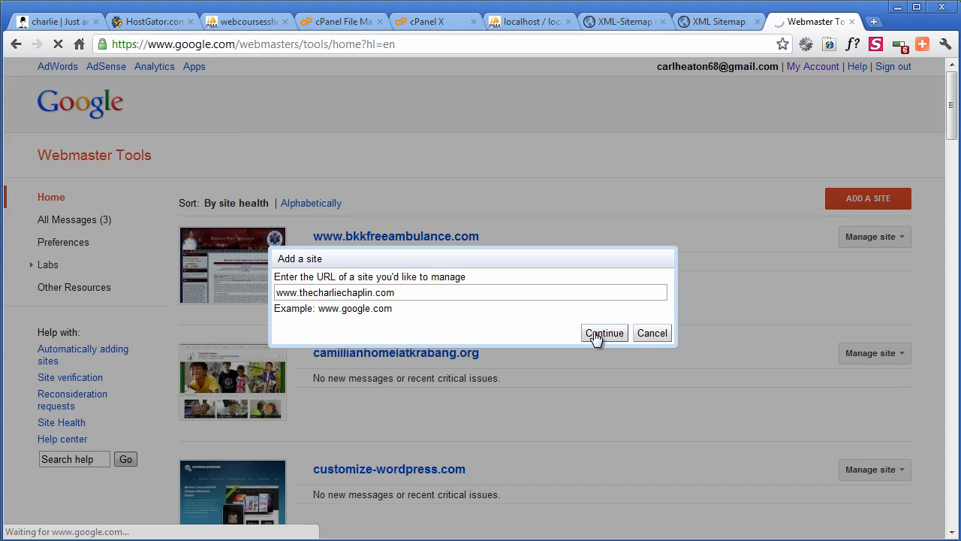
click(603, 333)
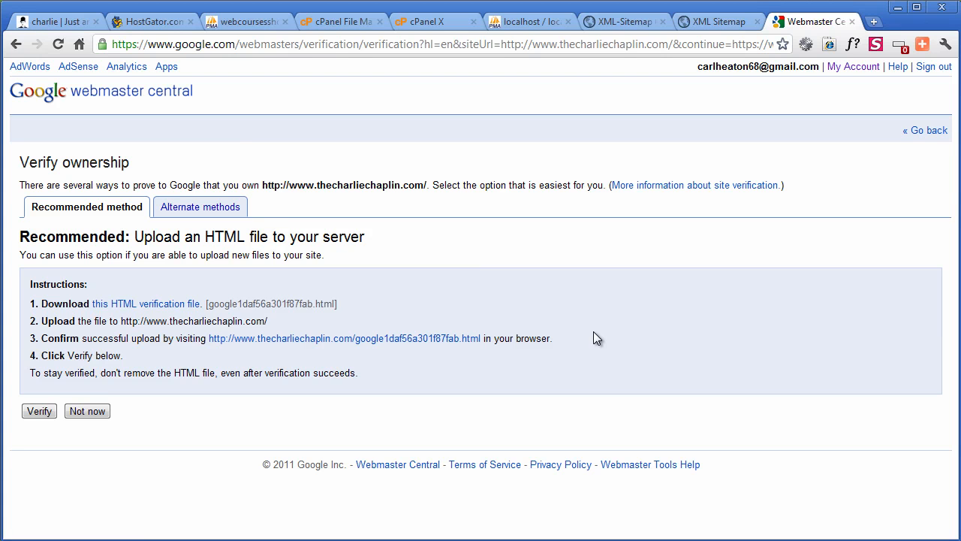
mouse_move(42, 325)
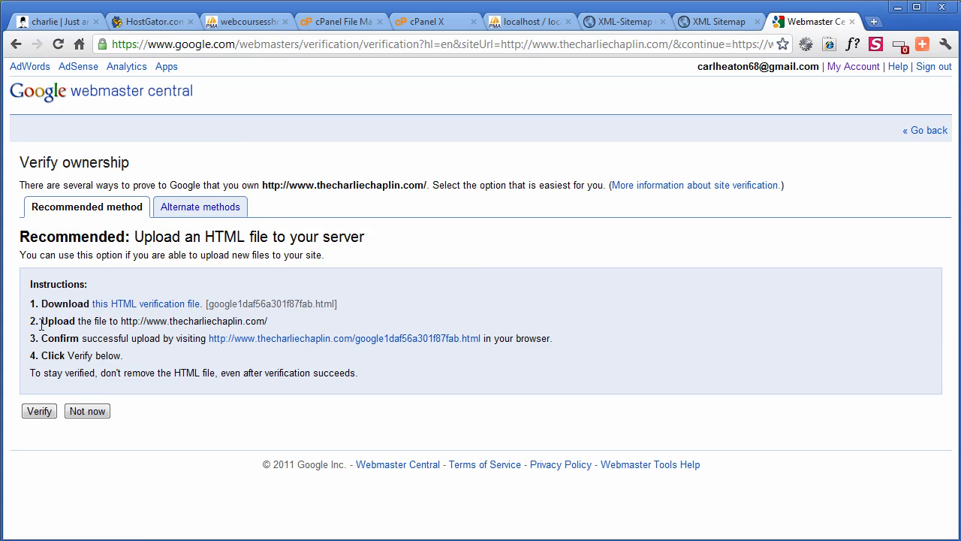
mouse_move(201, 164)
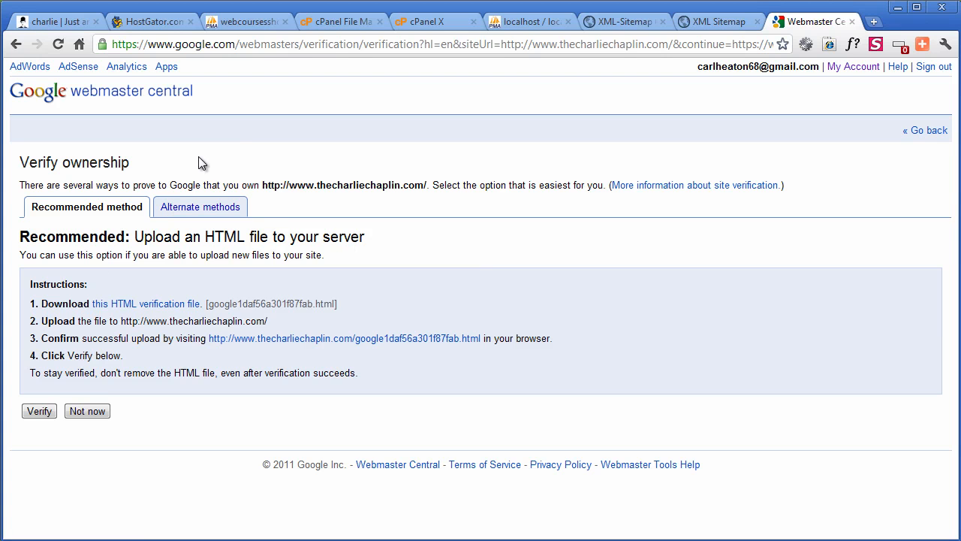
Under Alternate methods choose home-page meta tag verification, copy the tag, and return to WordPress admin
click(200, 207)
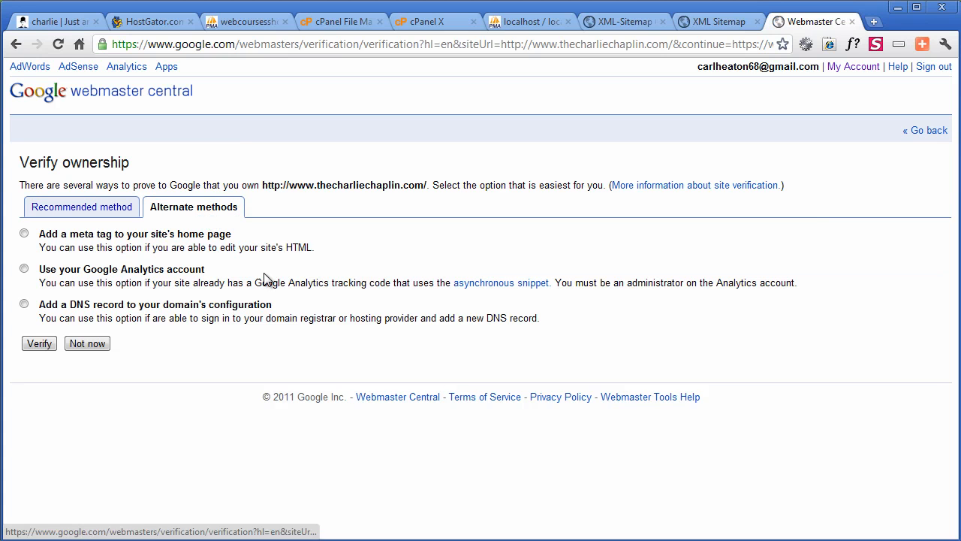
click(24, 303)
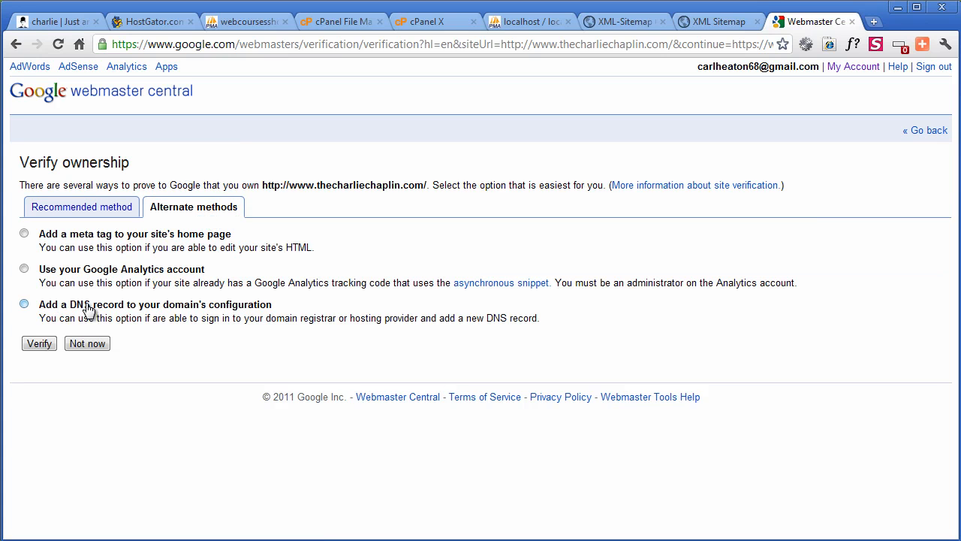
click(24, 267)
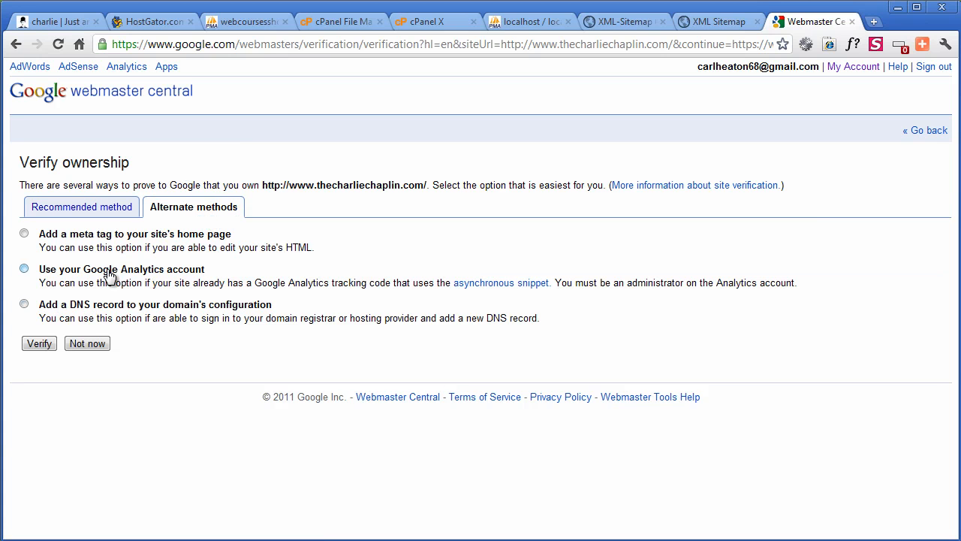
click(24, 233)
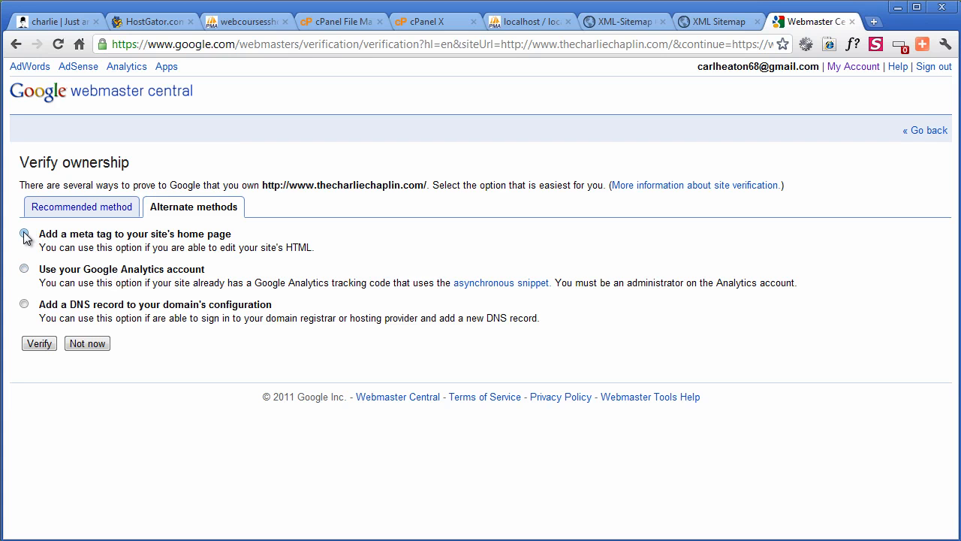
click(24, 233)
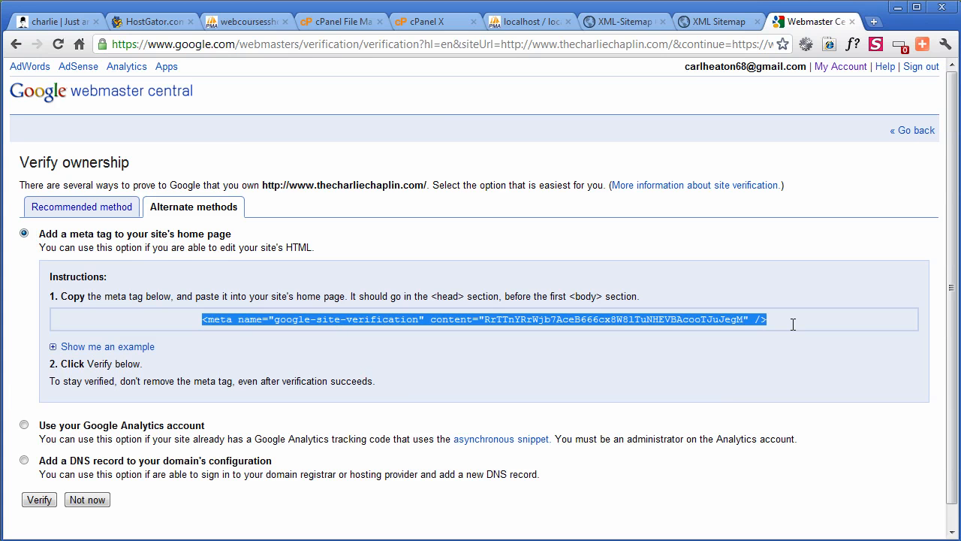
mouse_move(794, 331)
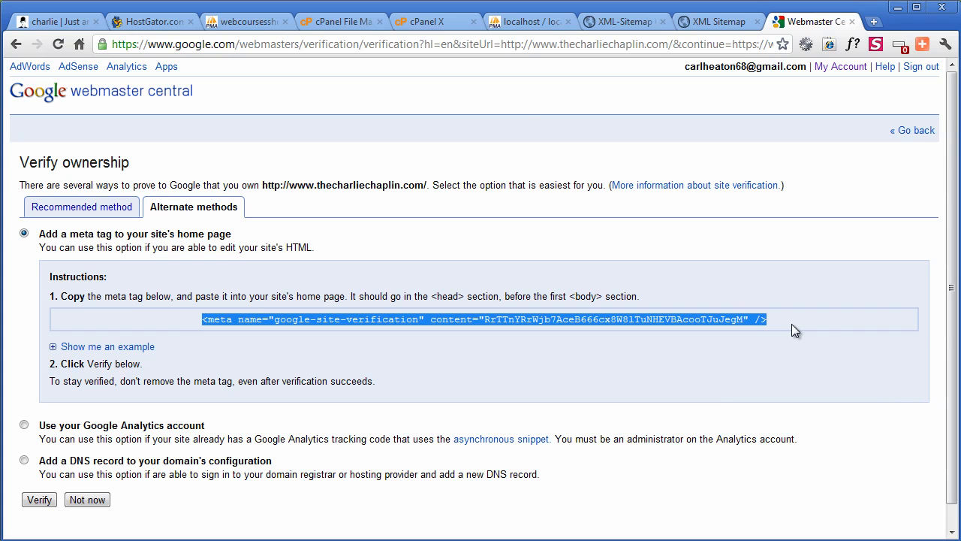
click(623, 21)
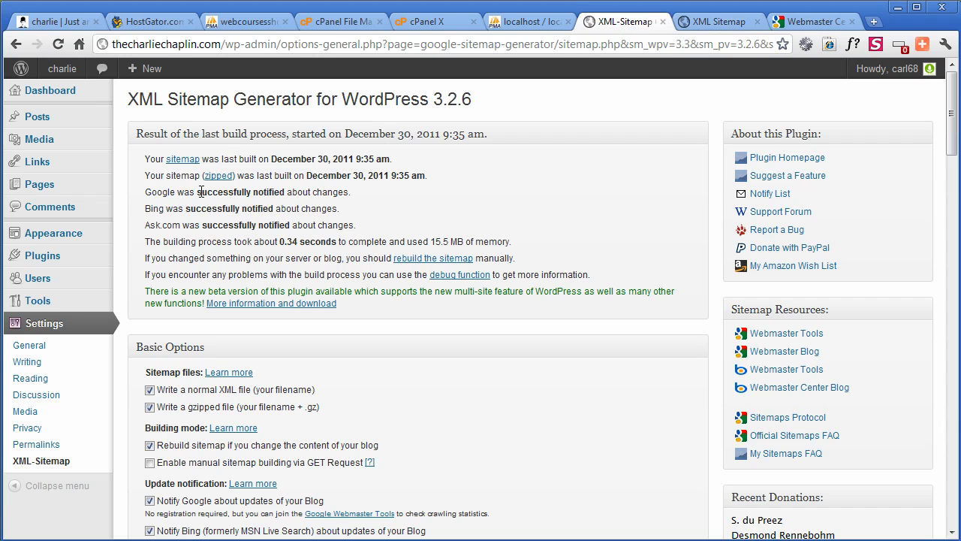
mouse_move(54, 232)
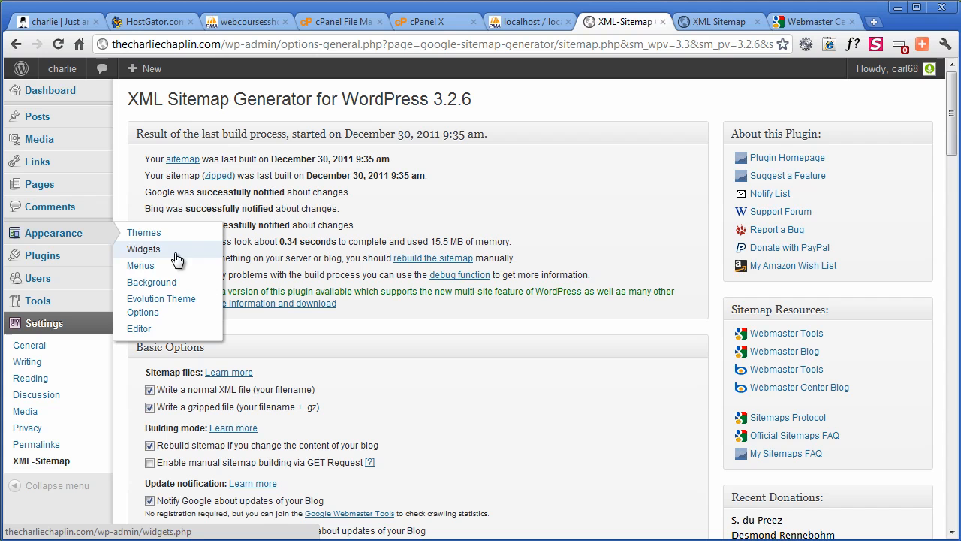
mouse_move(138, 327)
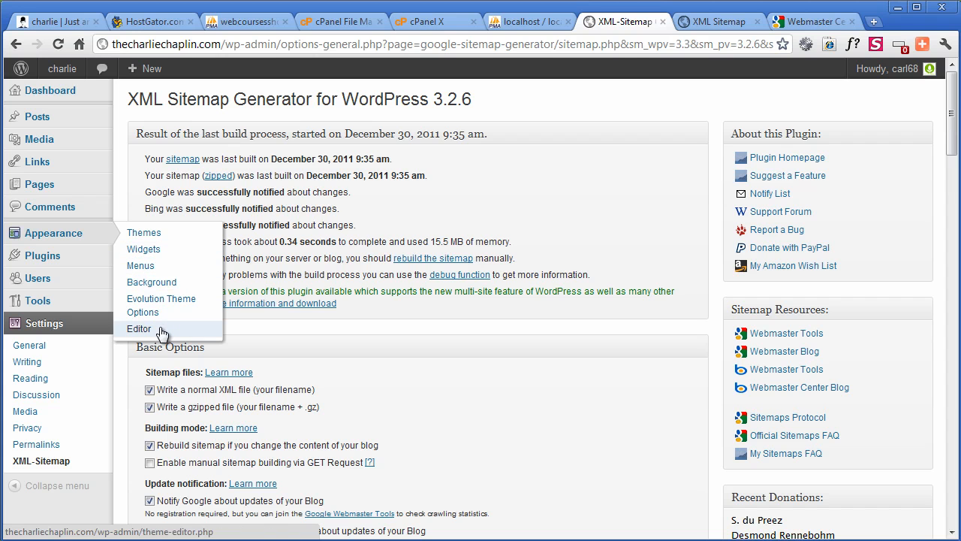
Paste the google-site-verification meta tag into Evolution's header.php head and update the file
click(138, 327)
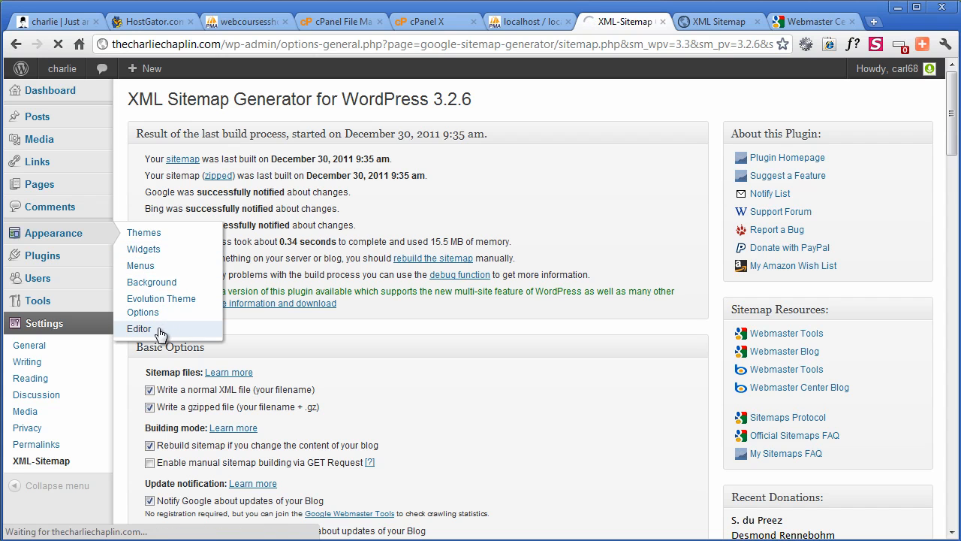
click(138, 328)
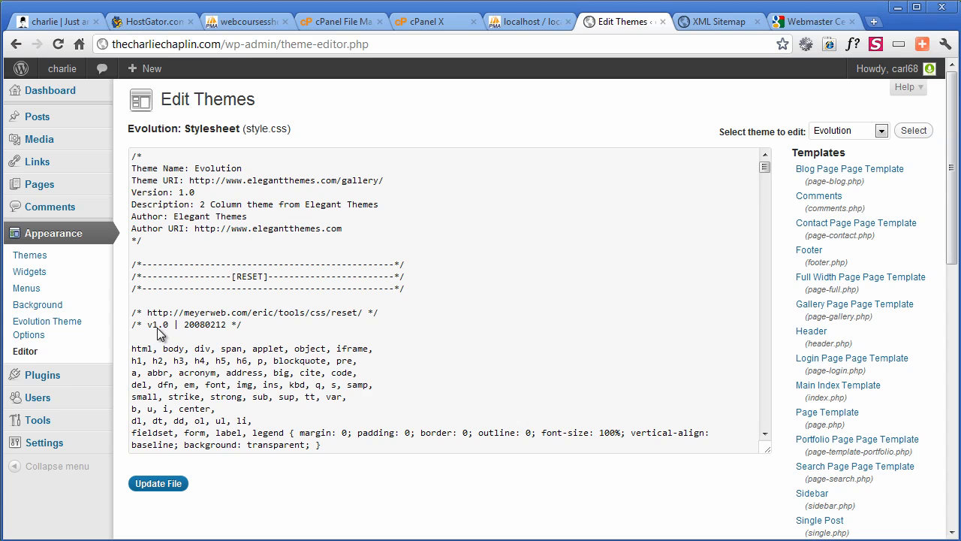
mouse_move(811, 331)
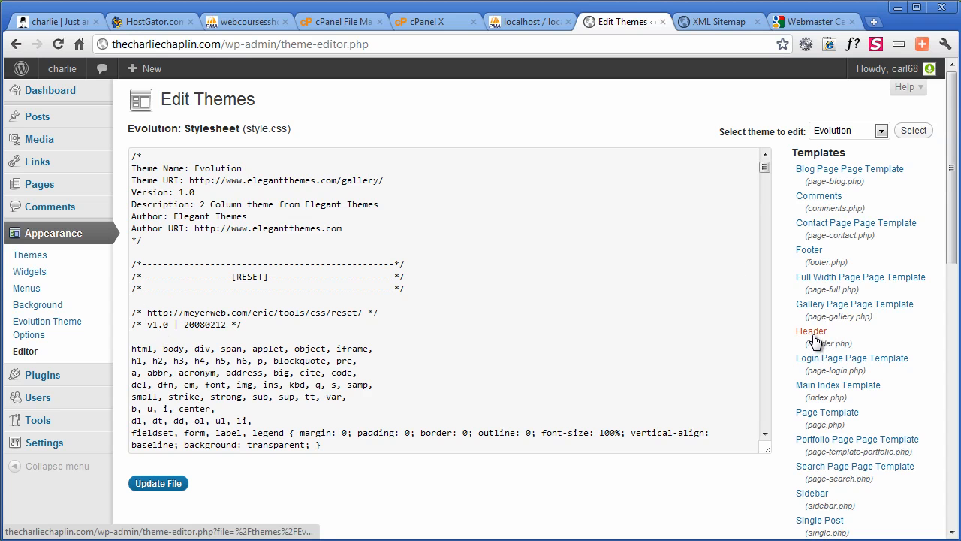
click(811, 330)
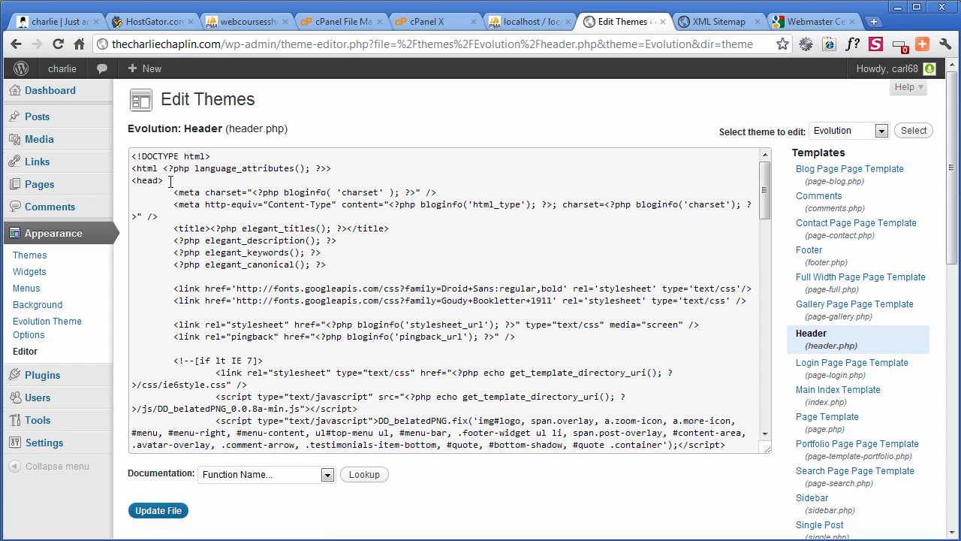
text(<meta name="google-site-verification" content="RrTTnYRrWjb7AceB666cx8W8lTuNHEVBAcooTJuJegM" />)
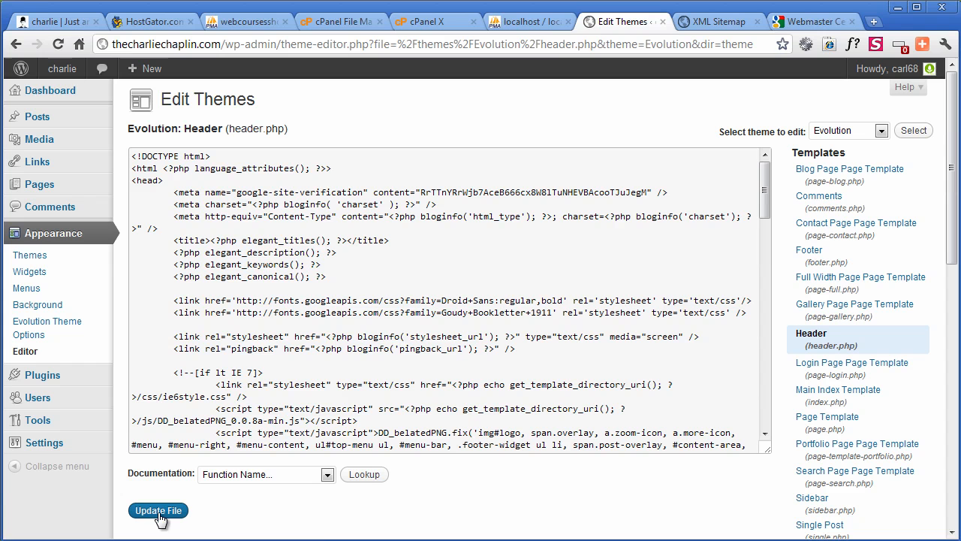
click(157, 510)
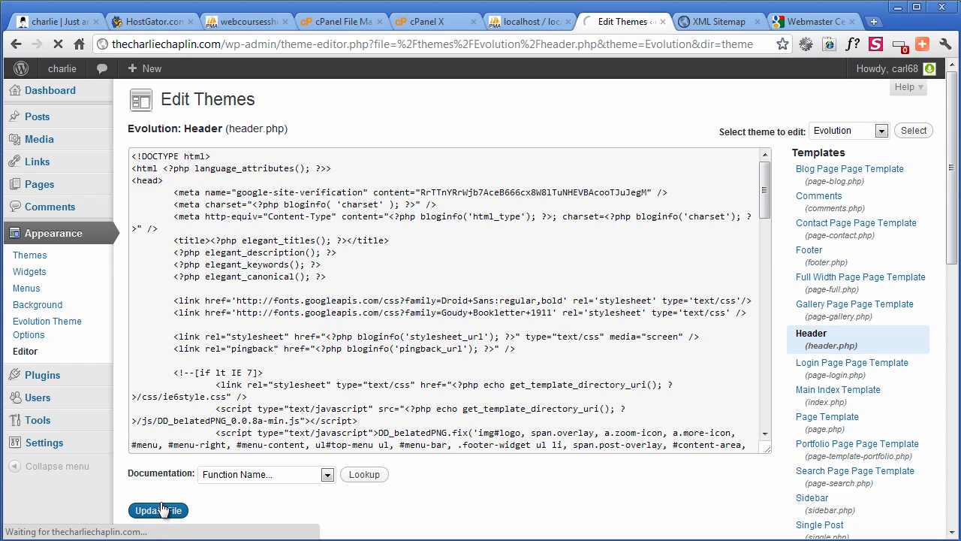
click(157, 510)
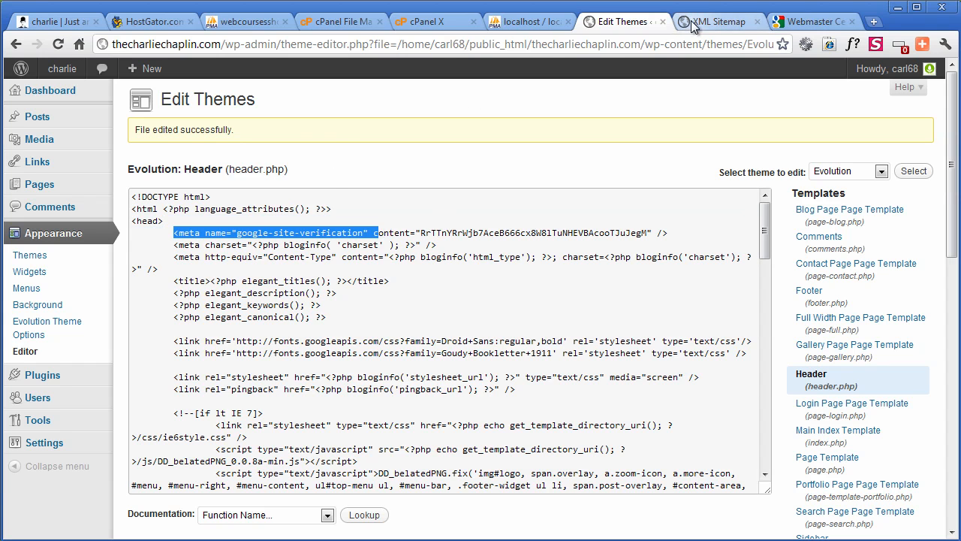
View the live homepage's source to confirm the verification meta tag, then return to Webmaster Central
click(718, 21)
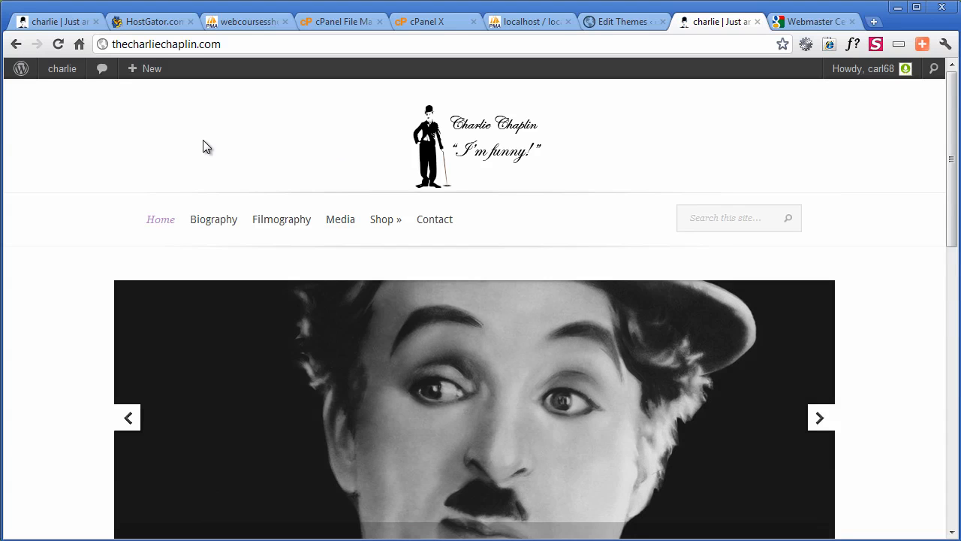
right_click(207, 147)
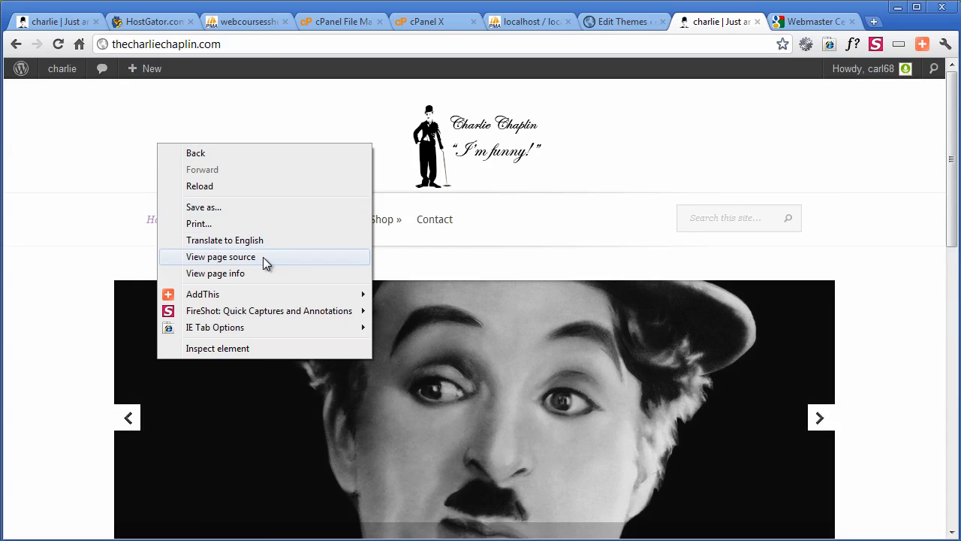
click(221, 257)
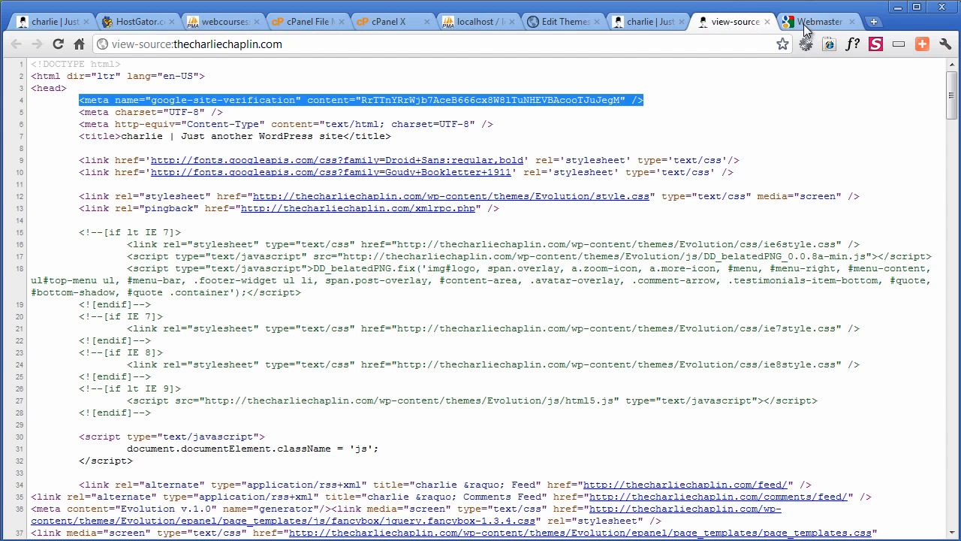
click(816, 21)
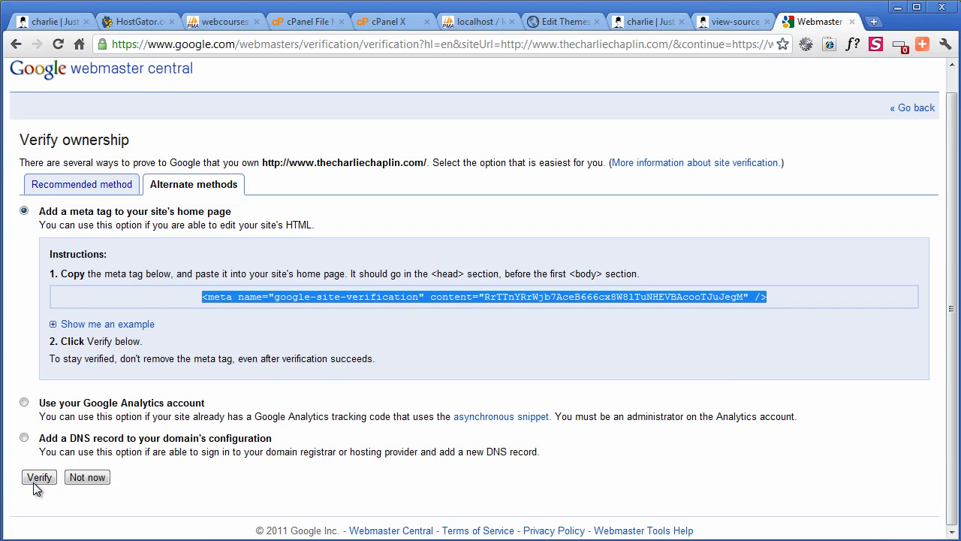
click(39, 477)
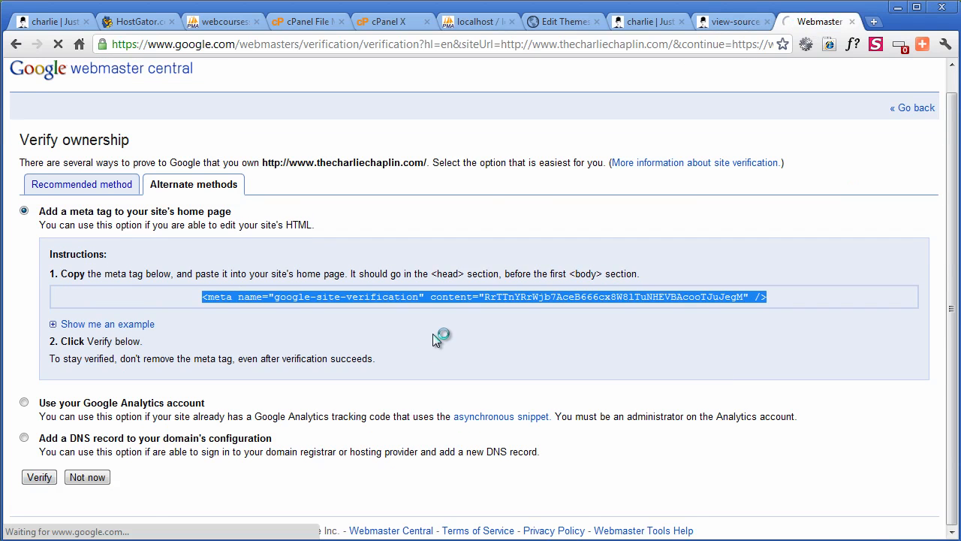
click(39, 477)
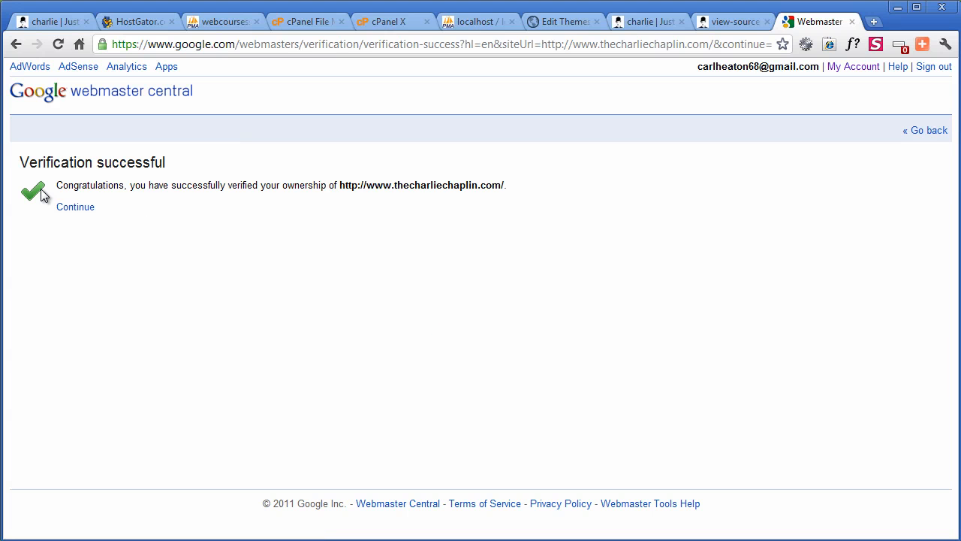
mouse_move(50, 222)
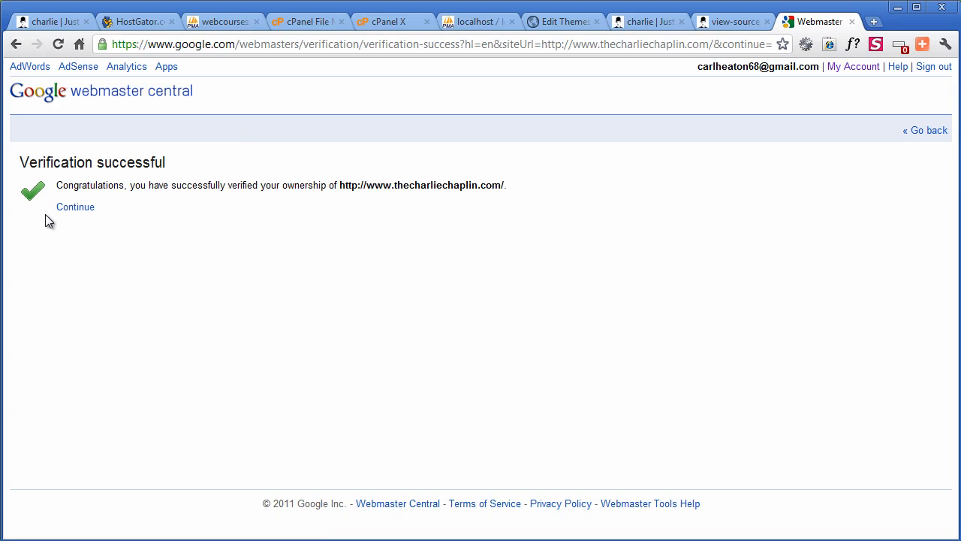
click(75, 208)
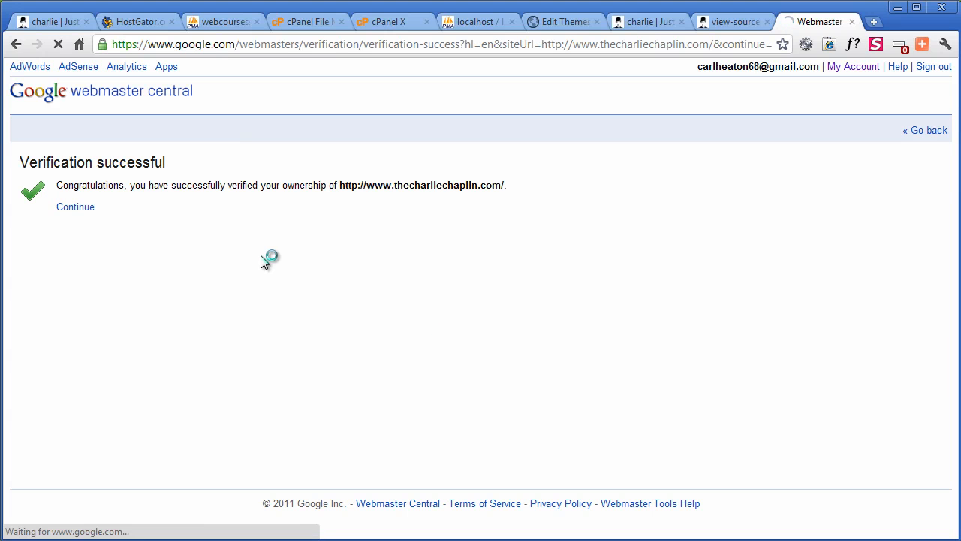
click(75, 207)
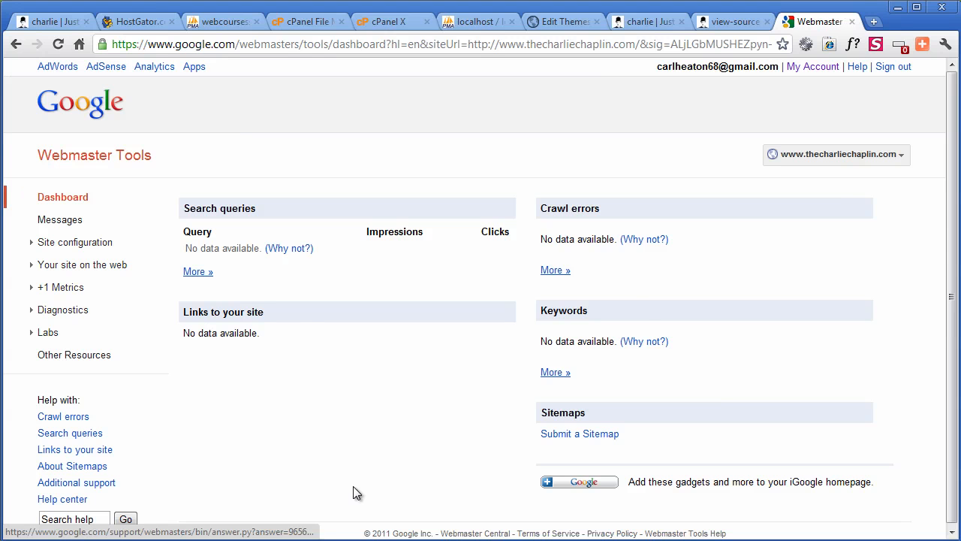
Submit sitemap.xml as the site's sitemap to Google
click(580, 432)
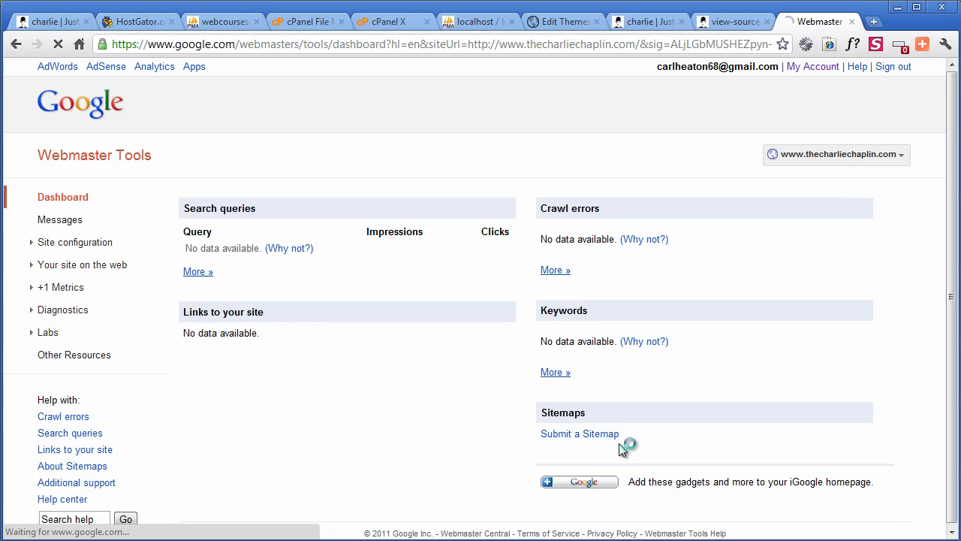
click(579, 432)
text(sitemap.xml)
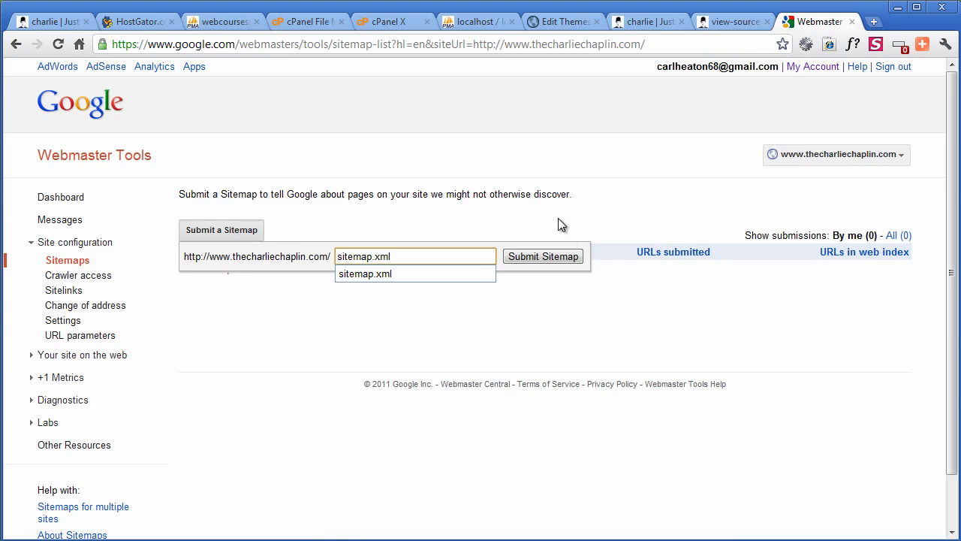
click(544, 255)
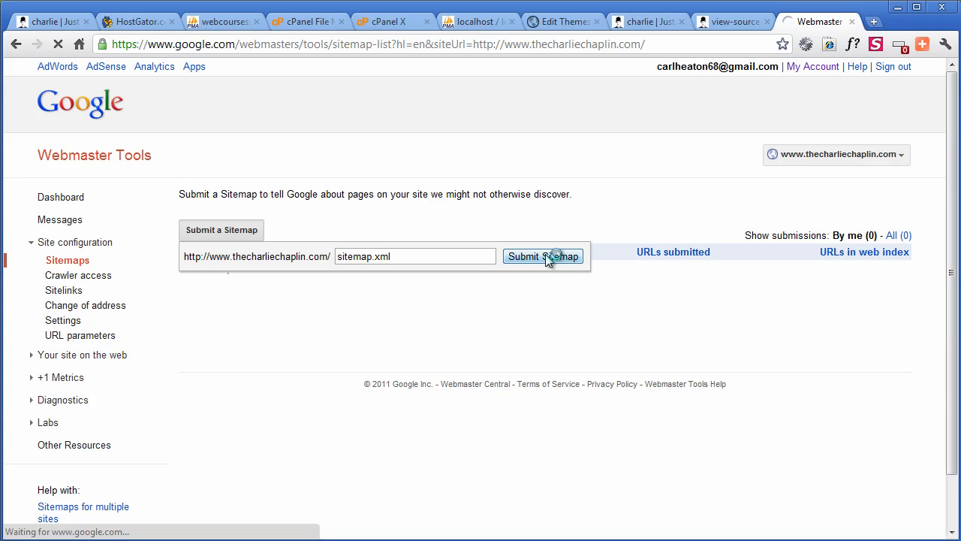
click(544, 255)
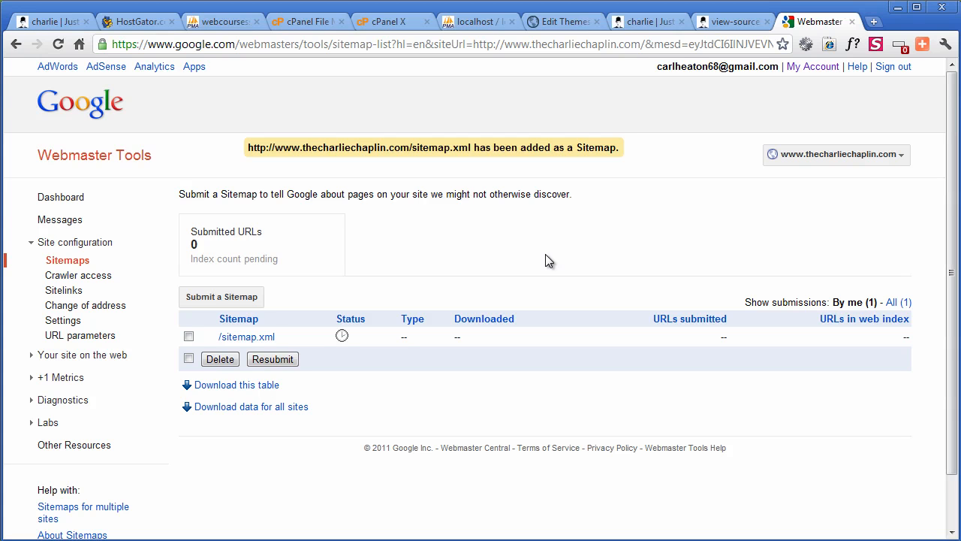
mouse_move(545, 249)
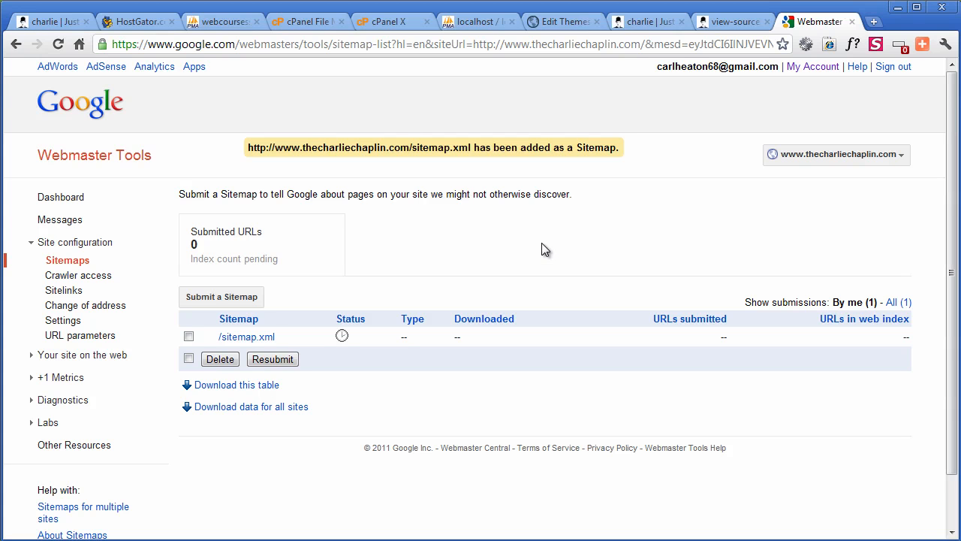
mouse_move(523, 262)
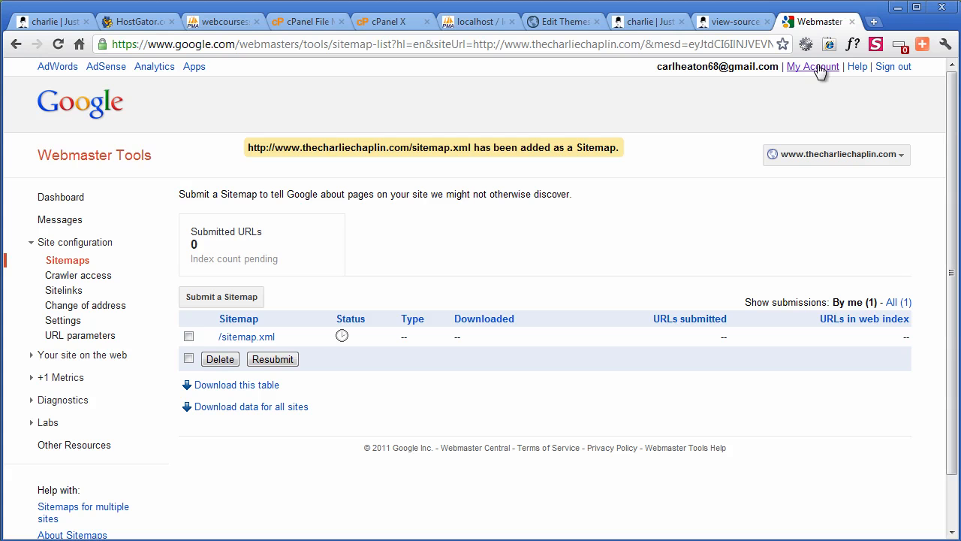
Go to the Google Analytics website and sign in to the account home
click(874, 21)
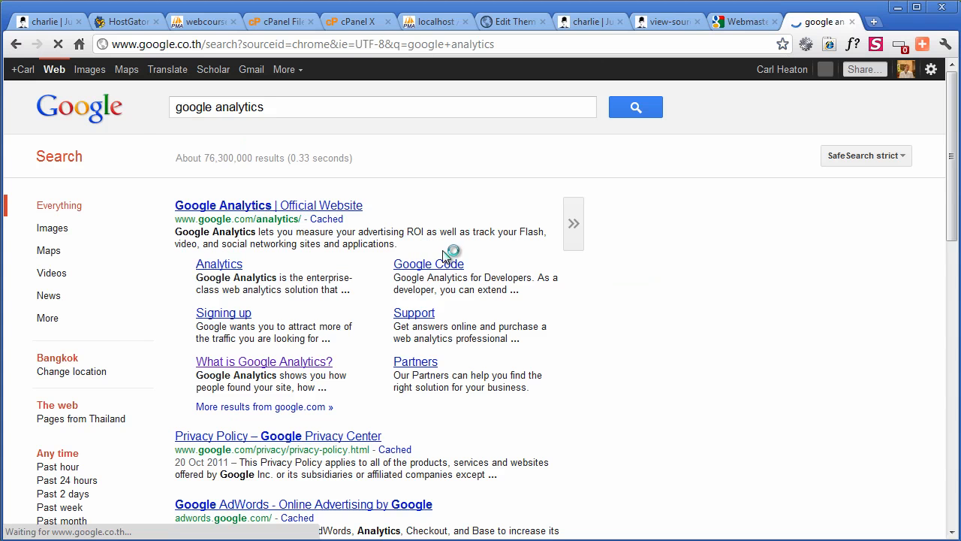
click(267, 205)
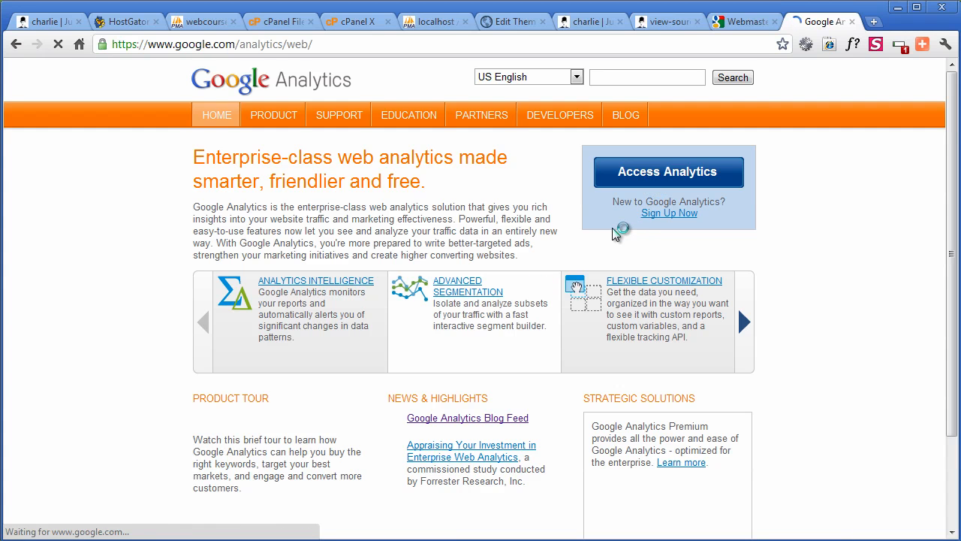
click(668, 171)
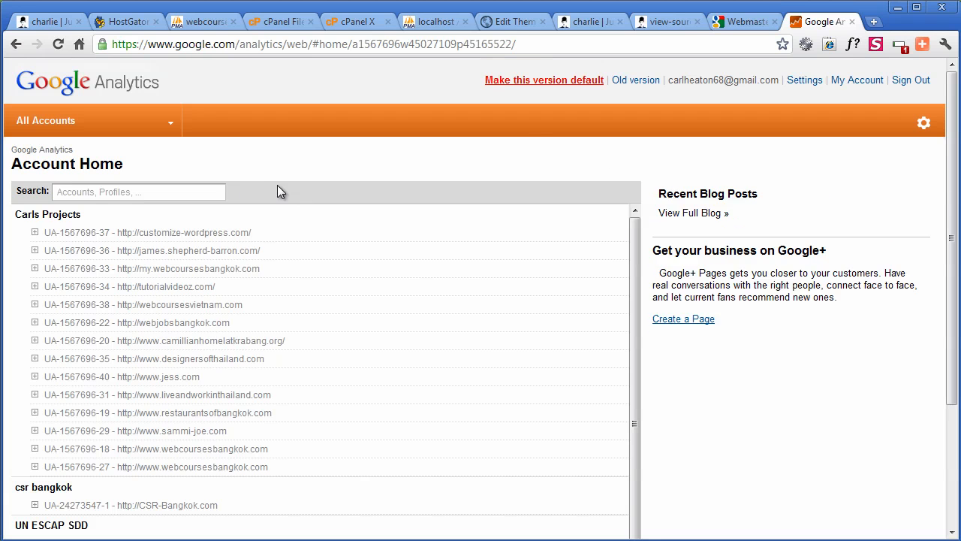
scroll(down, 3)
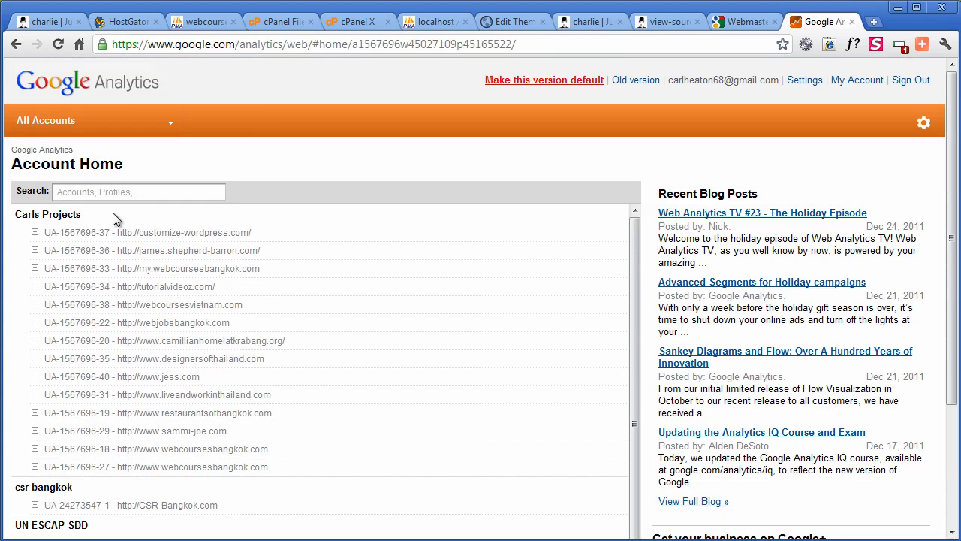
Search the accounts for 'Charlie', find none, and go to Account Administration
click(138, 192)
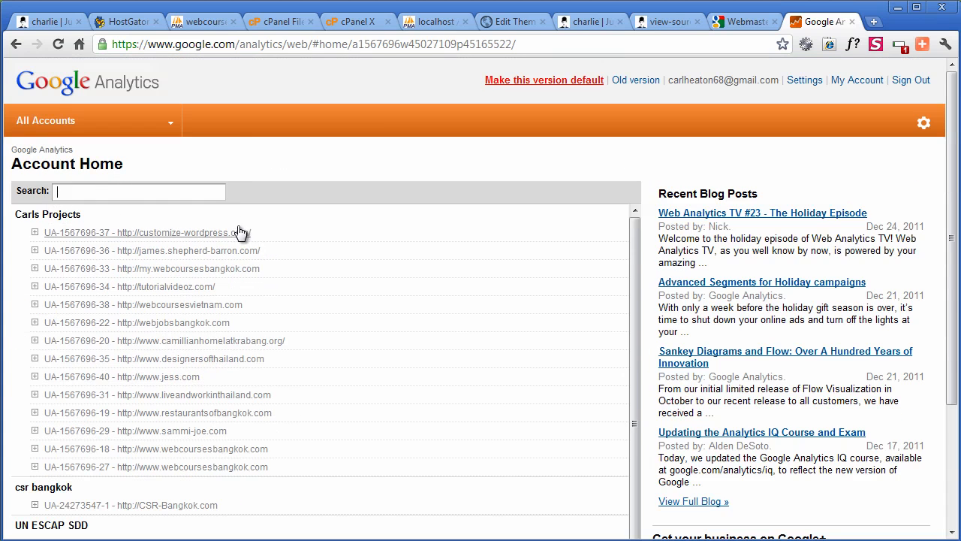
text(Charlie)
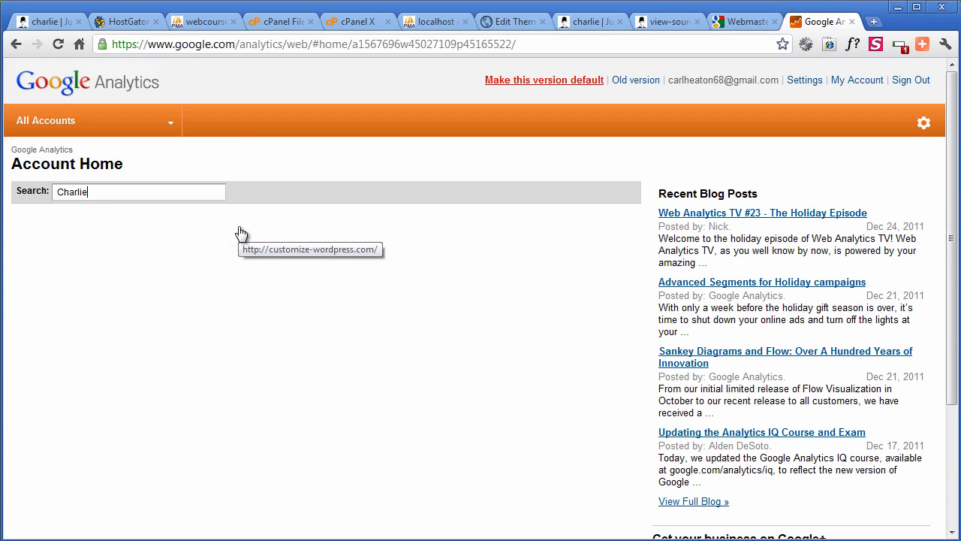
scroll(down, 3)
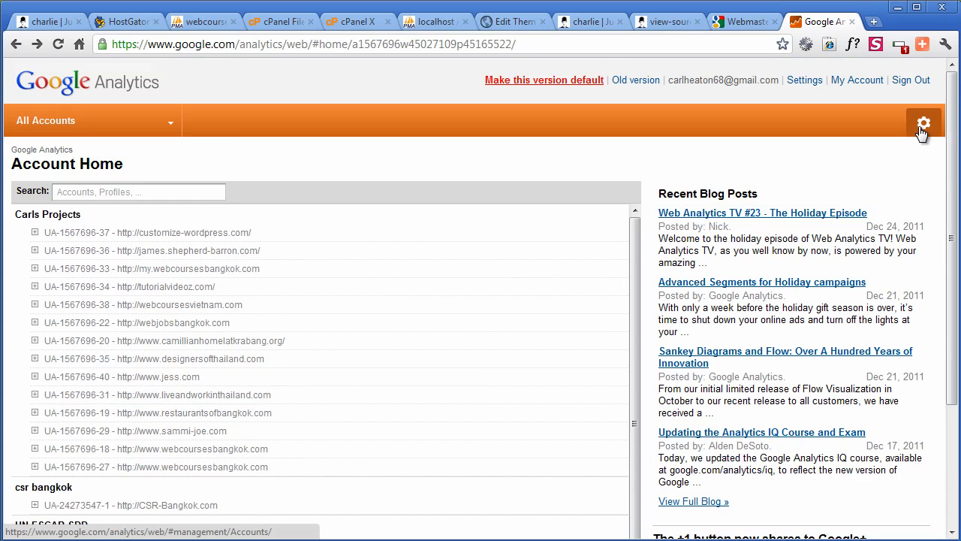
click(922, 124)
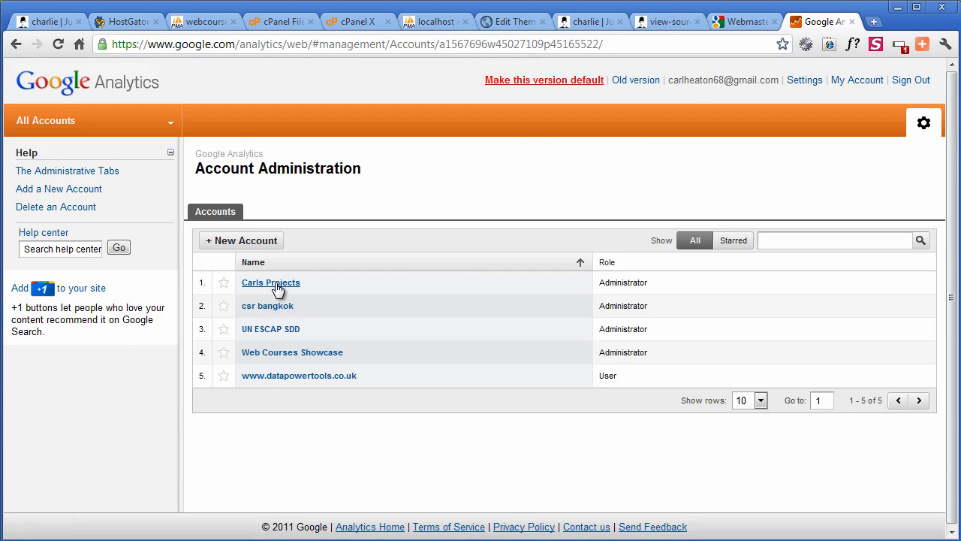
click(270, 283)
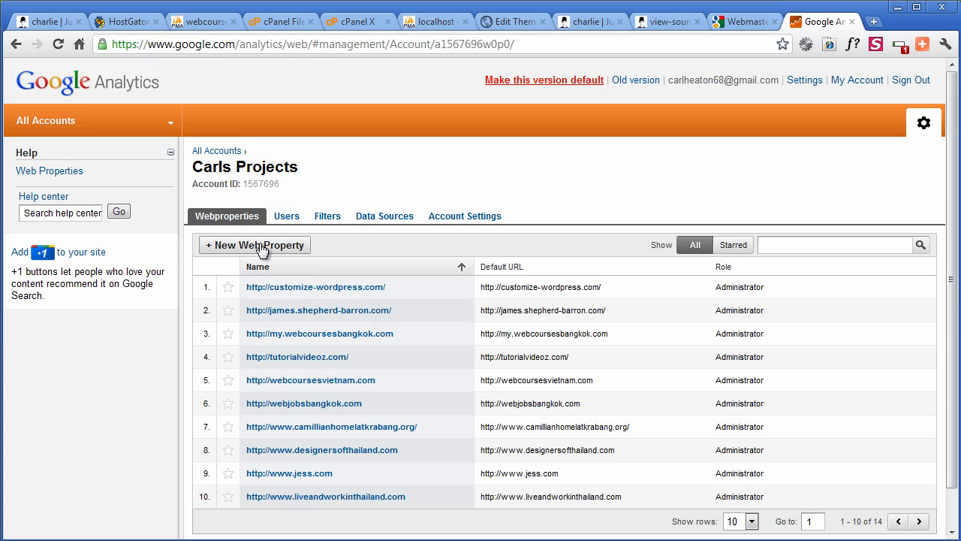
click(253, 244)
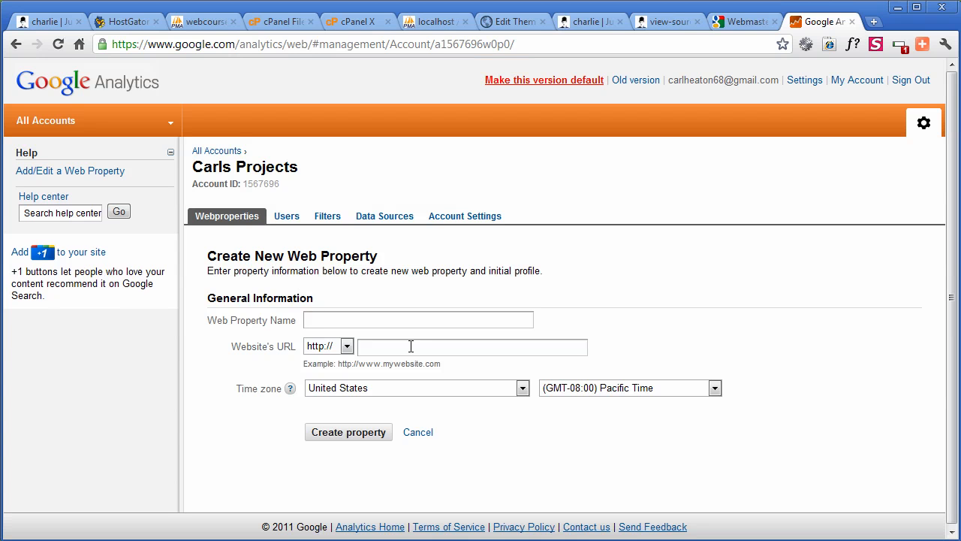
text(Charlie Chaplin)
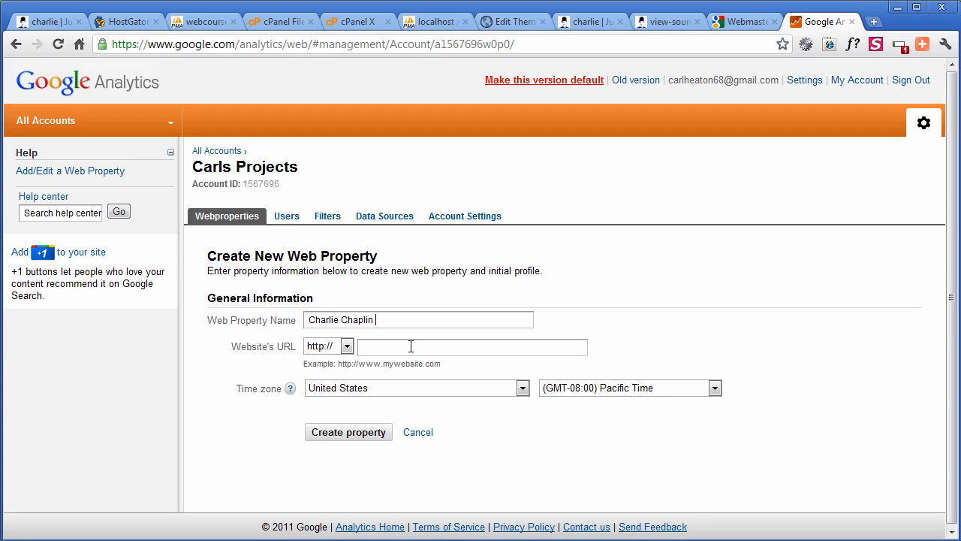
text(Website Example)
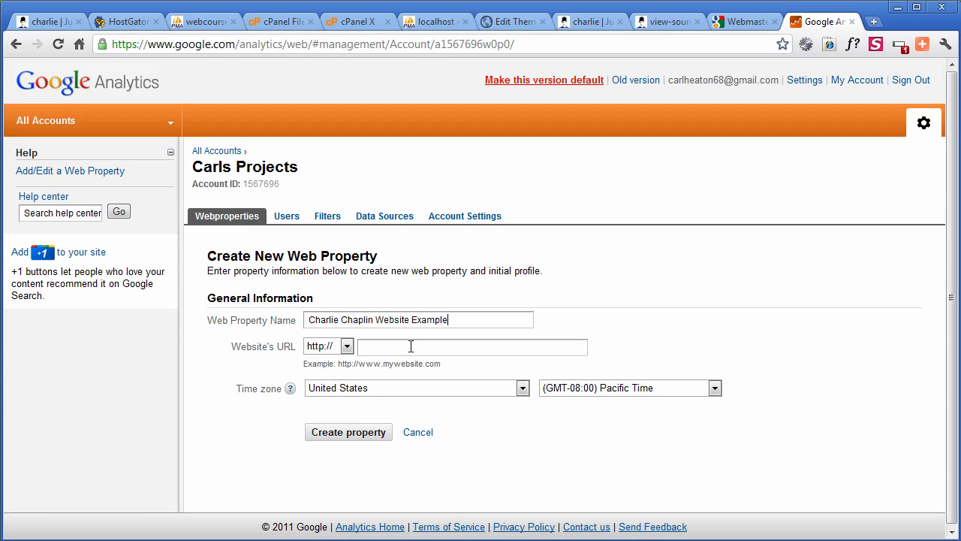
text(www)
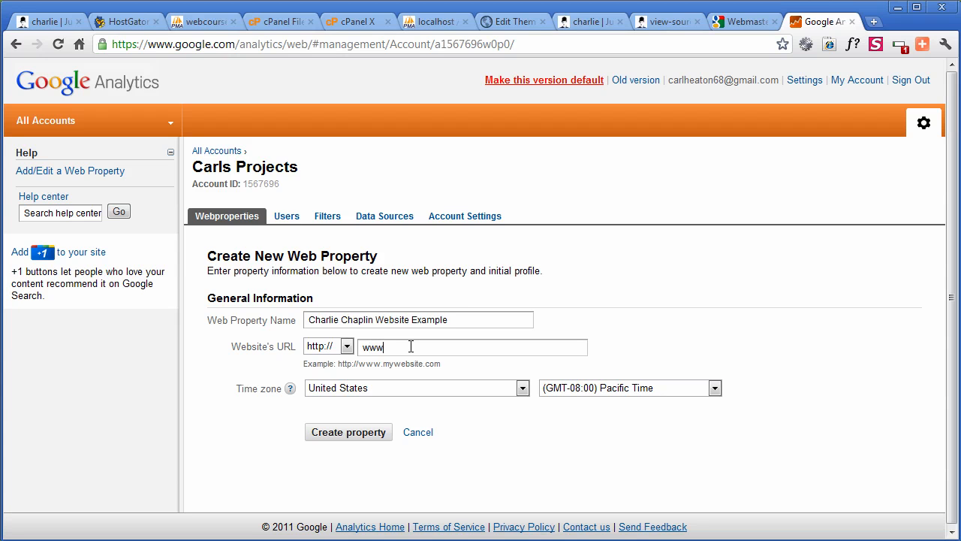
text(thecharliechaplin.com)
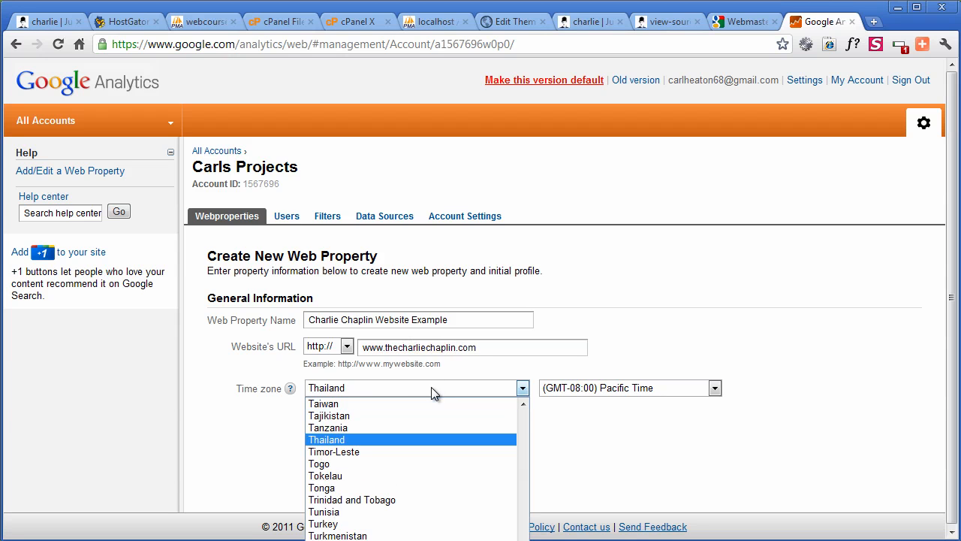
click(326, 439)
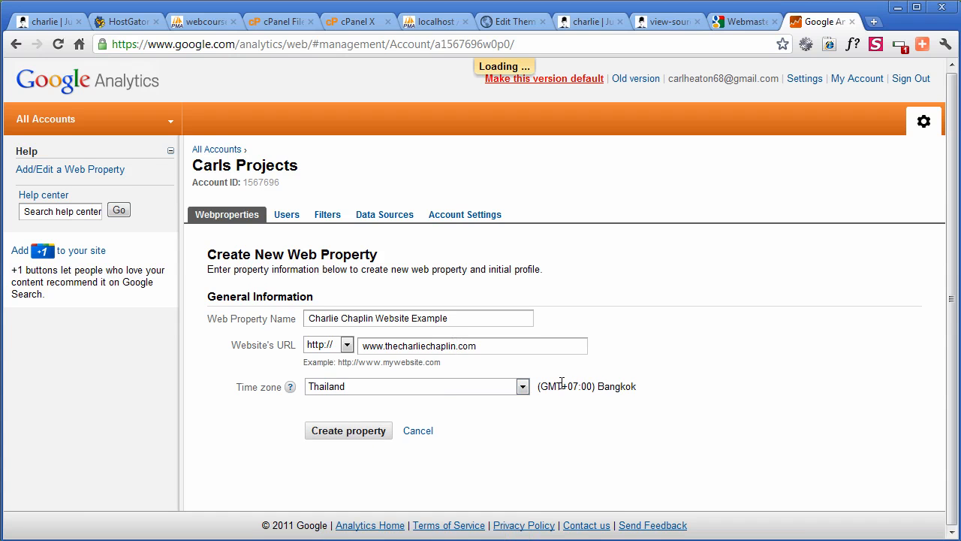
click(349, 430)
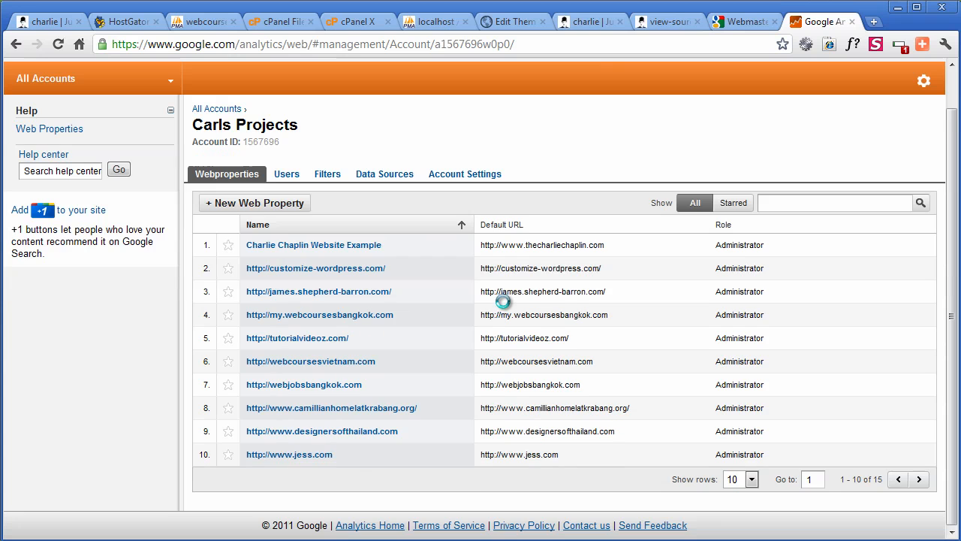
mouse_move(389, 252)
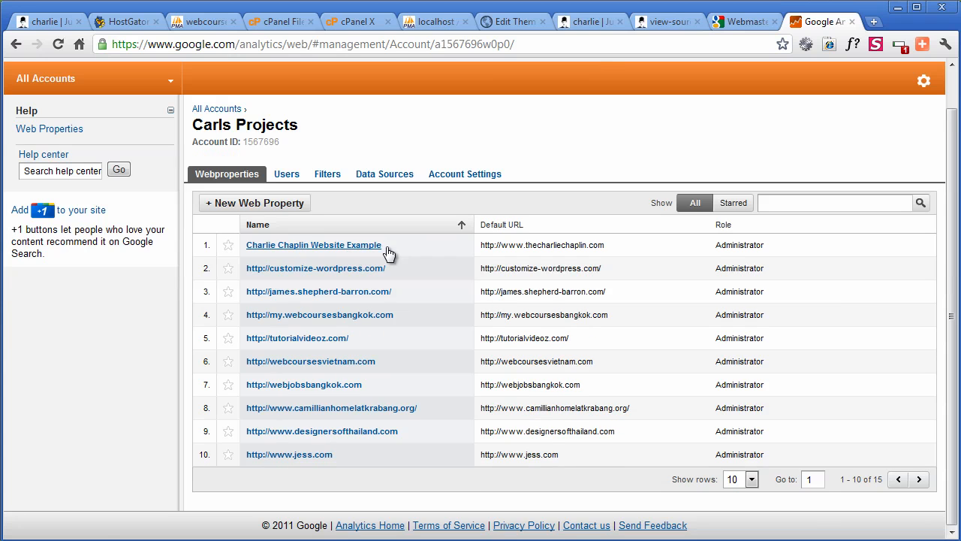
Show the Charlie Chaplin Website Example property's tracking code and select the UA snippet for copying
click(312, 245)
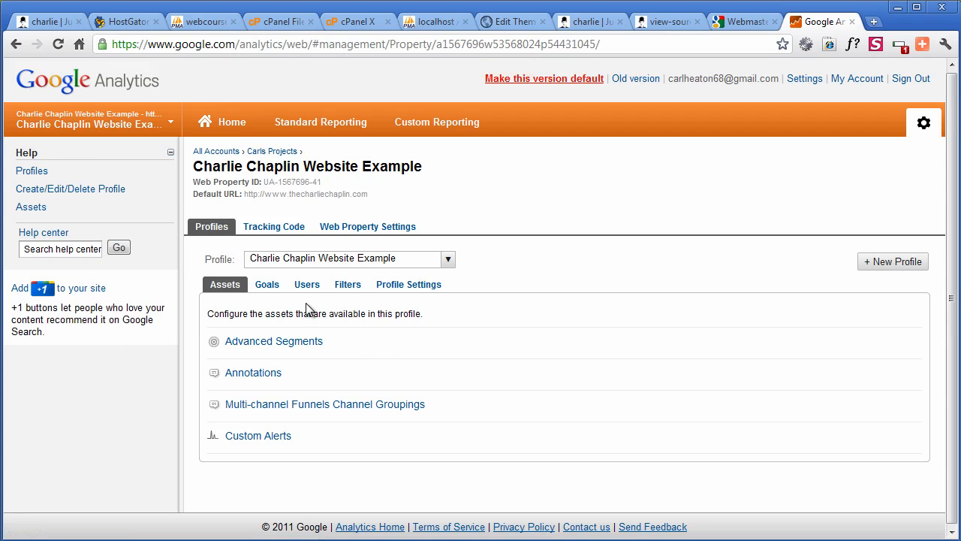
mouse_move(273, 225)
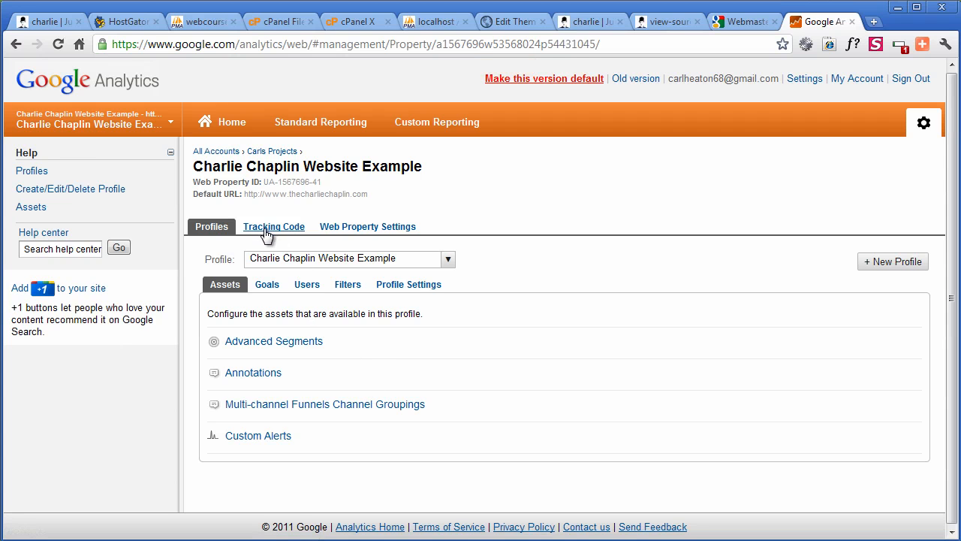
click(273, 225)
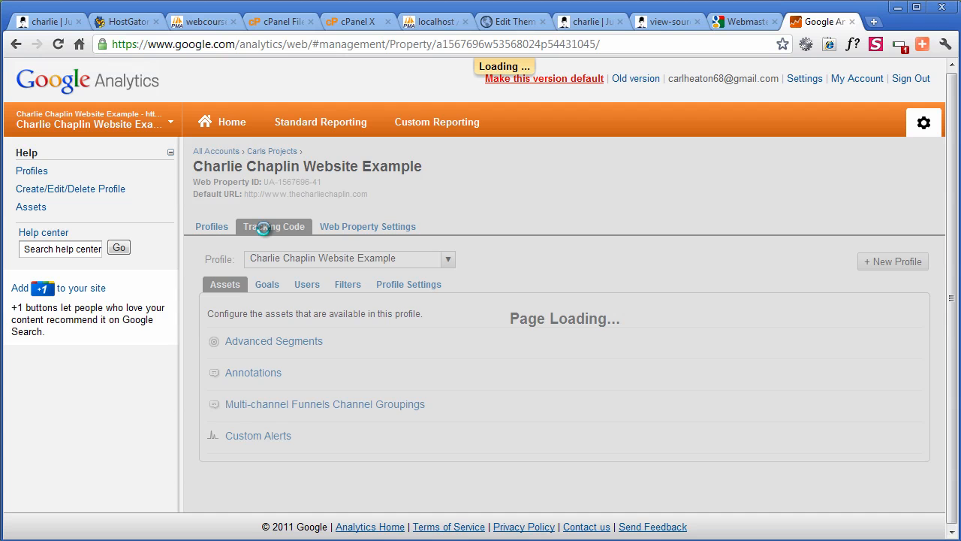
click(273, 225)
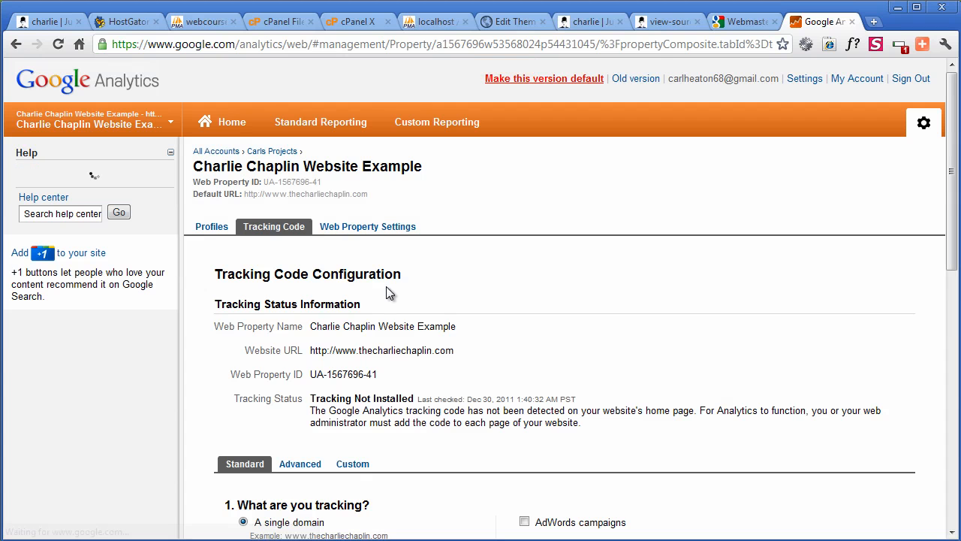
scroll(down, 3)
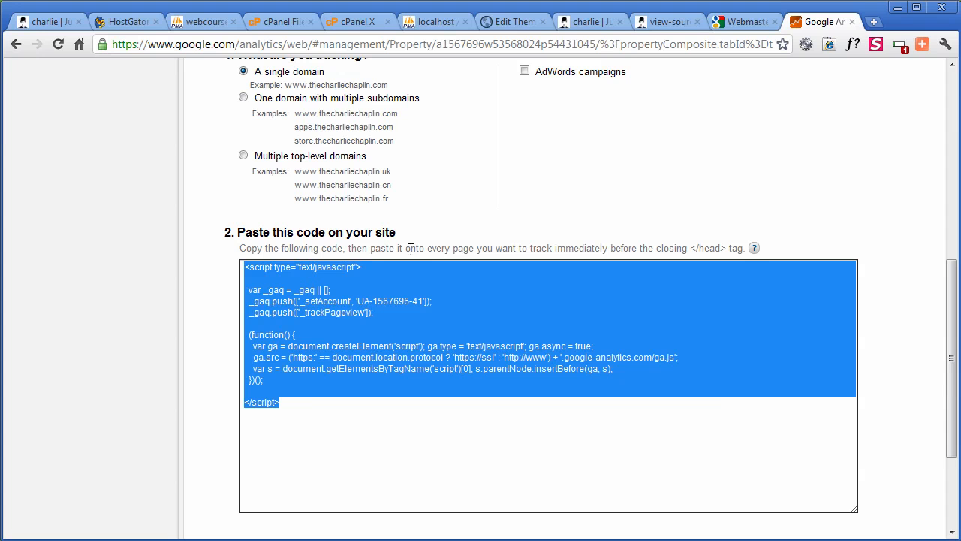
mouse_move(689, 249)
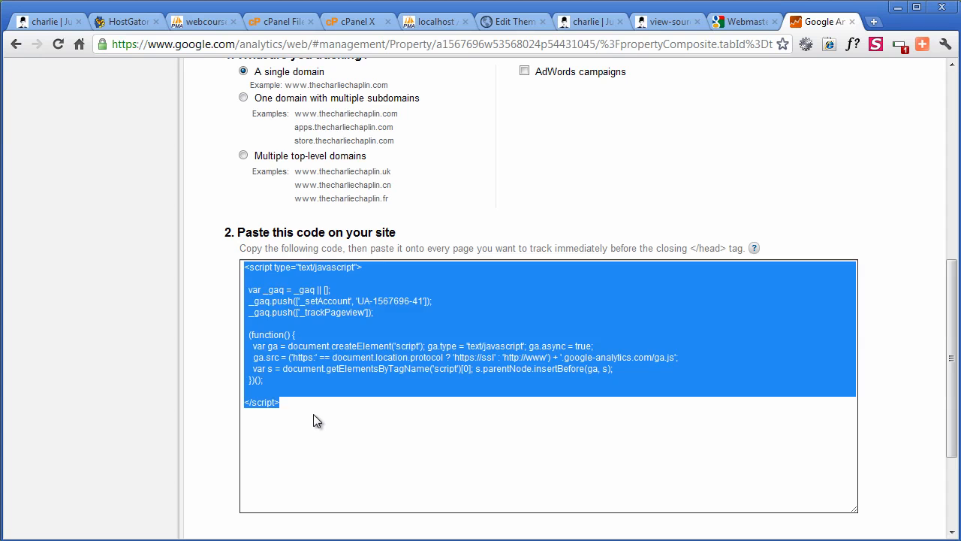
mouse_move(354, 426)
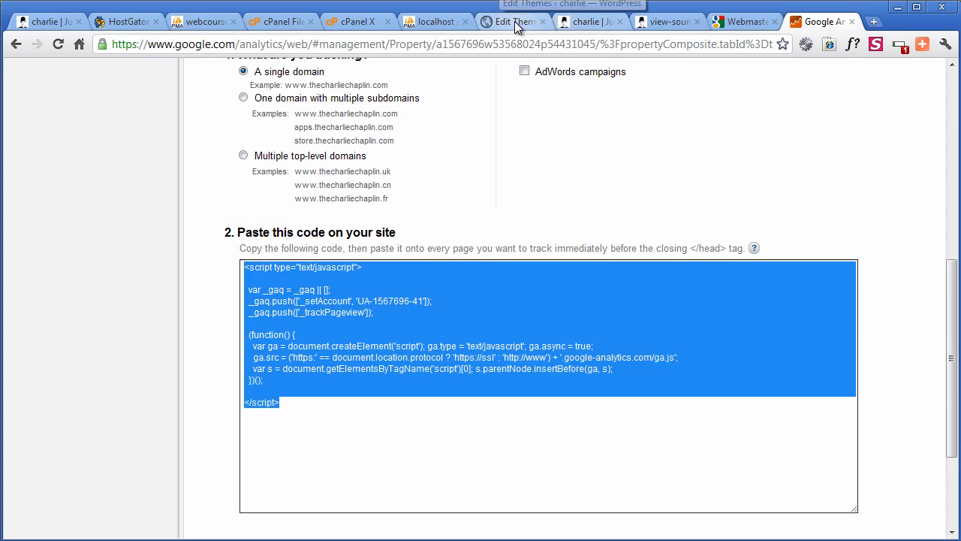
Paste the Analytics script into Evolution's Integration option 'Add code to the <head> of your blog'
click(514, 21)
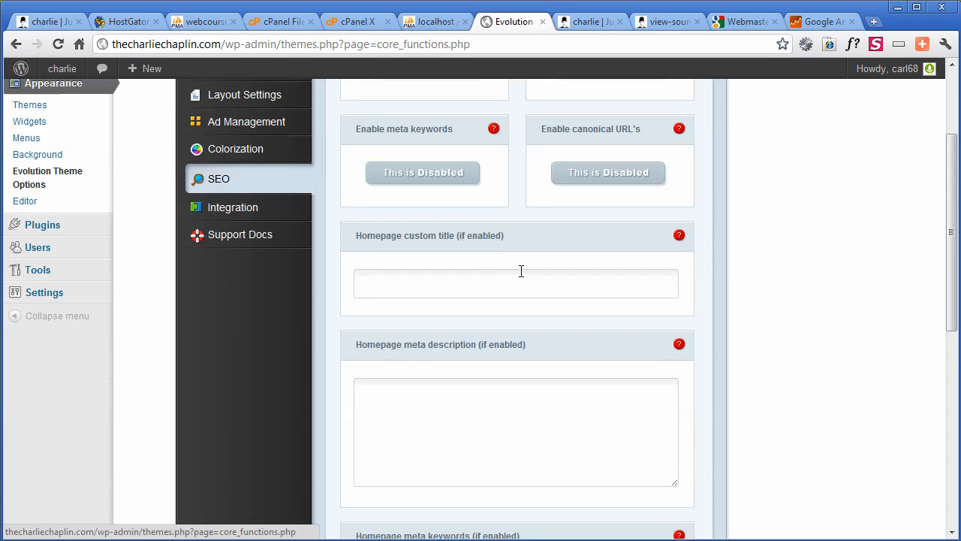
scroll(down, 3)
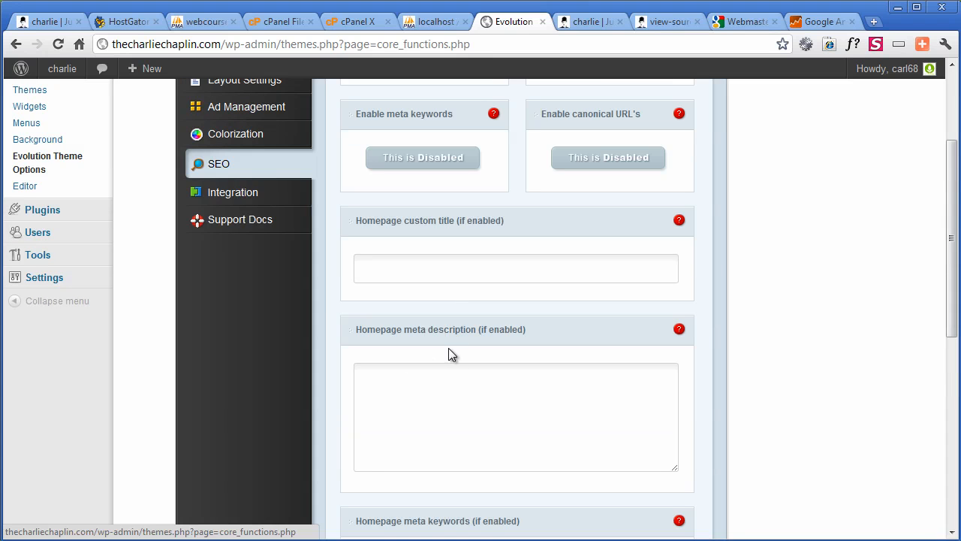
click(231, 267)
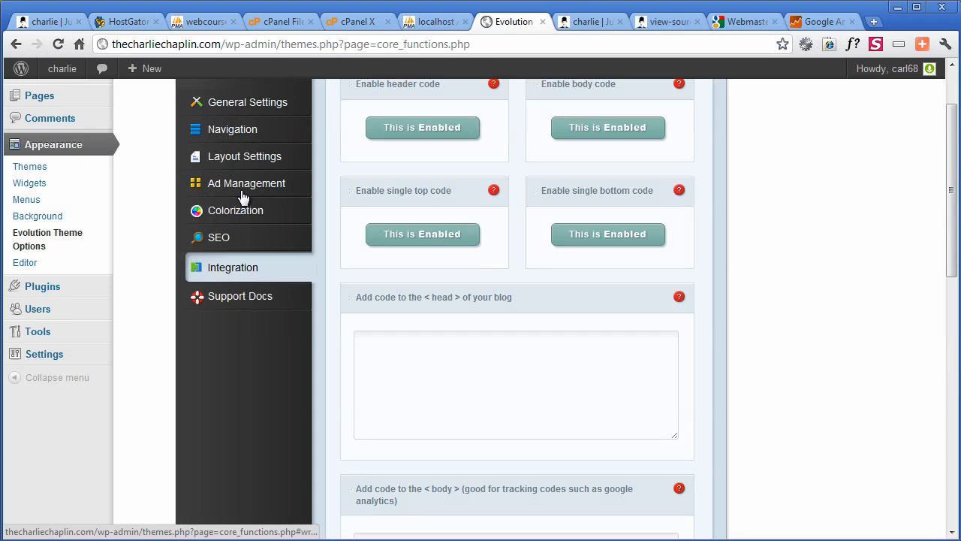
scroll(down, 3)
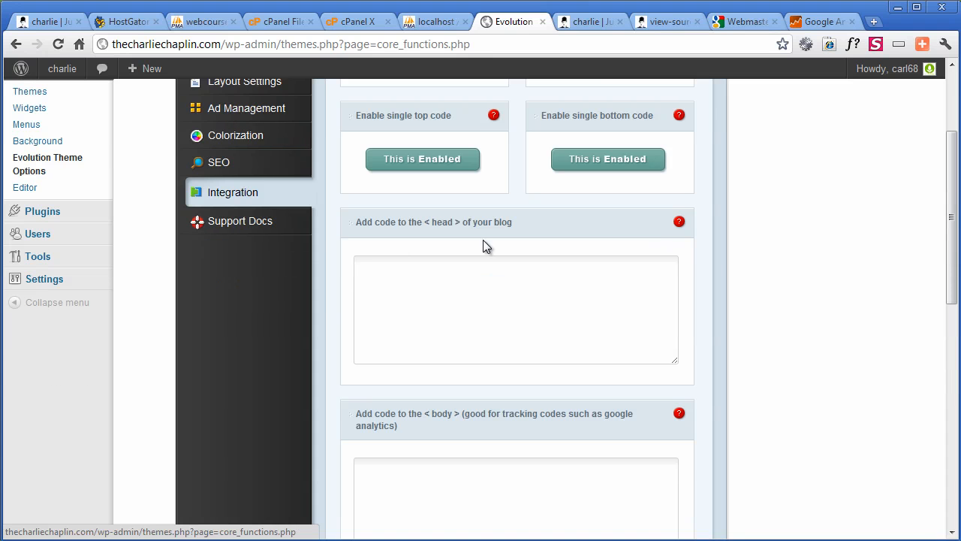
scroll(down, 3)
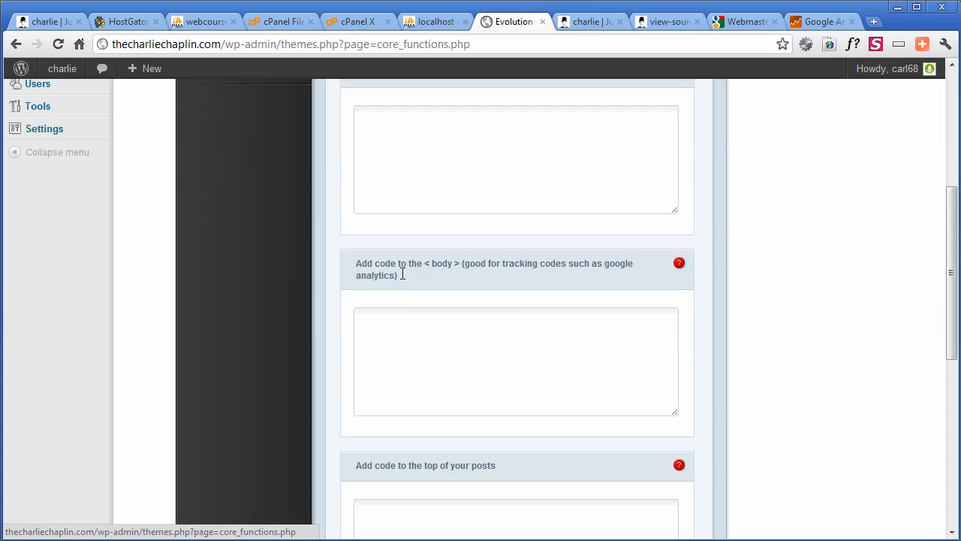
scroll(down, 3)
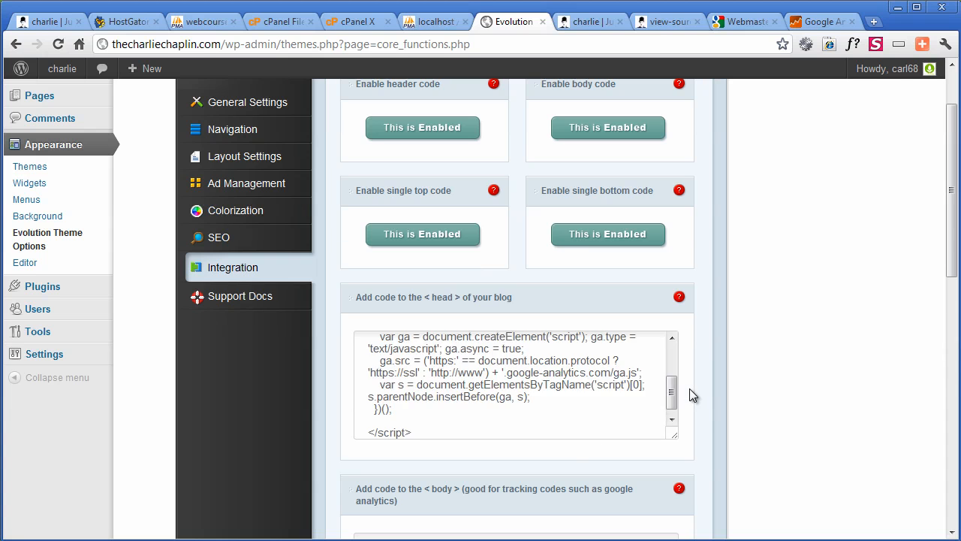
click(681, 424)
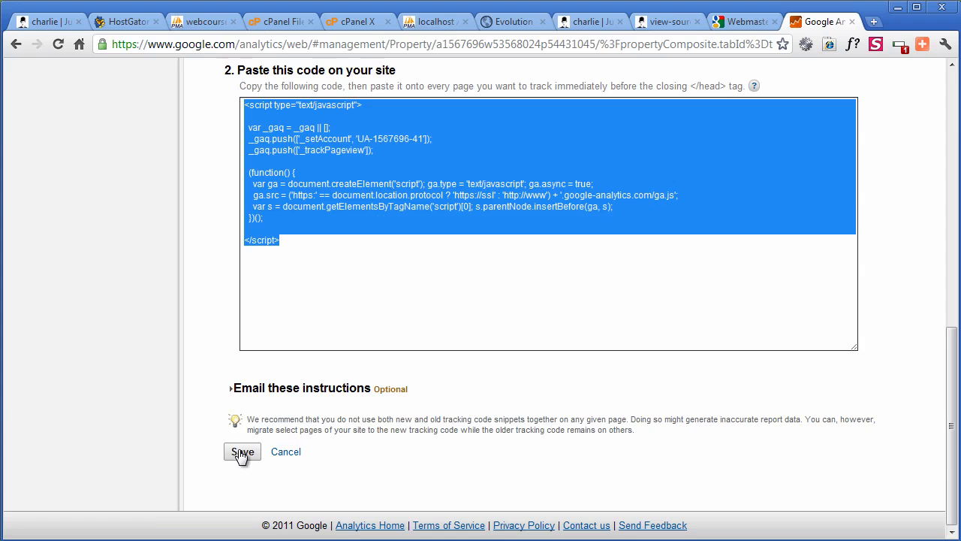
Save the tracking code settings and view the Charlie Chaplin profile's assets
click(242, 450)
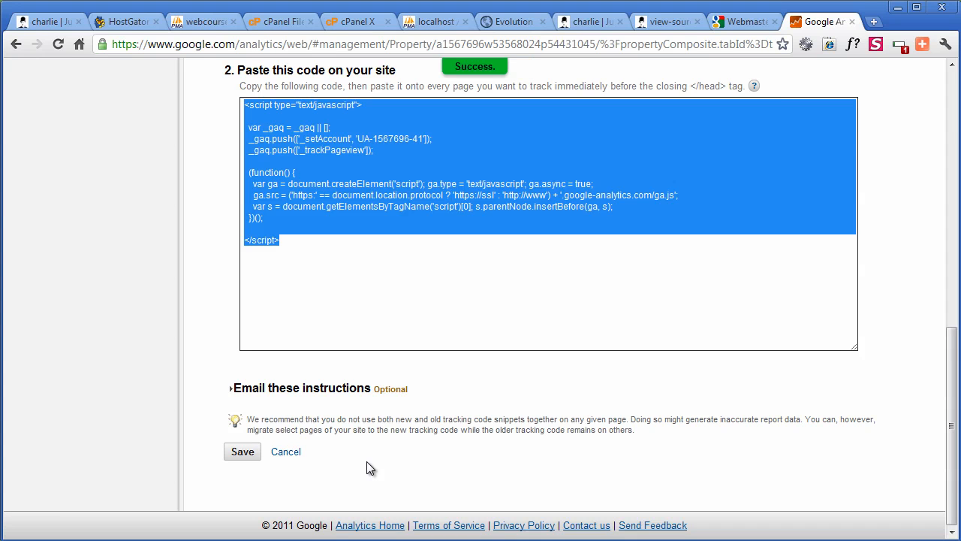
mouse_move(378, 307)
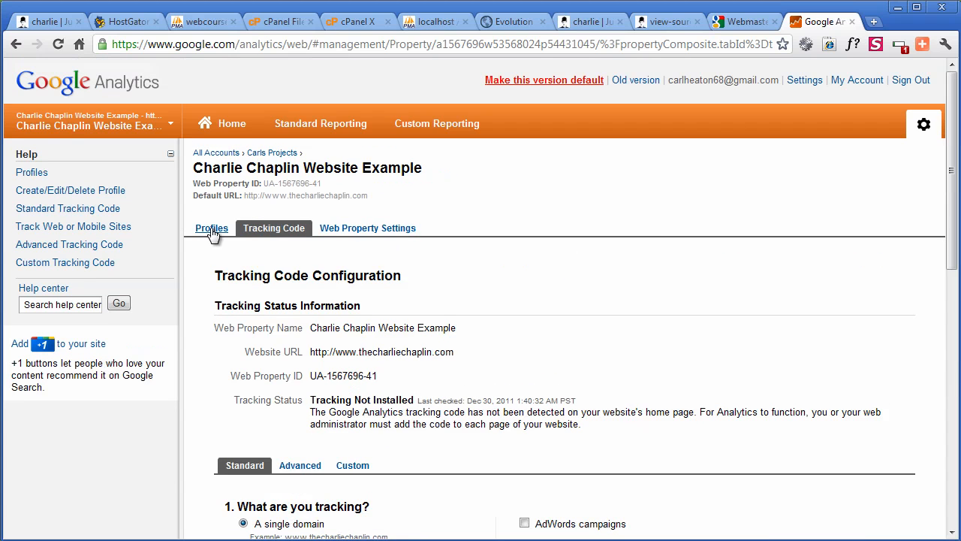
click(210, 228)
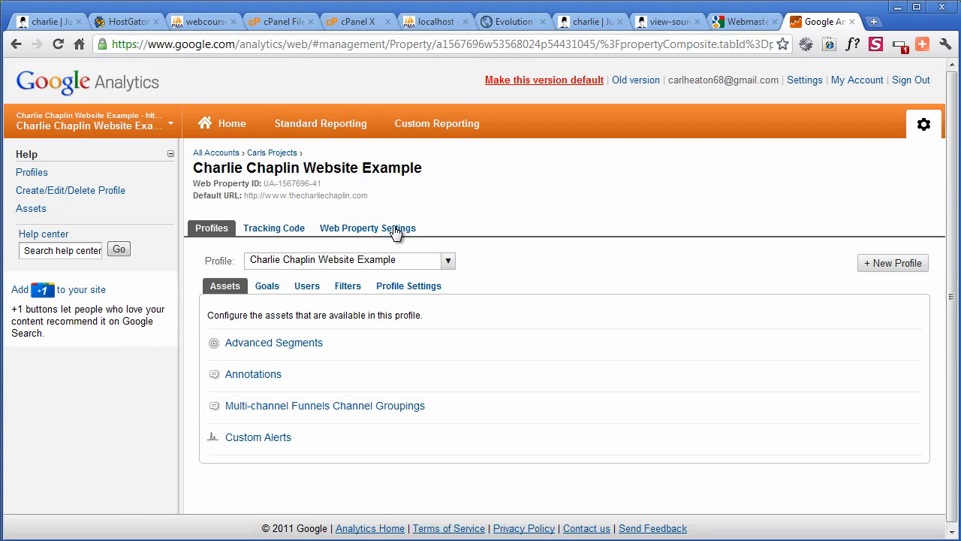
mouse_move(243, 458)
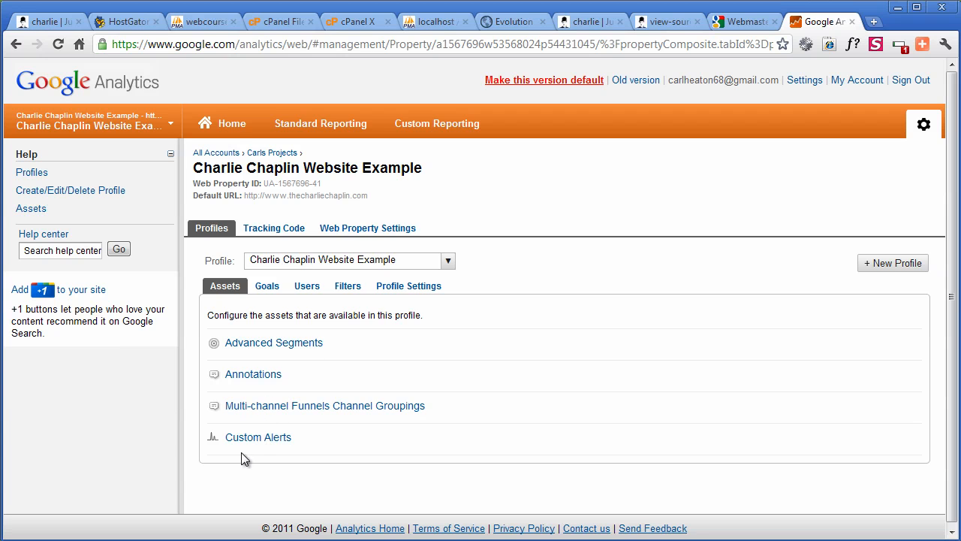
mouse_move(289, 483)
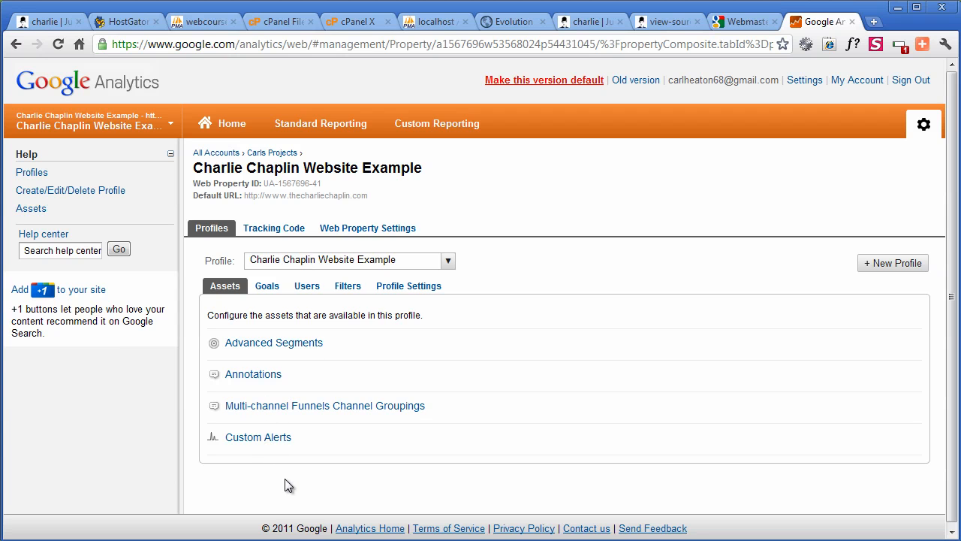
mouse_move(358, 473)
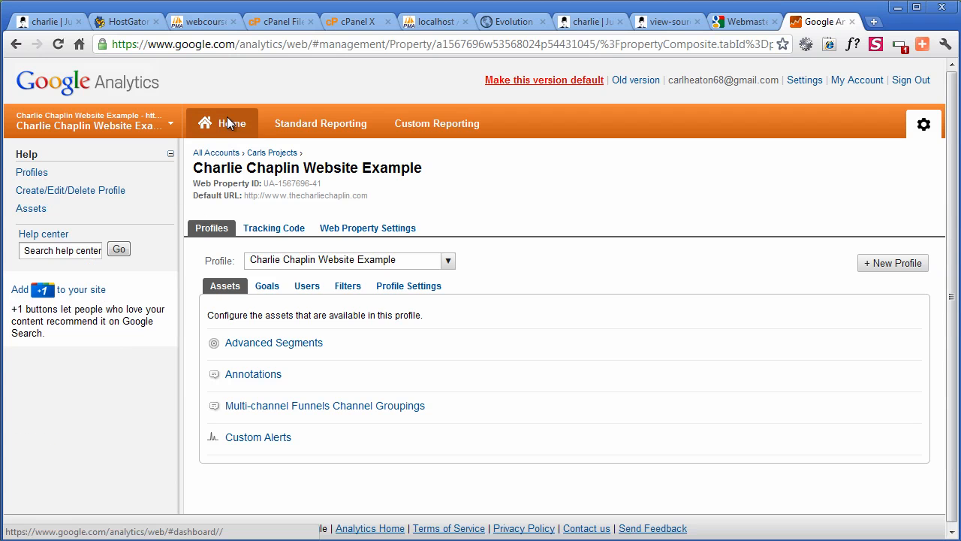
From the Analytics home, choose the Charlie Chaplin Website Example profile under Carls Projects
click(222, 123)
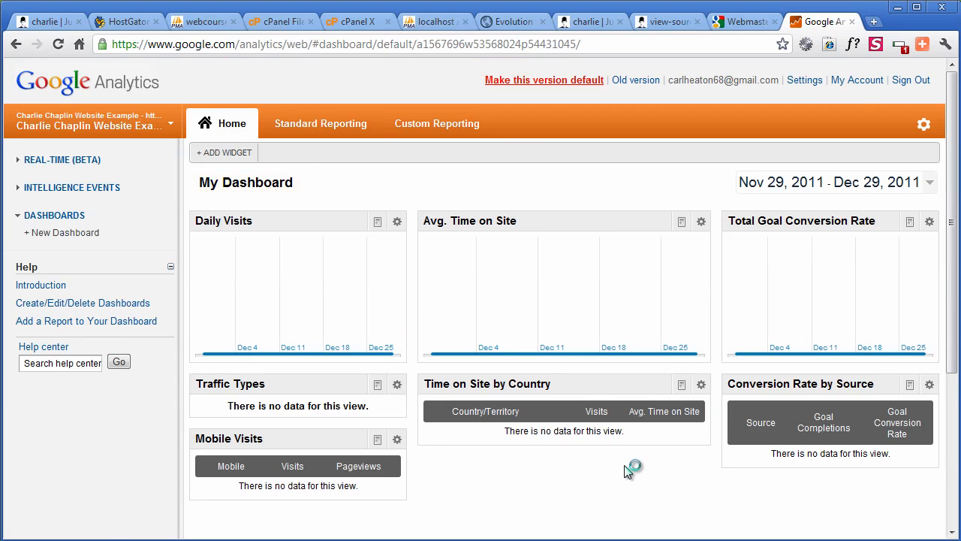
scroll(down, 3)
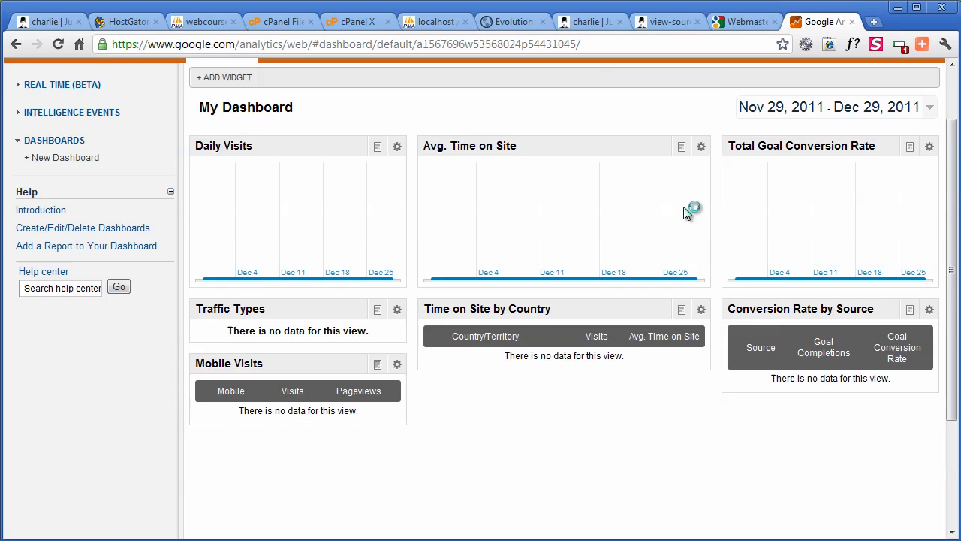
scroll(down, 3)
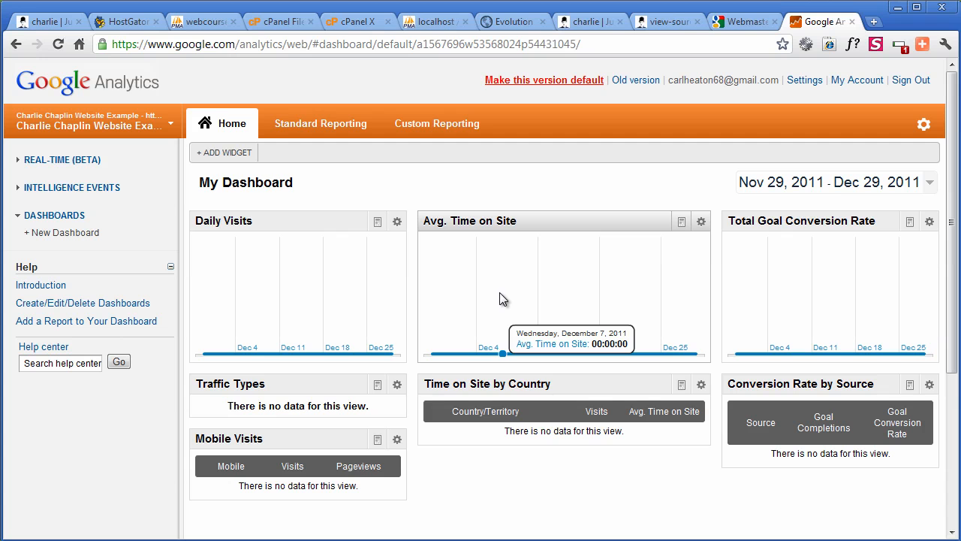
mouse_move(93, 111)
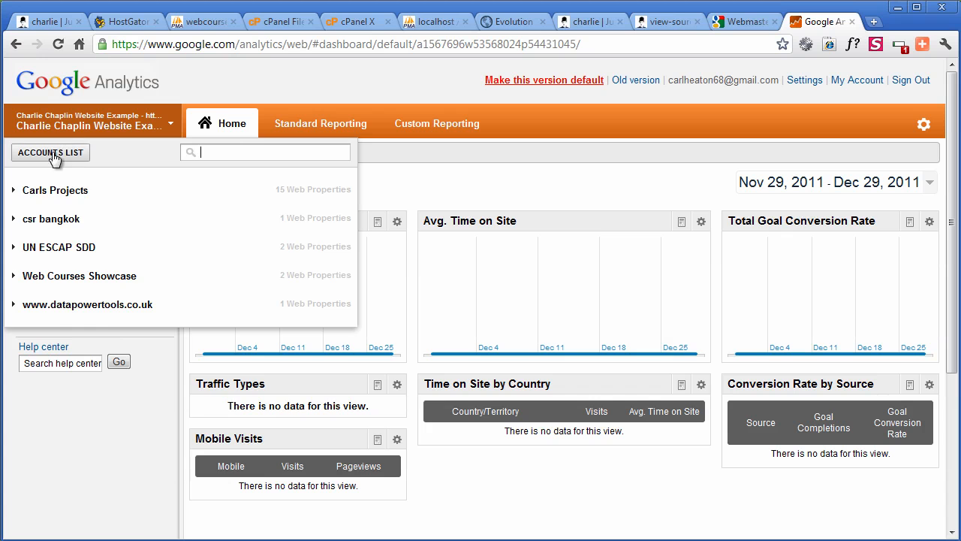
click(54, 189)
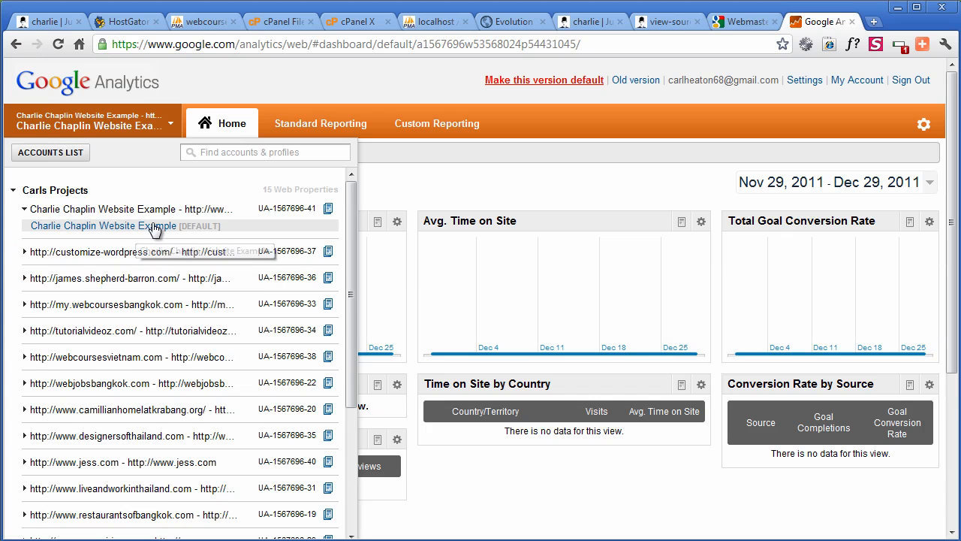
click(124, 226)
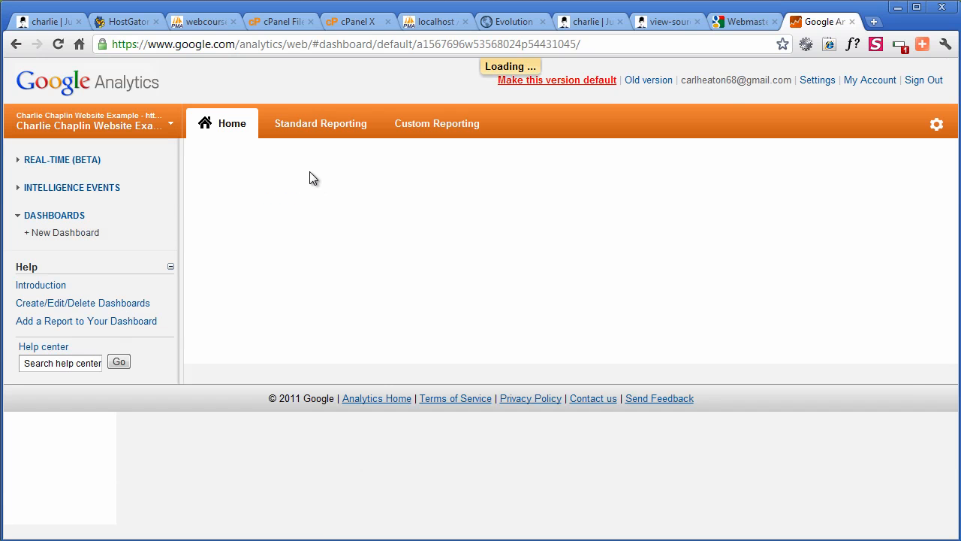
View its Visitors Overview showing 0 visits, then return to the WordPress theme options
click(321, 123)
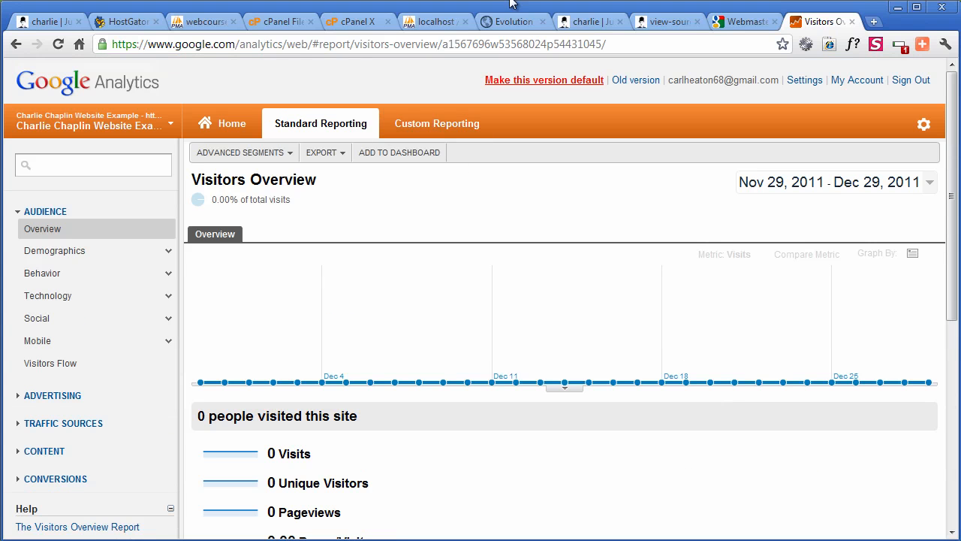
click(513, 21)
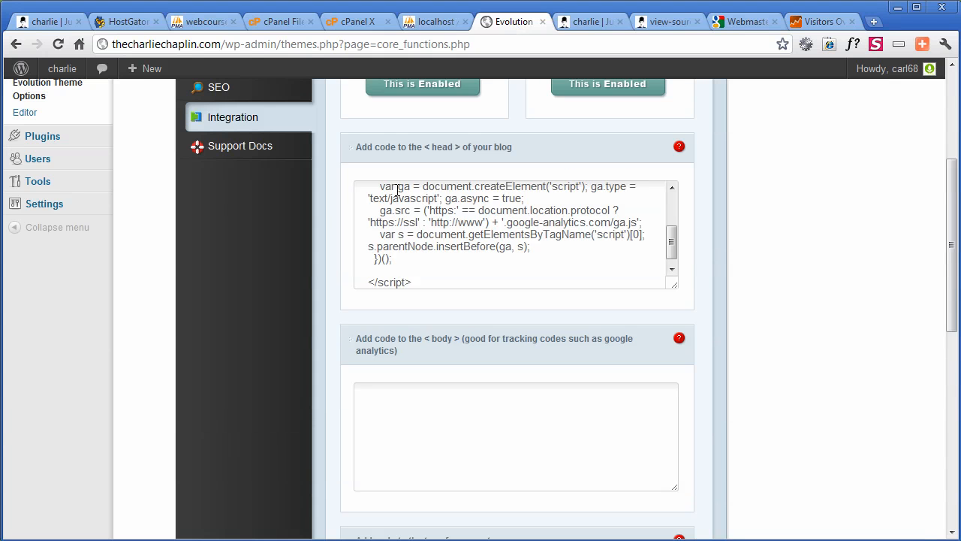
Load the Evolution theme's header.php template in the WordPress theme editor
click(24, 338)
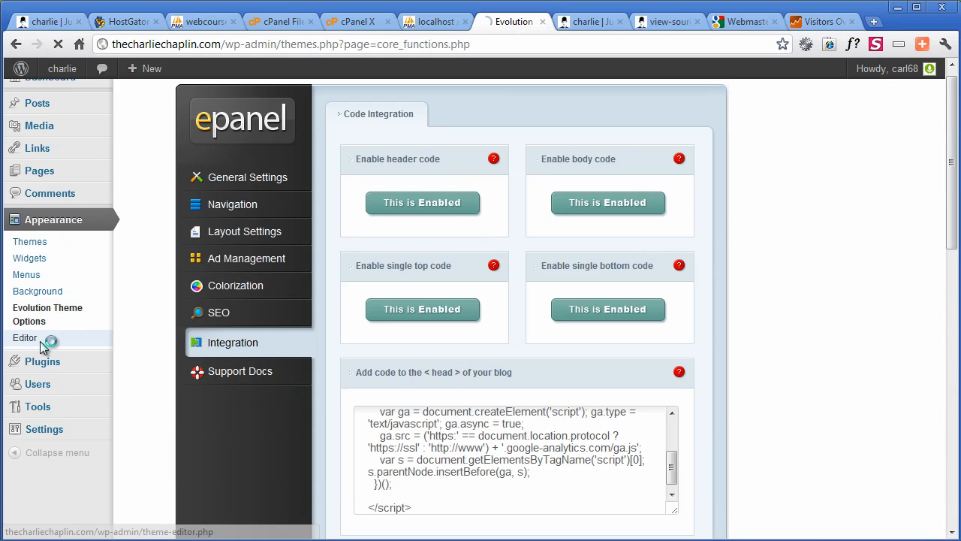
click(24, 338)
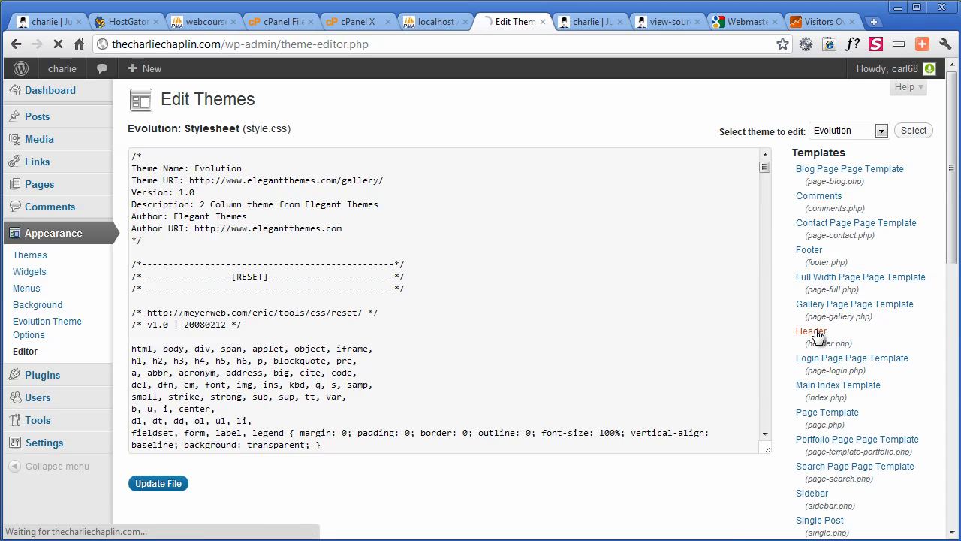
click(811, 332)
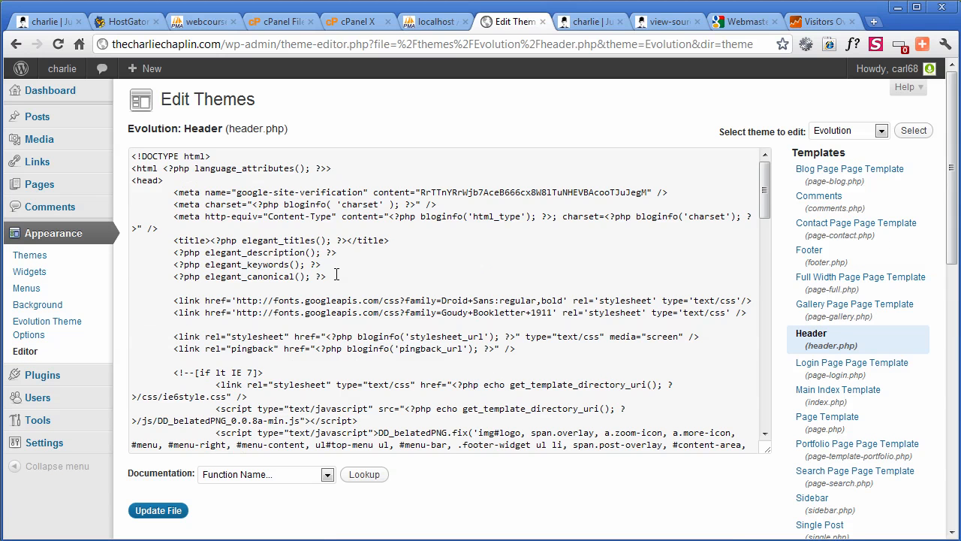
mouse_move(348, 270)
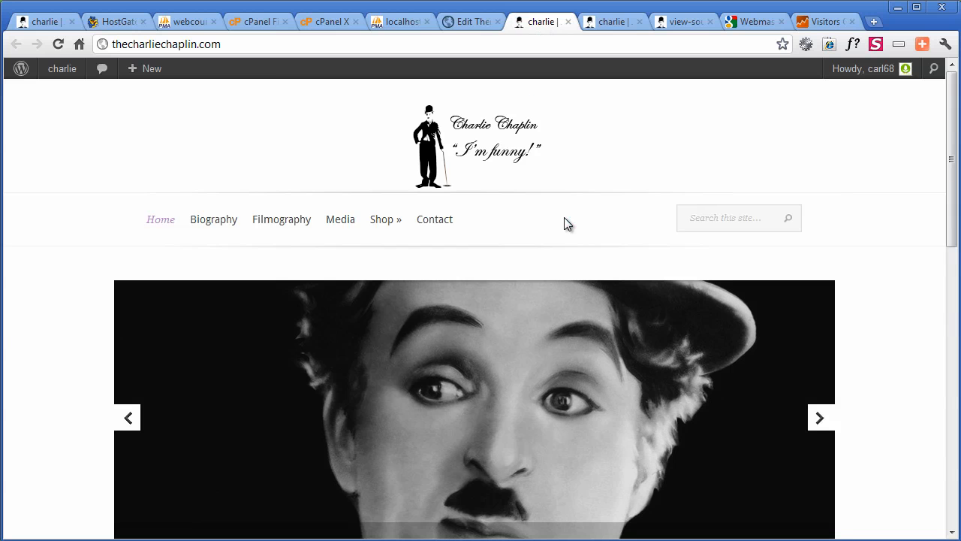
Scroll down the live Charlie Chaplin homepage to review its content
scroll(down, 3)
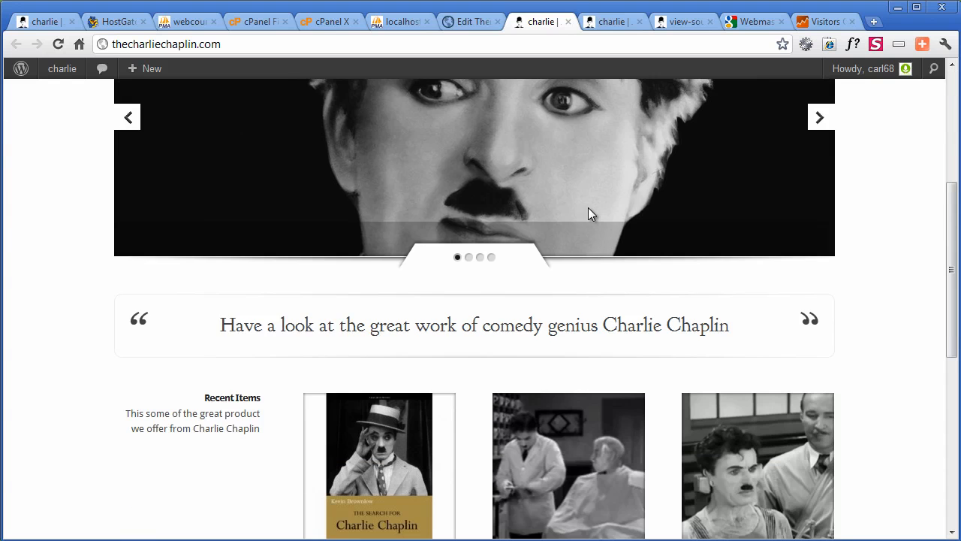
mouse_move(572, 213)
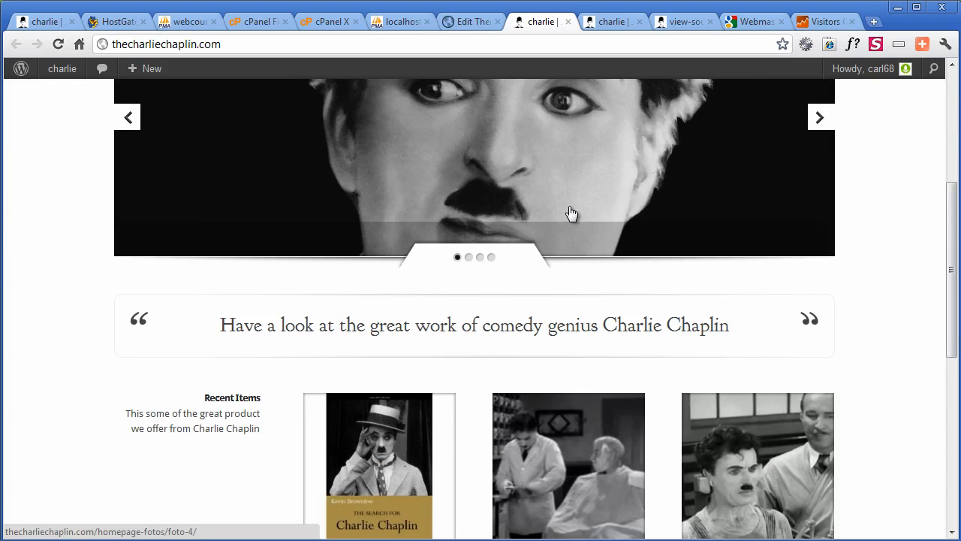
scroll(down, 3)
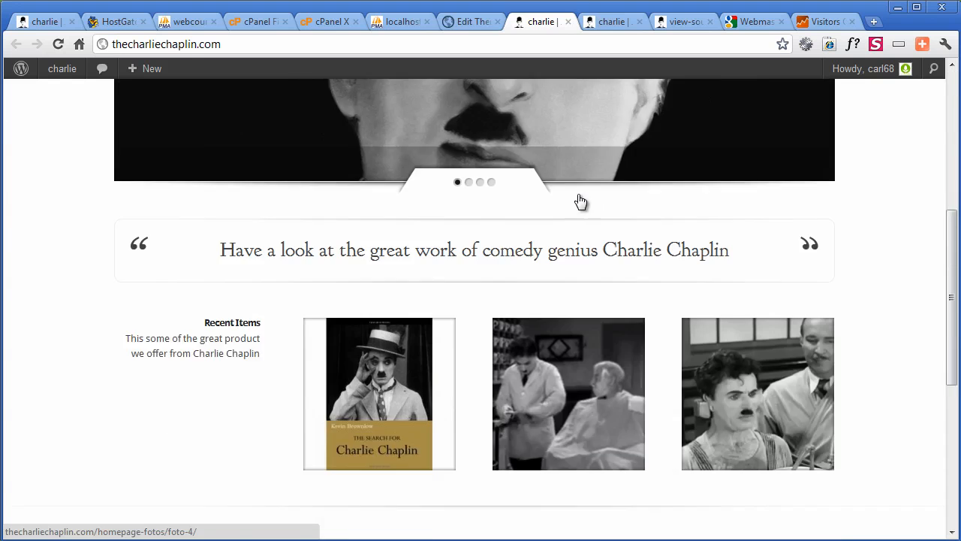
scroll(down, 3)
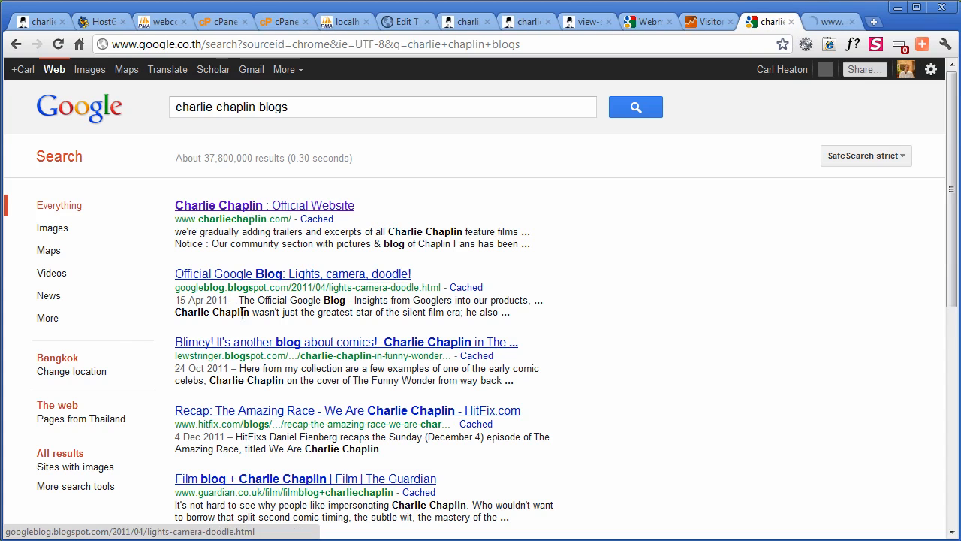
Visit the official charliechaplin.com result, browse it, and return to the 'charlie chaplin blogs' results
click(264, 204)
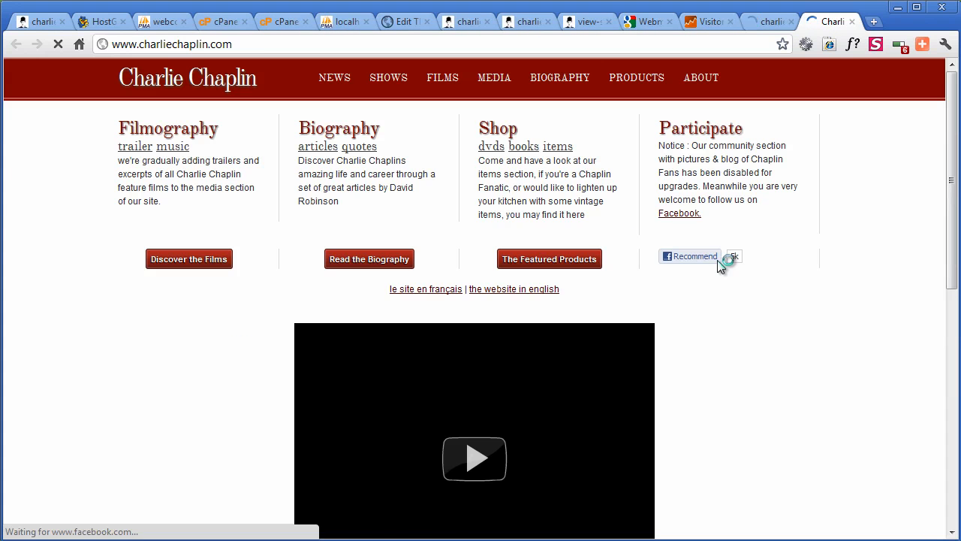
scroll(down, 3)
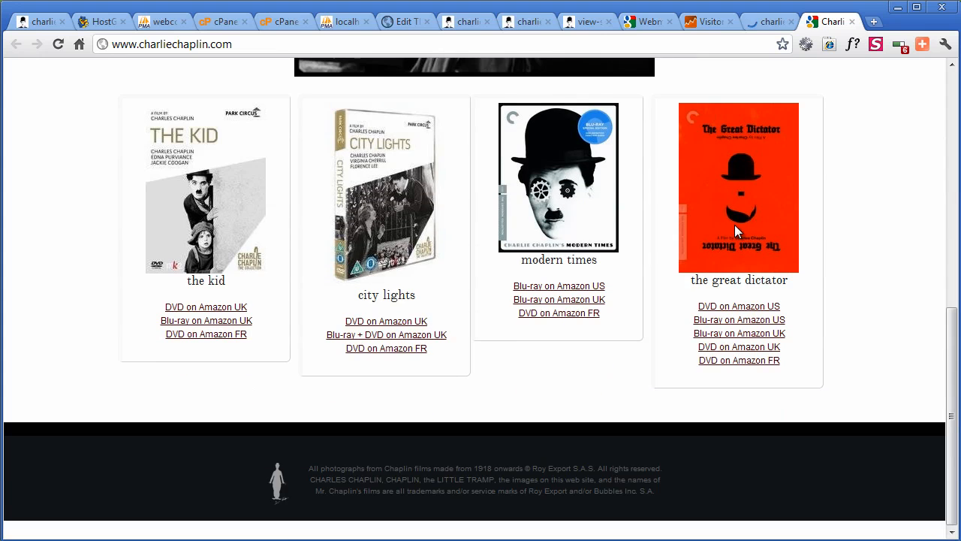
scroll(up, 3)
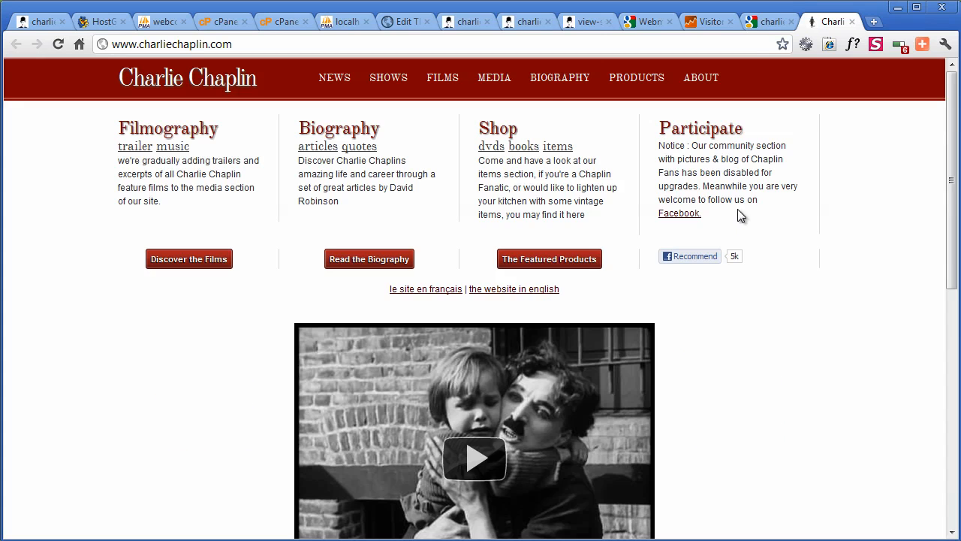
mouse_move(558, 78)
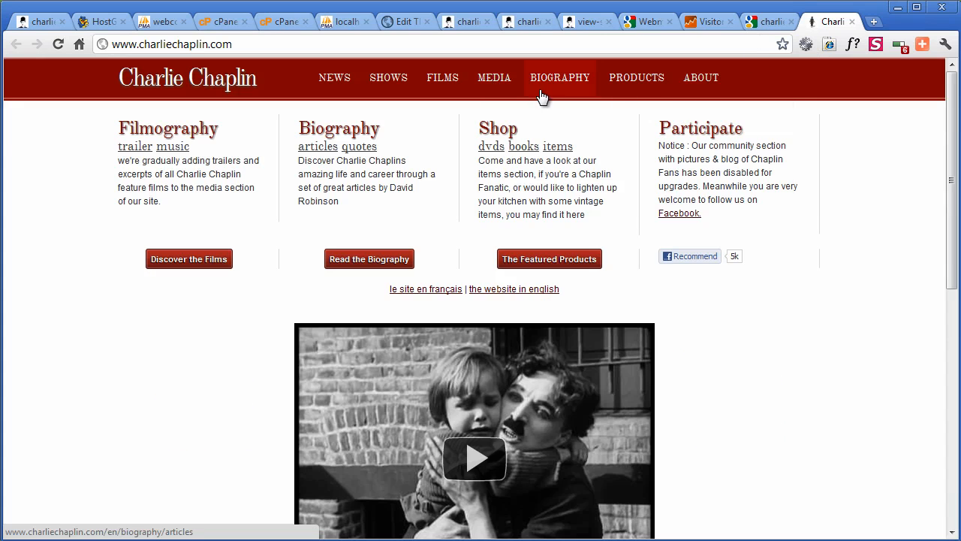
mouse_move(559, 78)
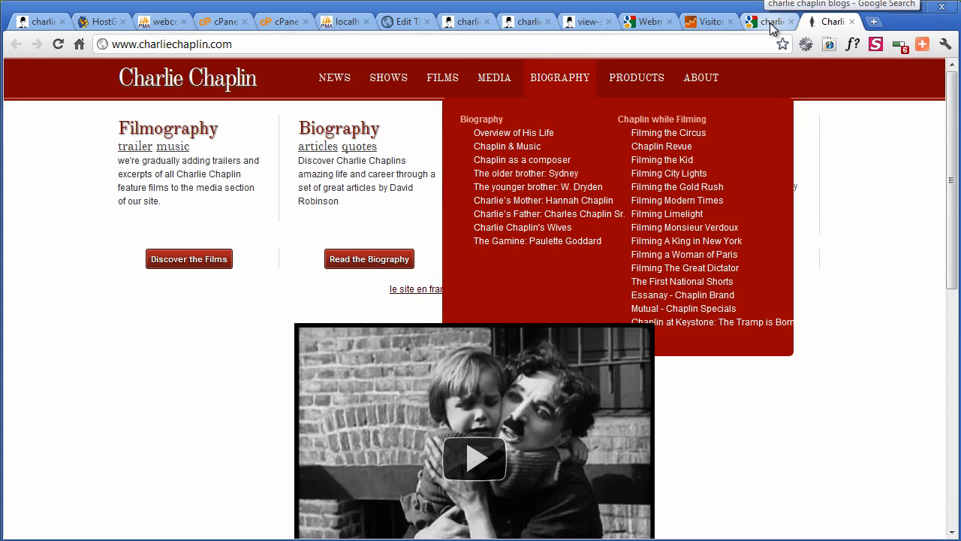
click(766, 21)
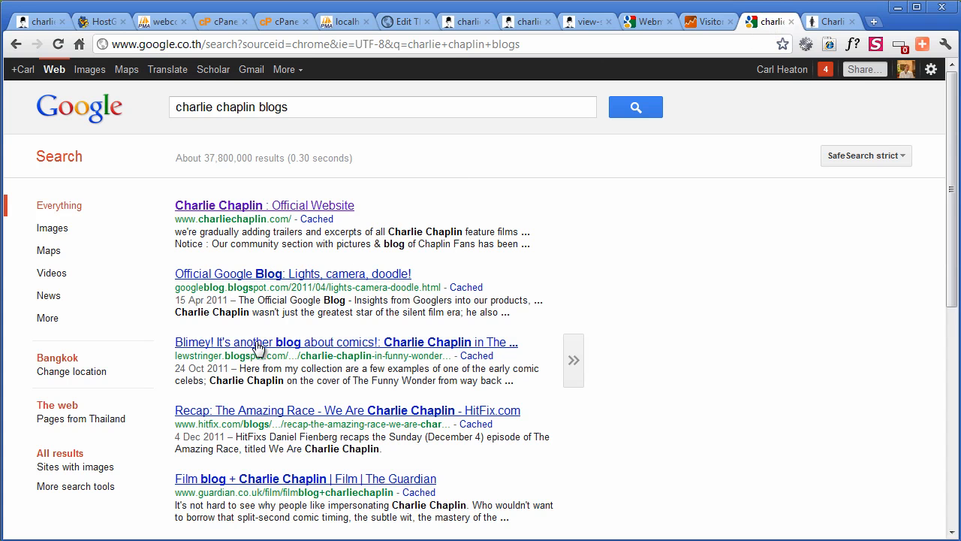
mouse_move(787, 21)
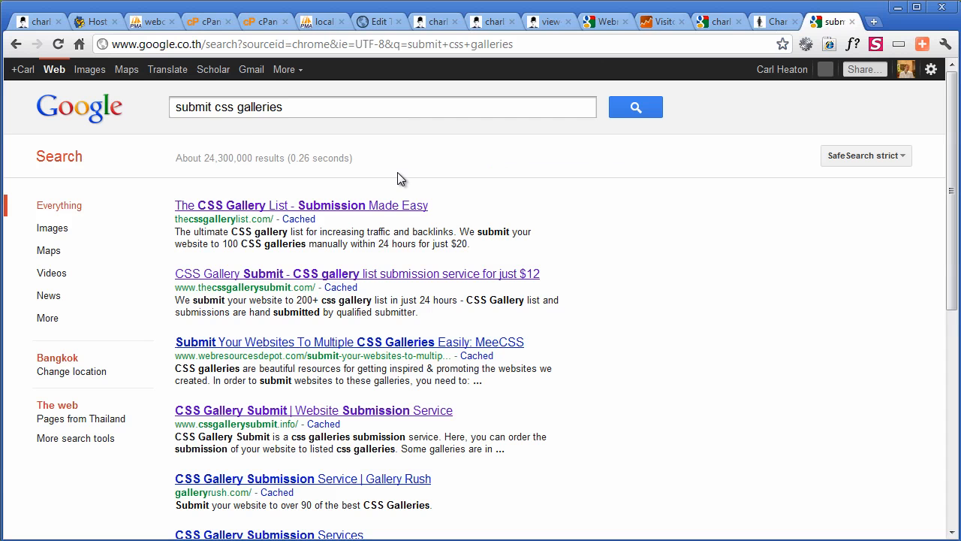
Follow the top CSS Gallery List result from the 'submit css galleries' search
click(300, 205)
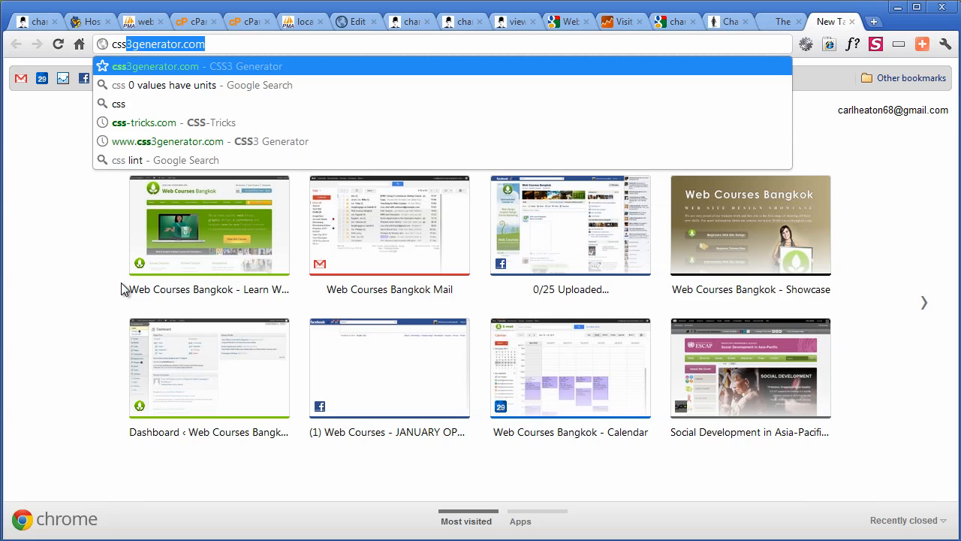
text(cssma)
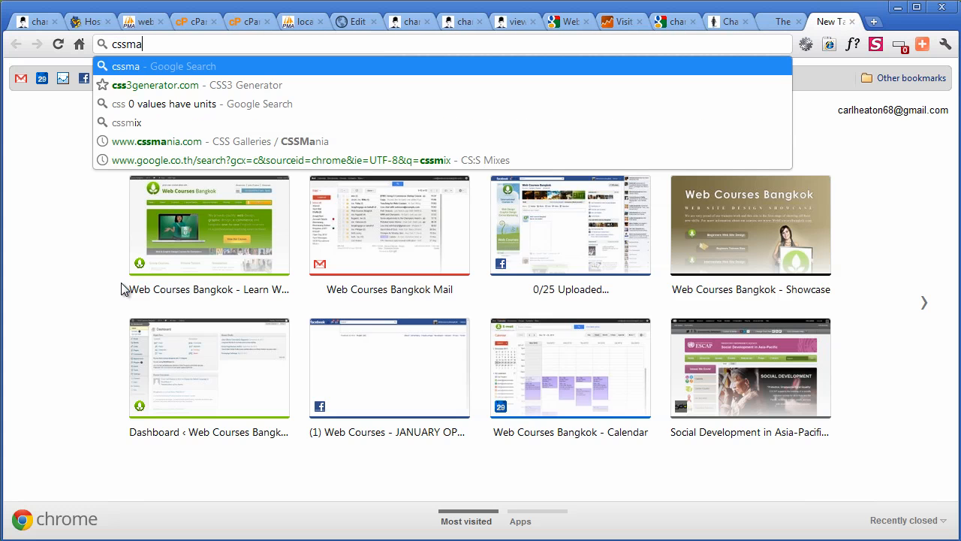
click(156, 141)
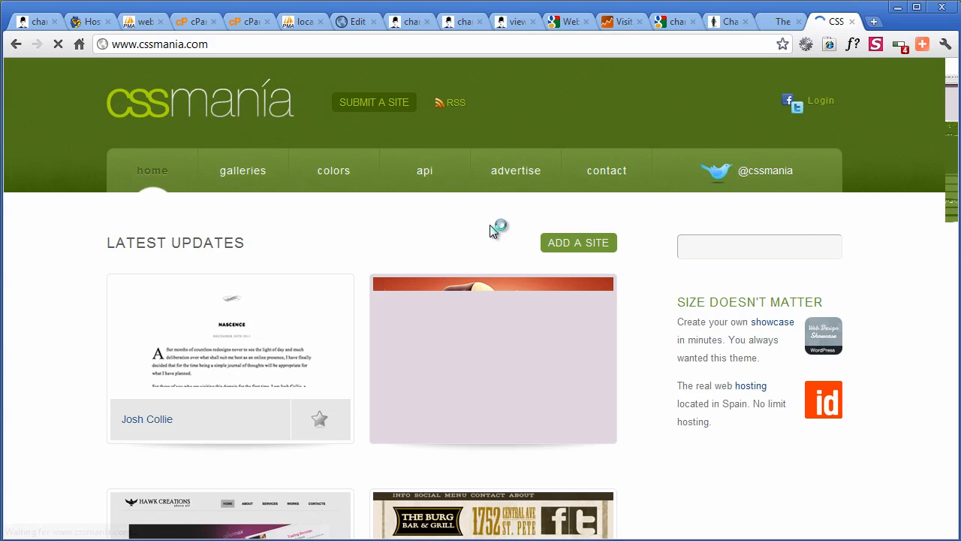
scroll(down, 3)
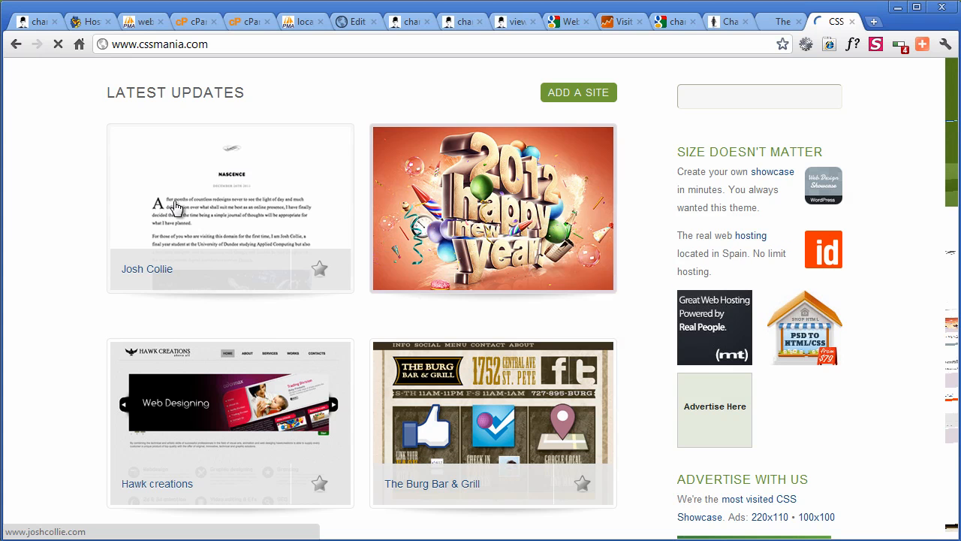
mouse_move(400, 373)
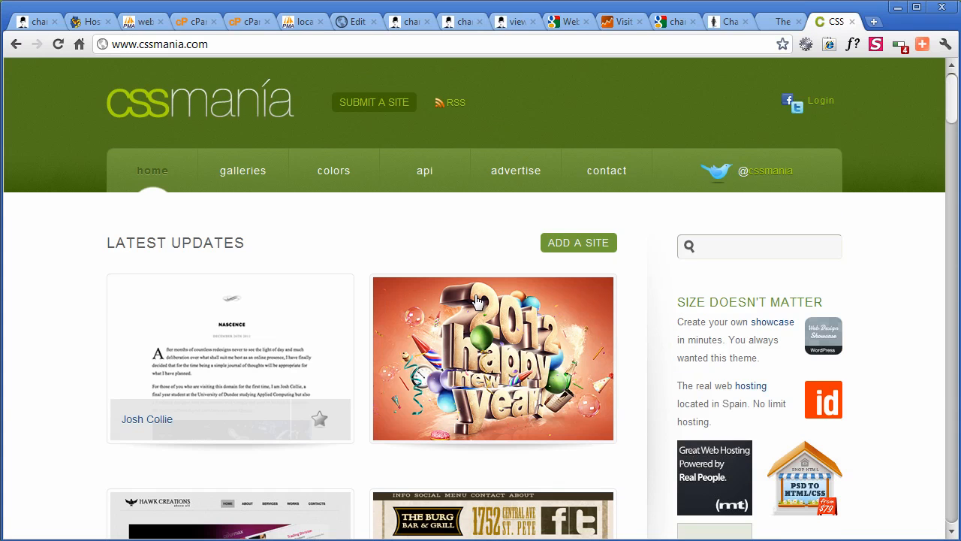
mouse_move(493, 300)
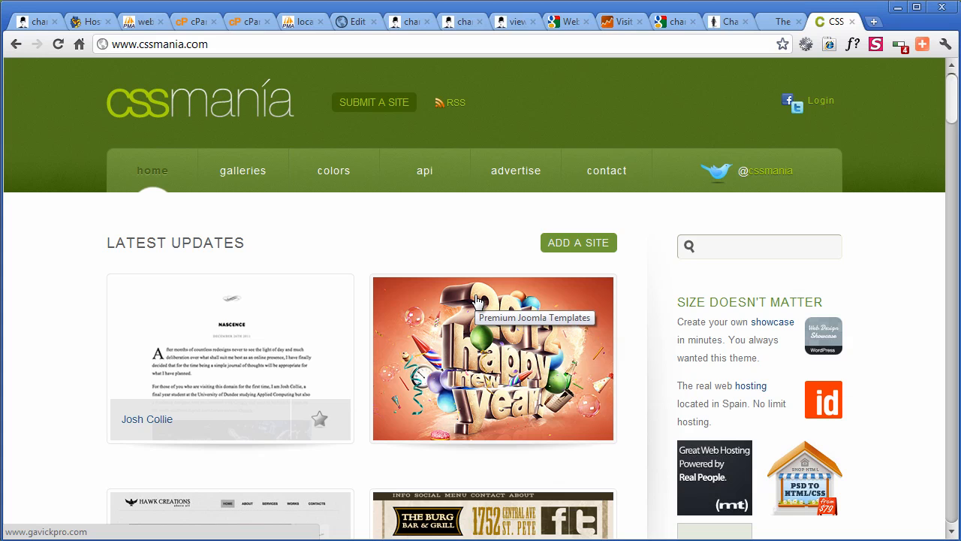
mouse_move(484, 376)
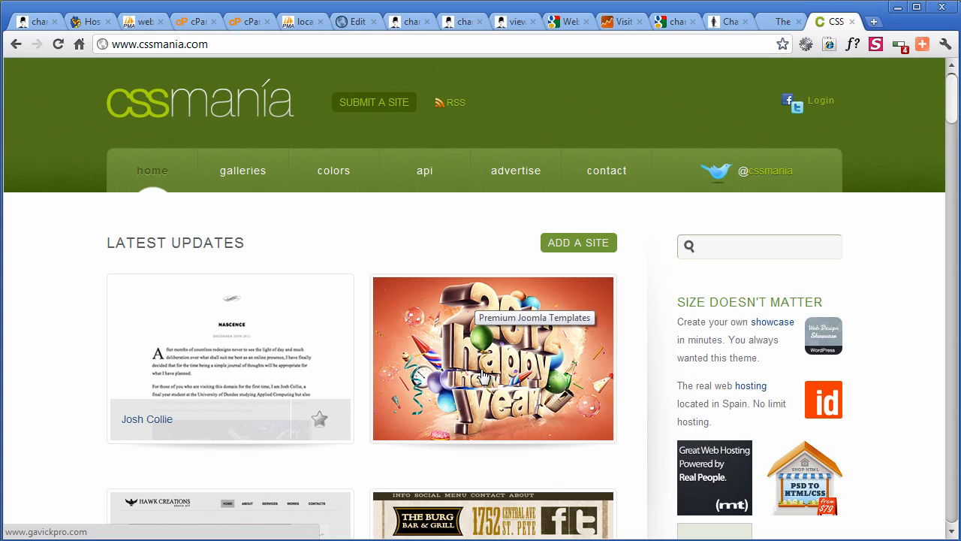